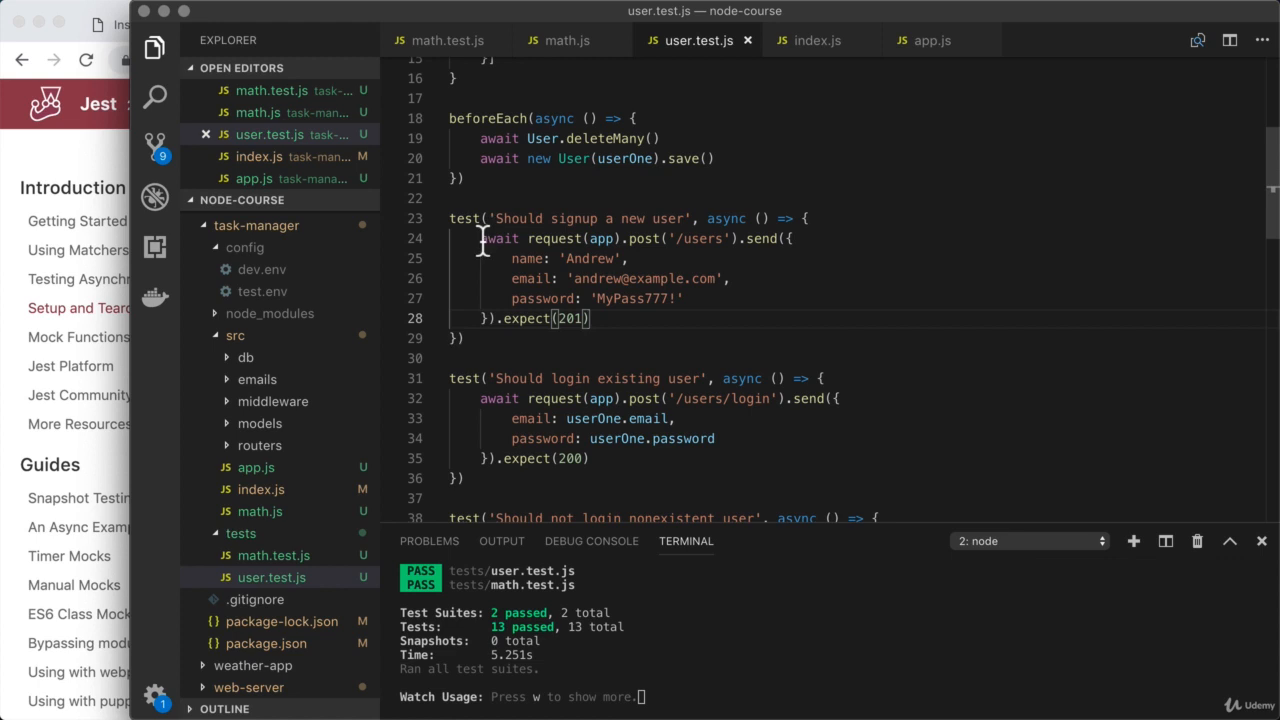
Store the signup request result in 'const response =' and leave blank lines after it
{"action": "type", "text": "const response ="}
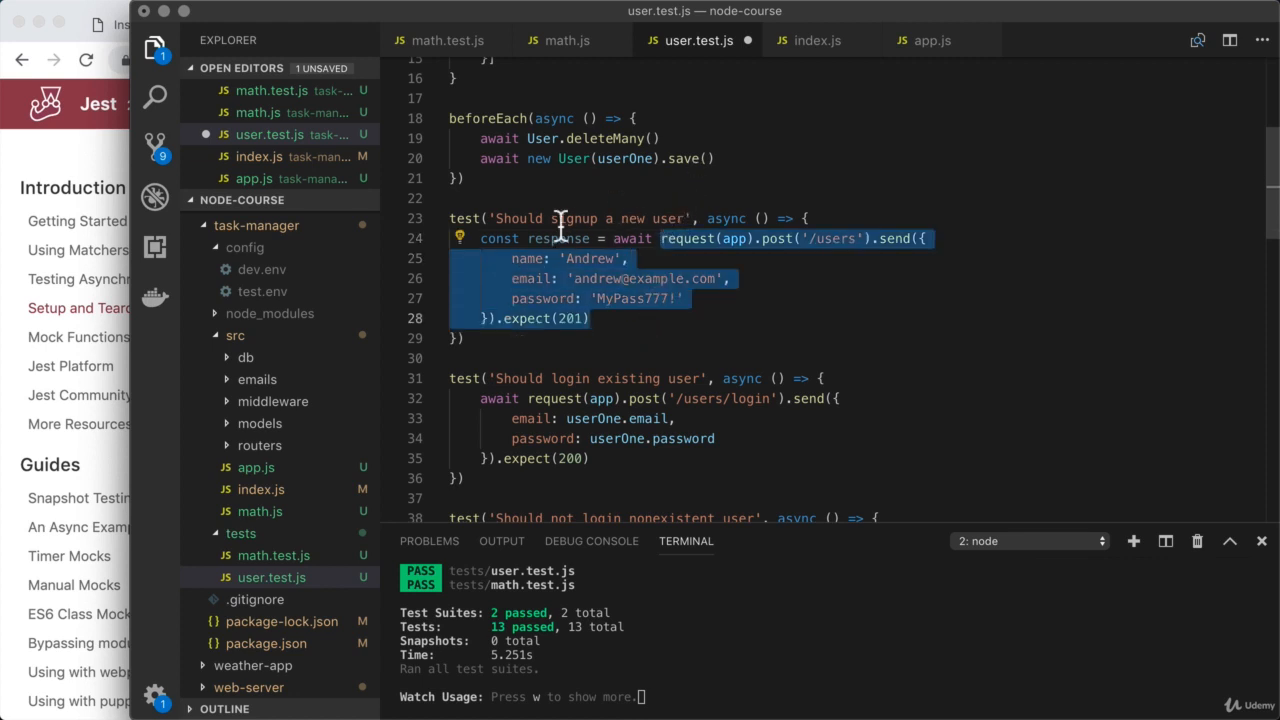
{"action": "double_click", "coordinate": [558, 238]}
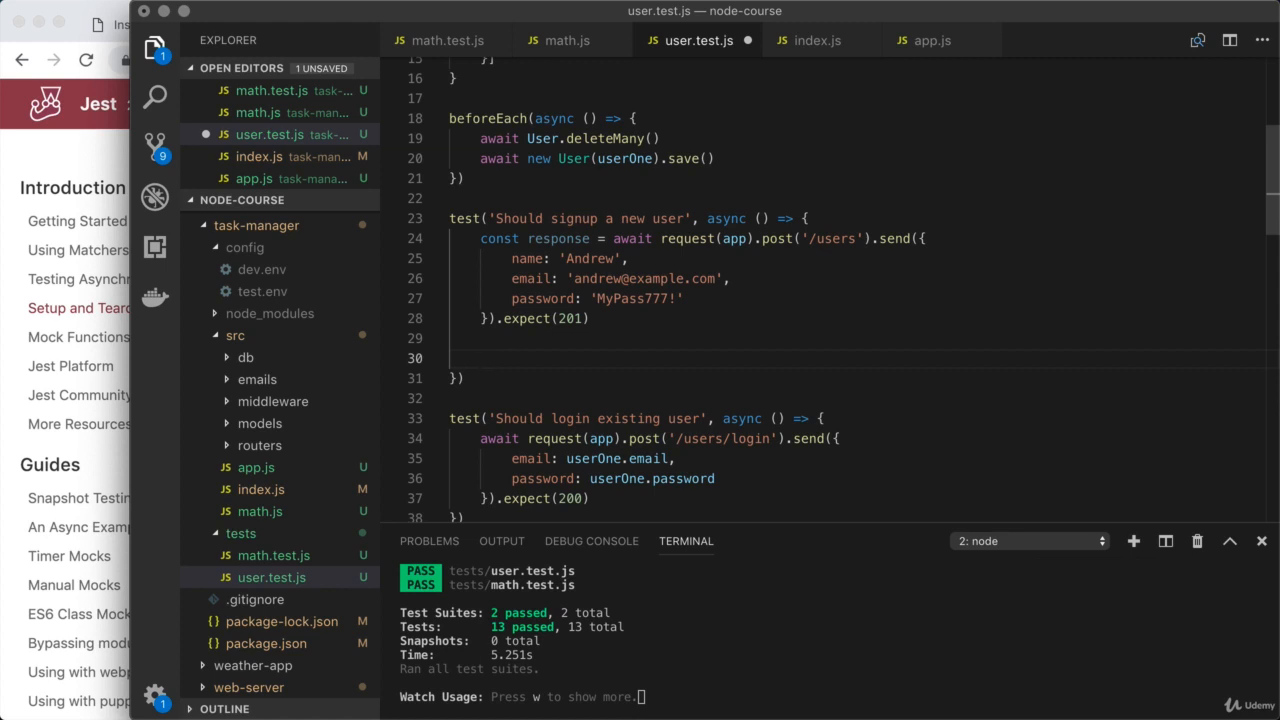
Add the comment '// Assert that the database was changed correctly' with a new line below
{"action": "type", "text": "//"}
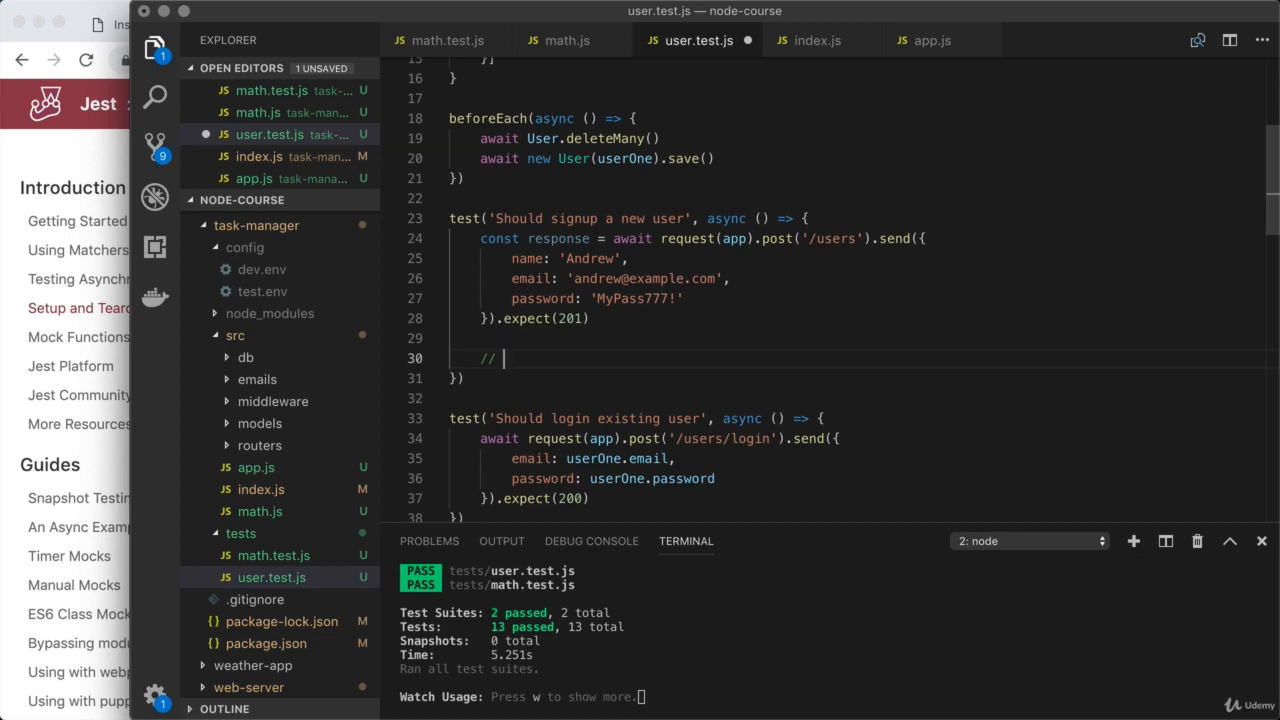
{"action": "type", "text": "Assert that the database was"}
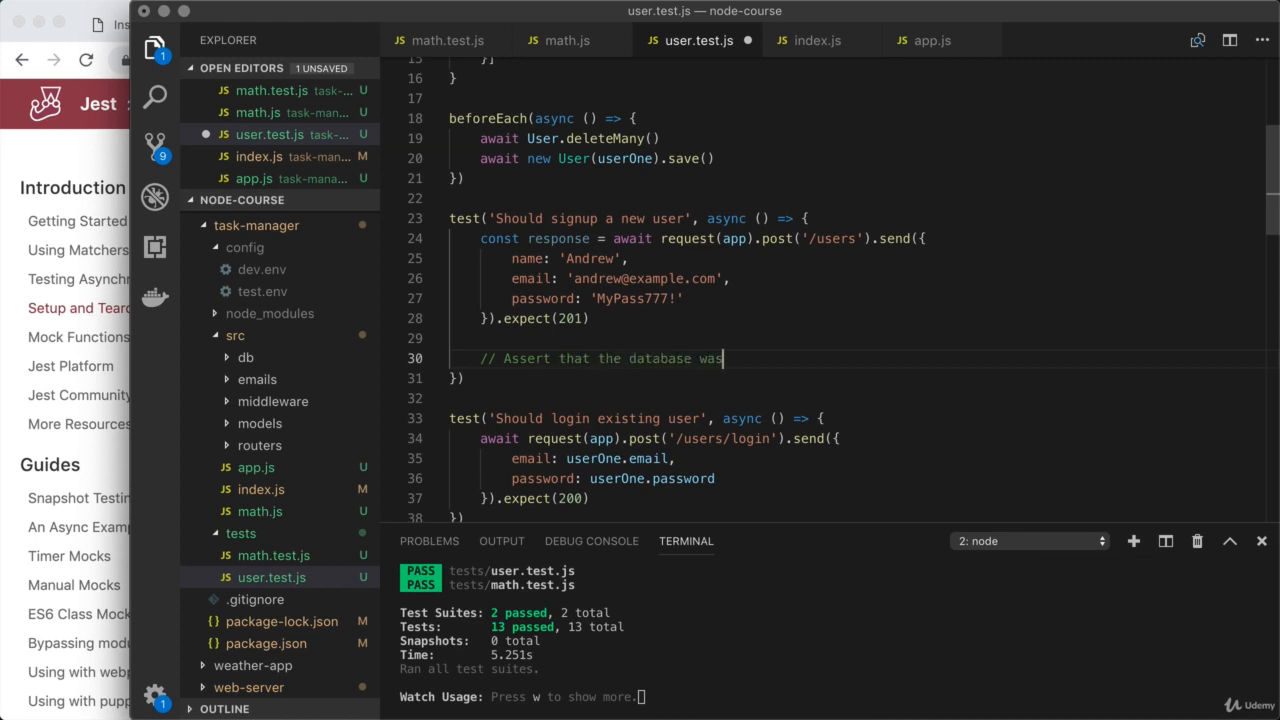
{"action": "type", "text": "changed"}
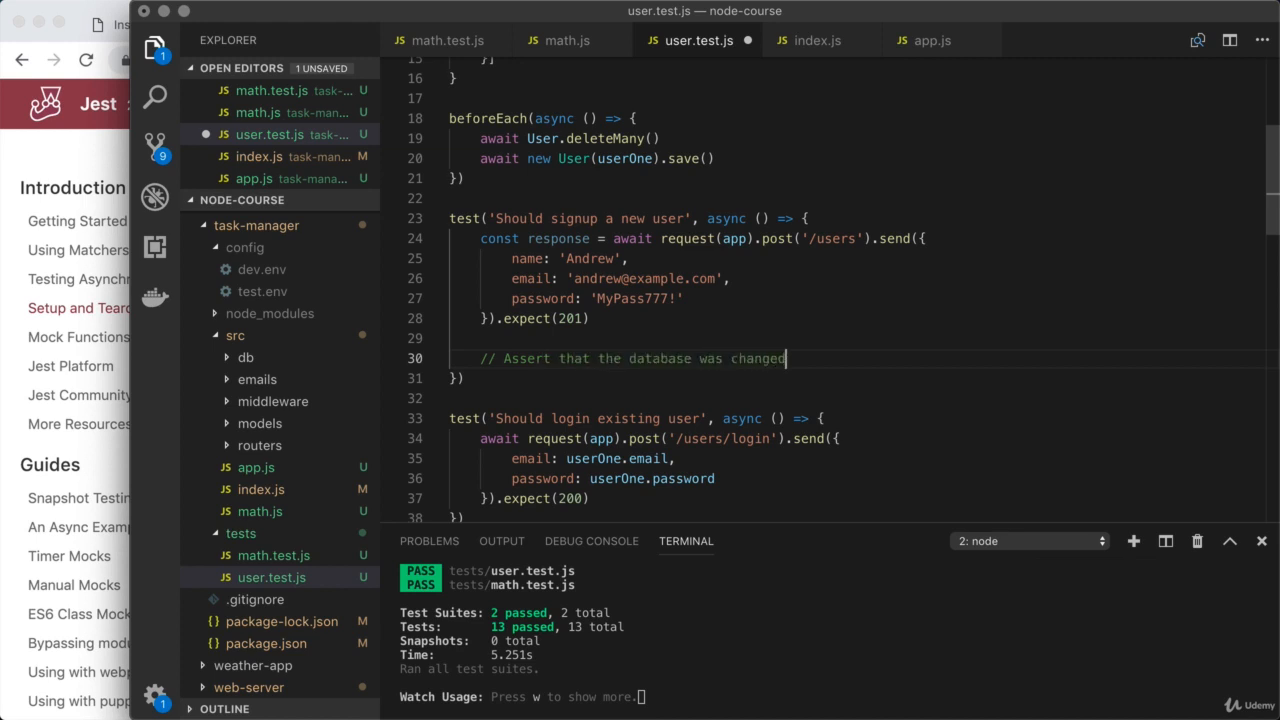
{"action": "type", "text": "correctly"}
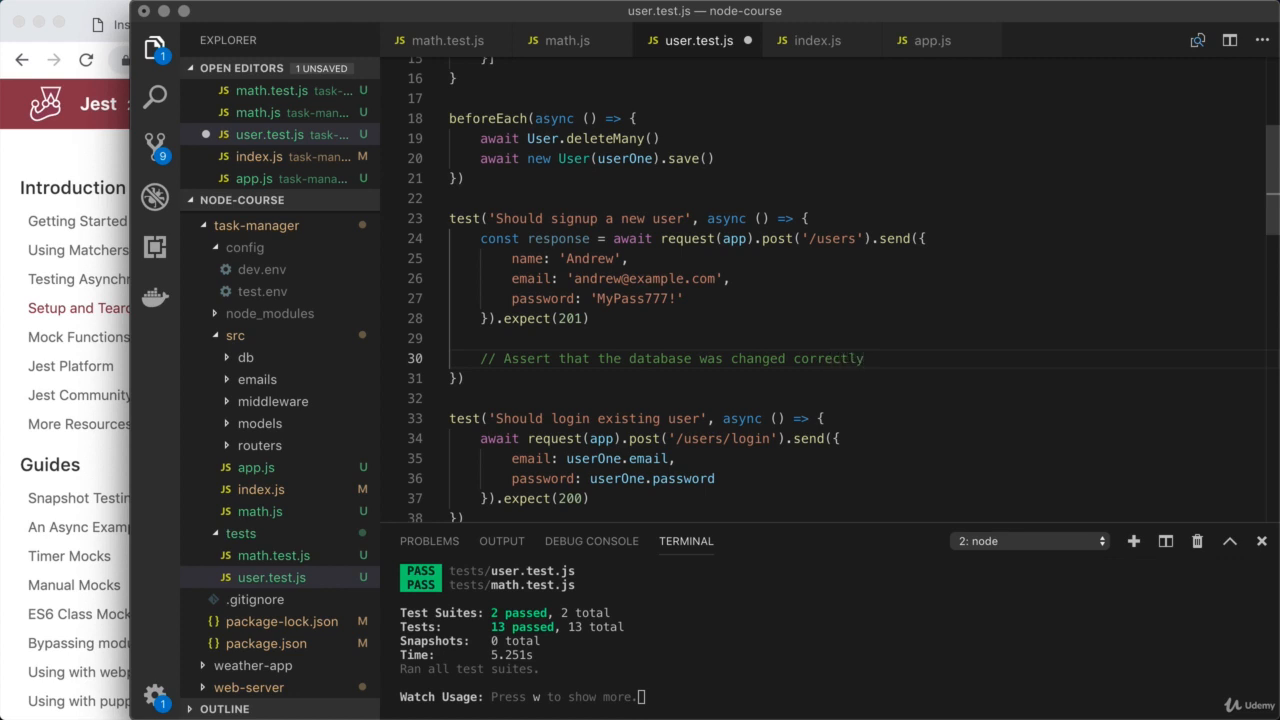
{"action": "key", "text": "Enter"}
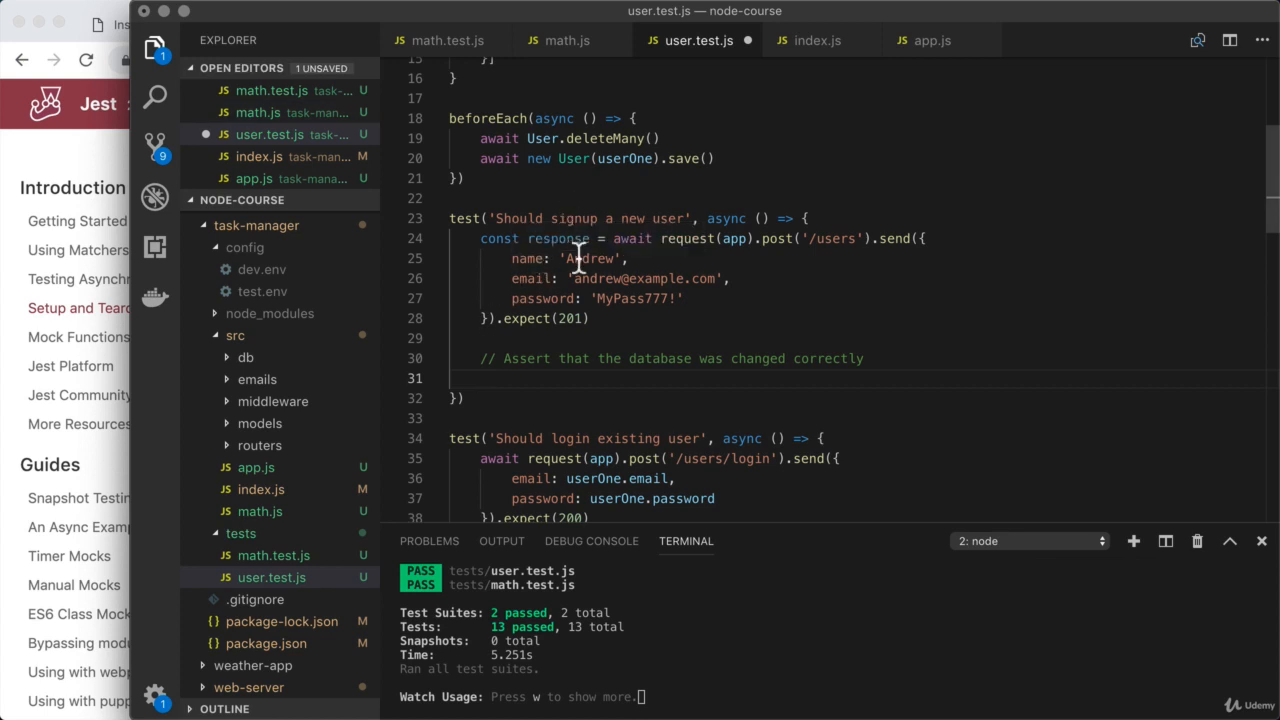
{"action": "mouse_move", "coordinate": [576, 352]}
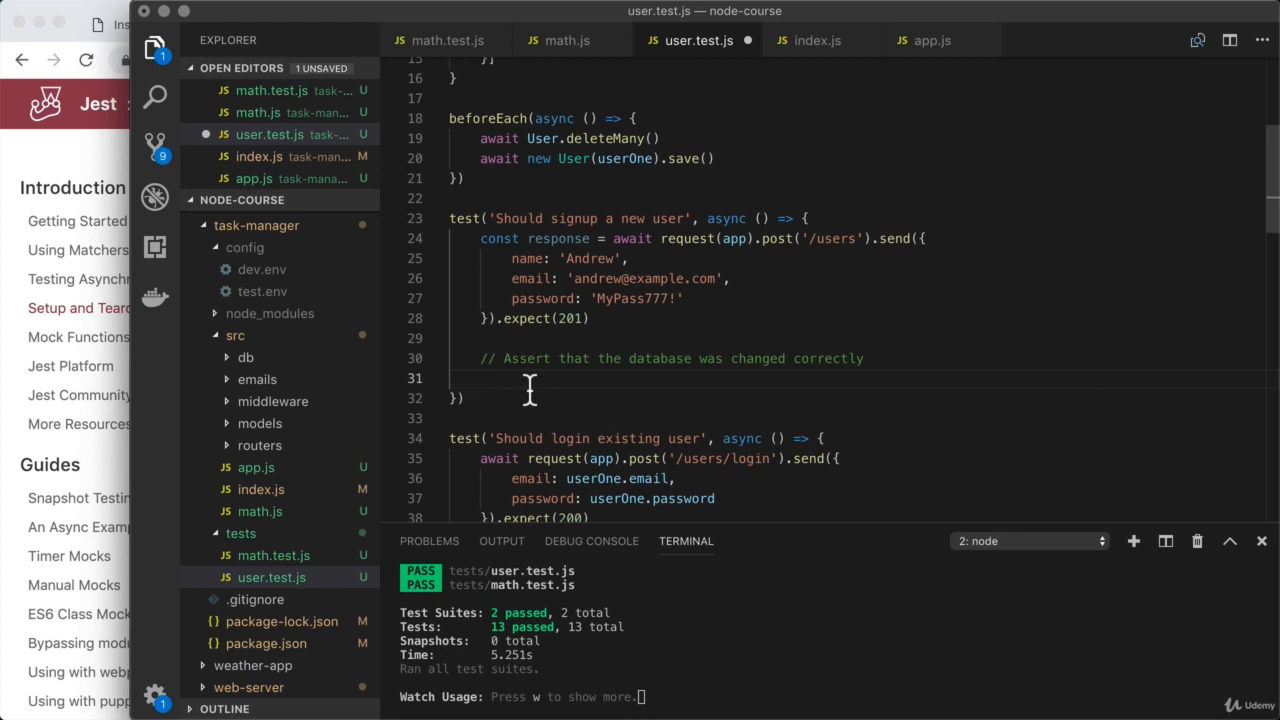
Look up the user with const user = await User.findById(response.body.user._id)
{"action": "type", "text": "const user ="}
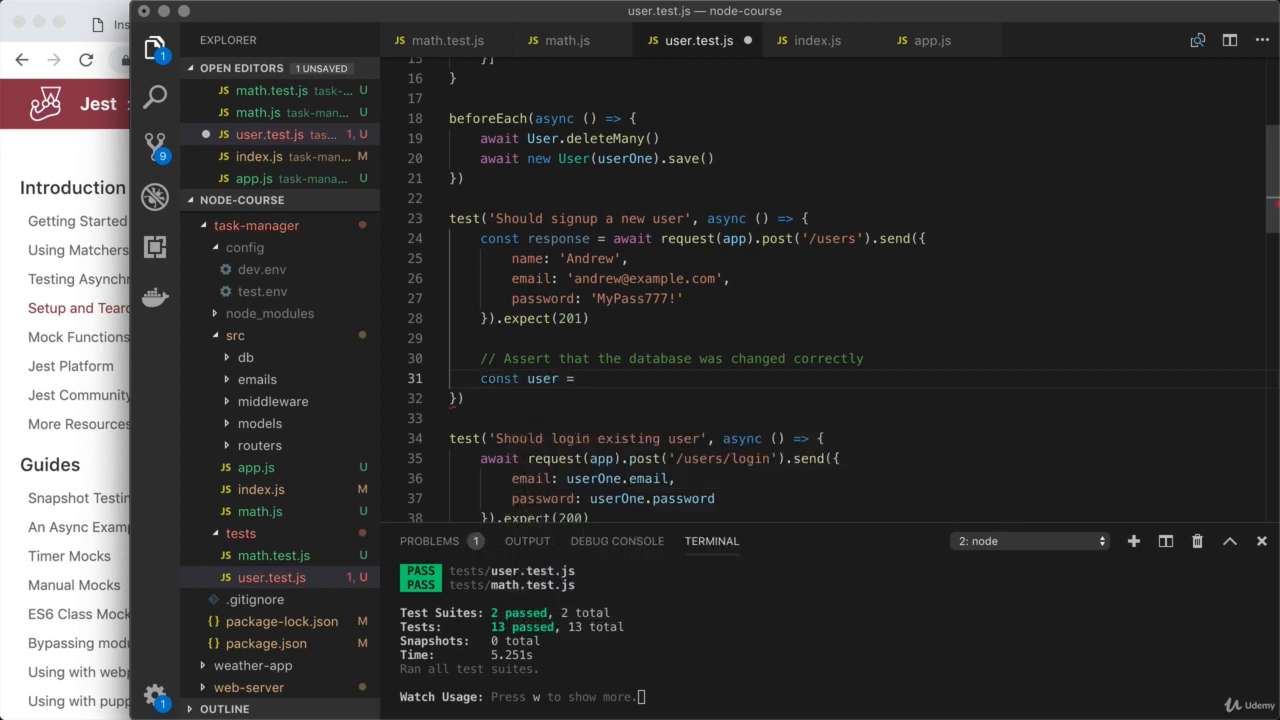
{"action": "type", "text": "await"}
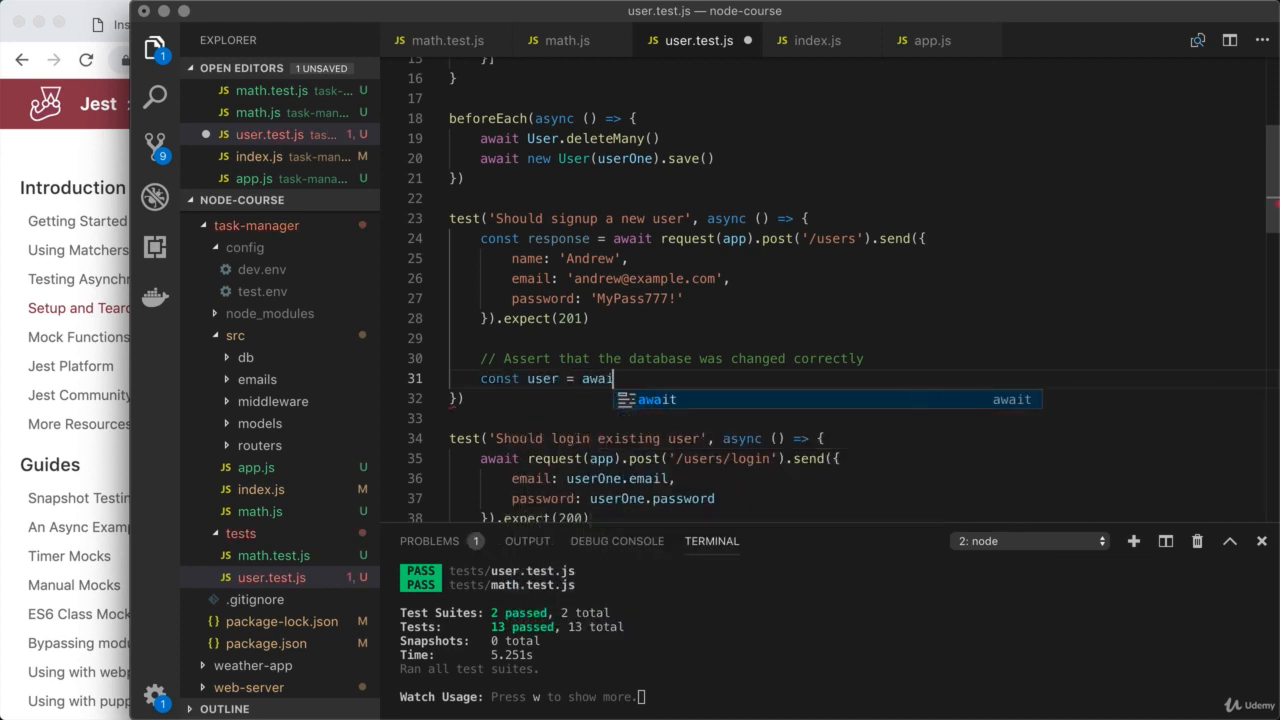
{"action": "type", "text": "U"}
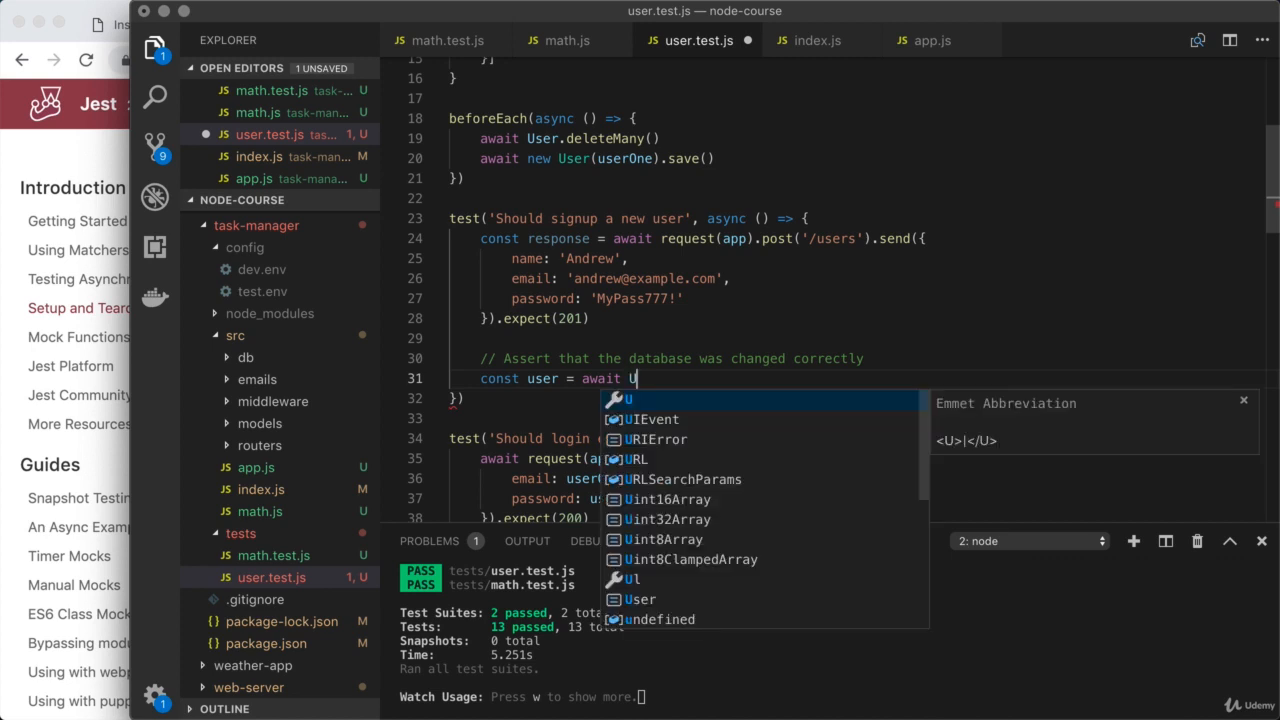
{"action": "type", "text": "ser.findById("}
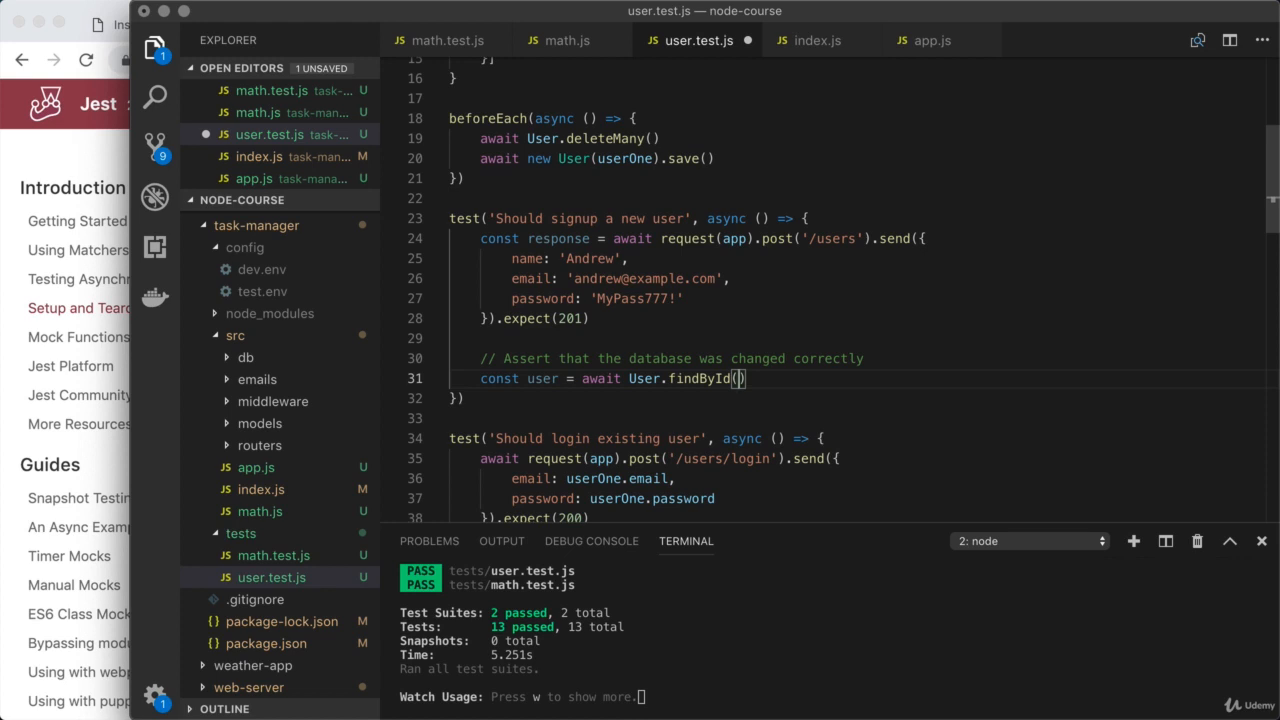
{"action": "type", "text": "response"}
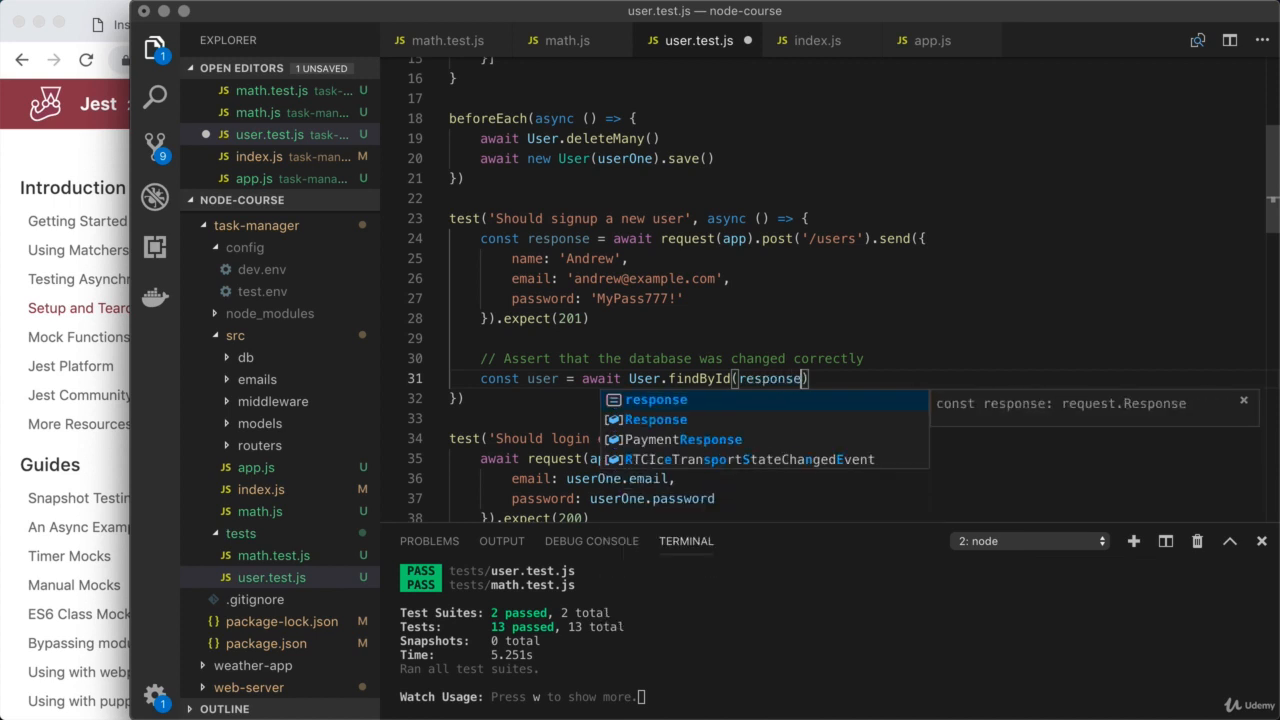
{"action": "type", "text": ".body"}
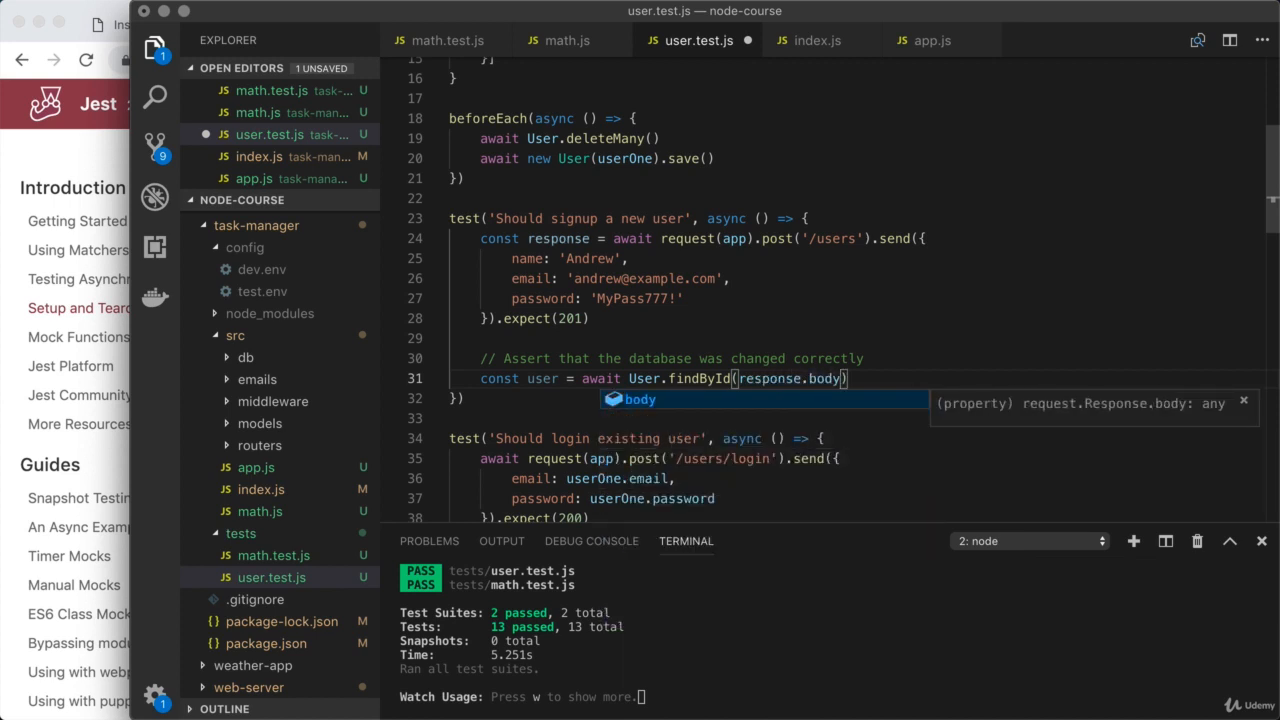
{"action": "type", "text": ".user"}
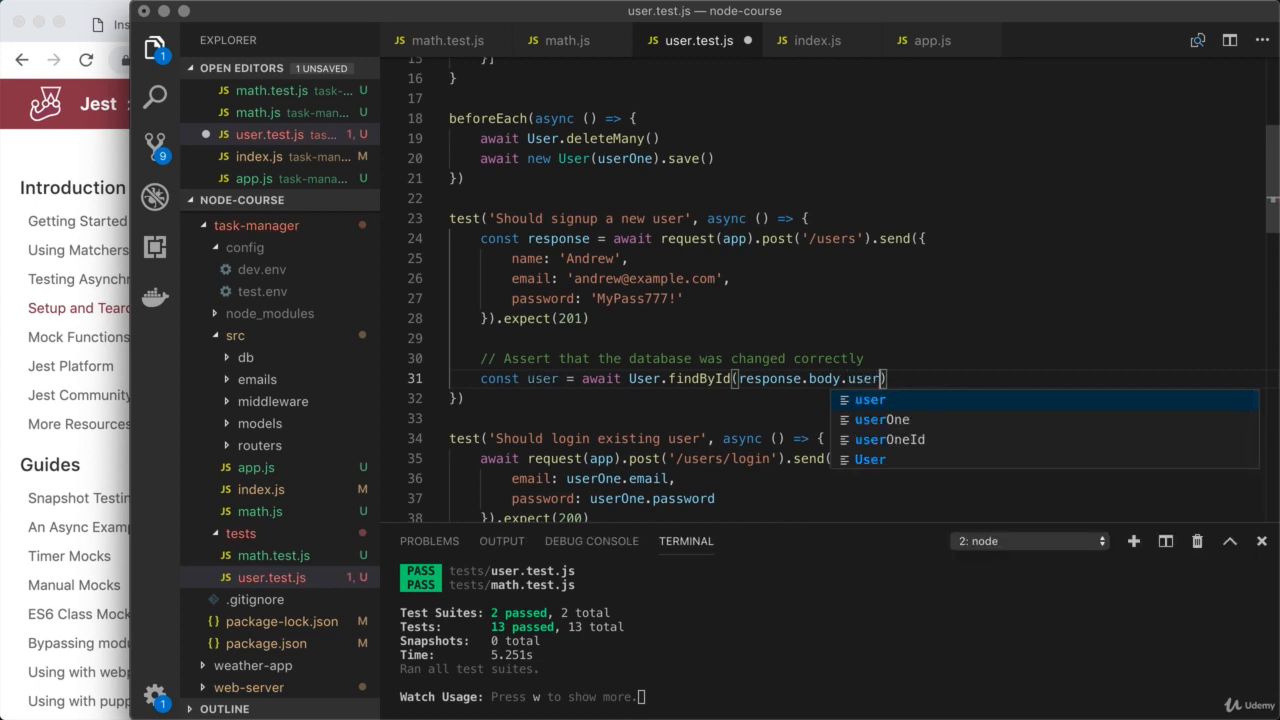
{"action": "type", "text": "._id"}
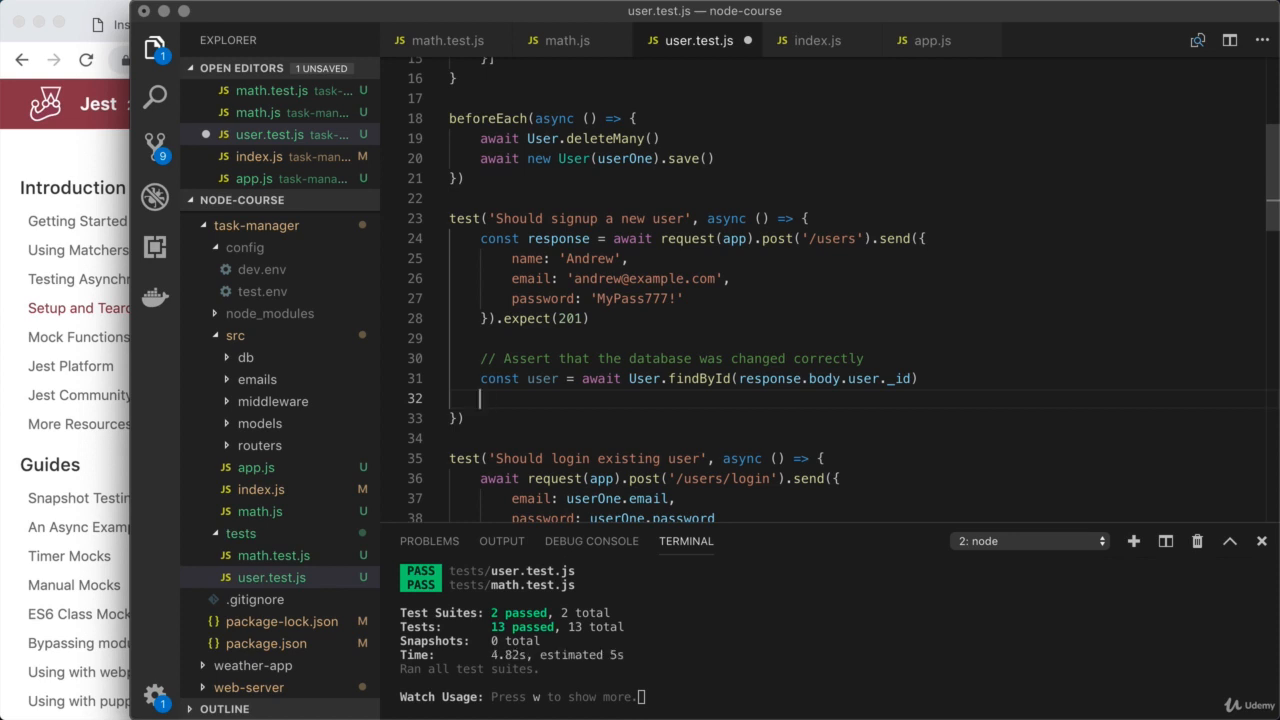
{"action": "mouse_move", "coordinate": [810, 378]}
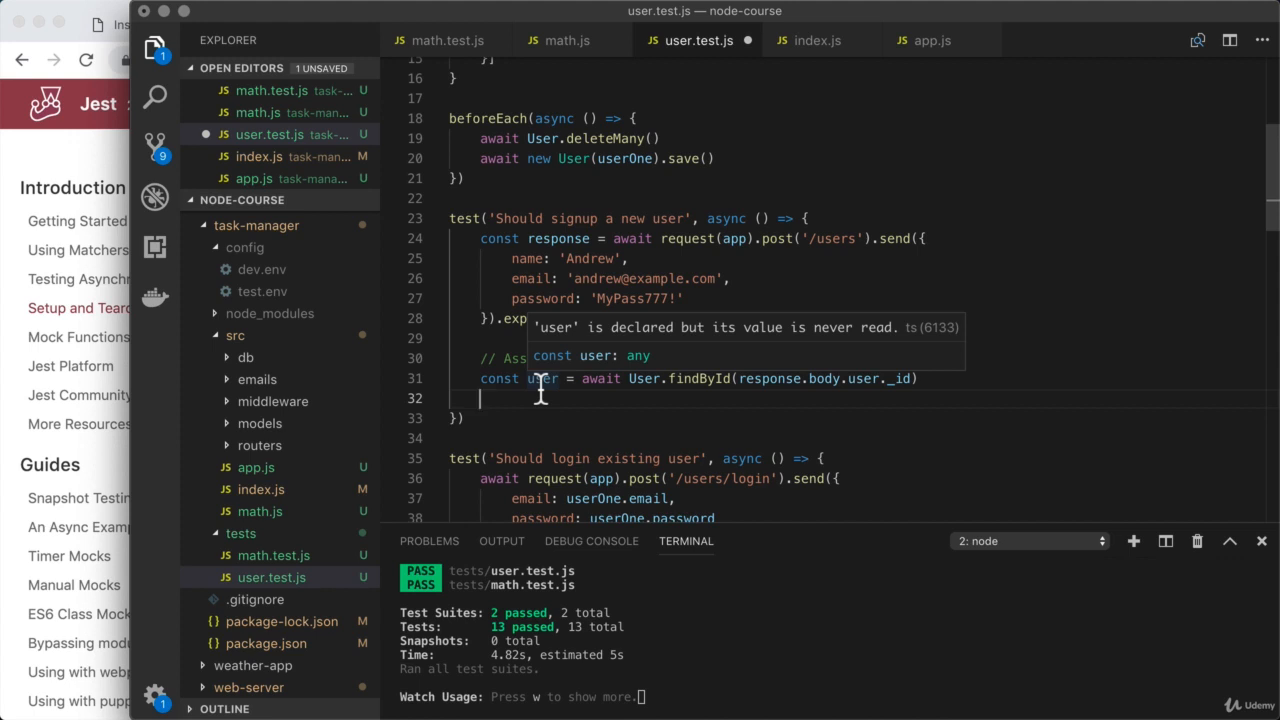
{"action": "mouse_move", "coordinate": [528, 398]}
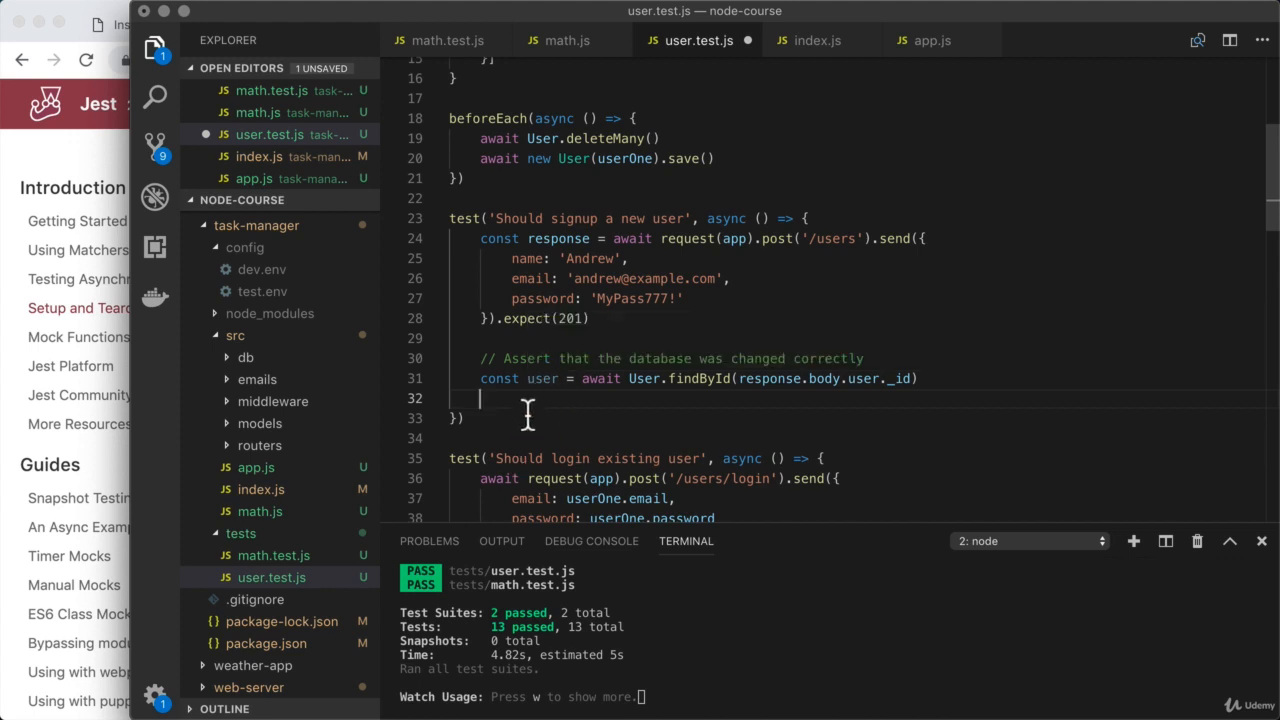
Write the assertion expect(user).not.toBeNull() after the user lookup
{"action": "type", "text": "expect(user"}
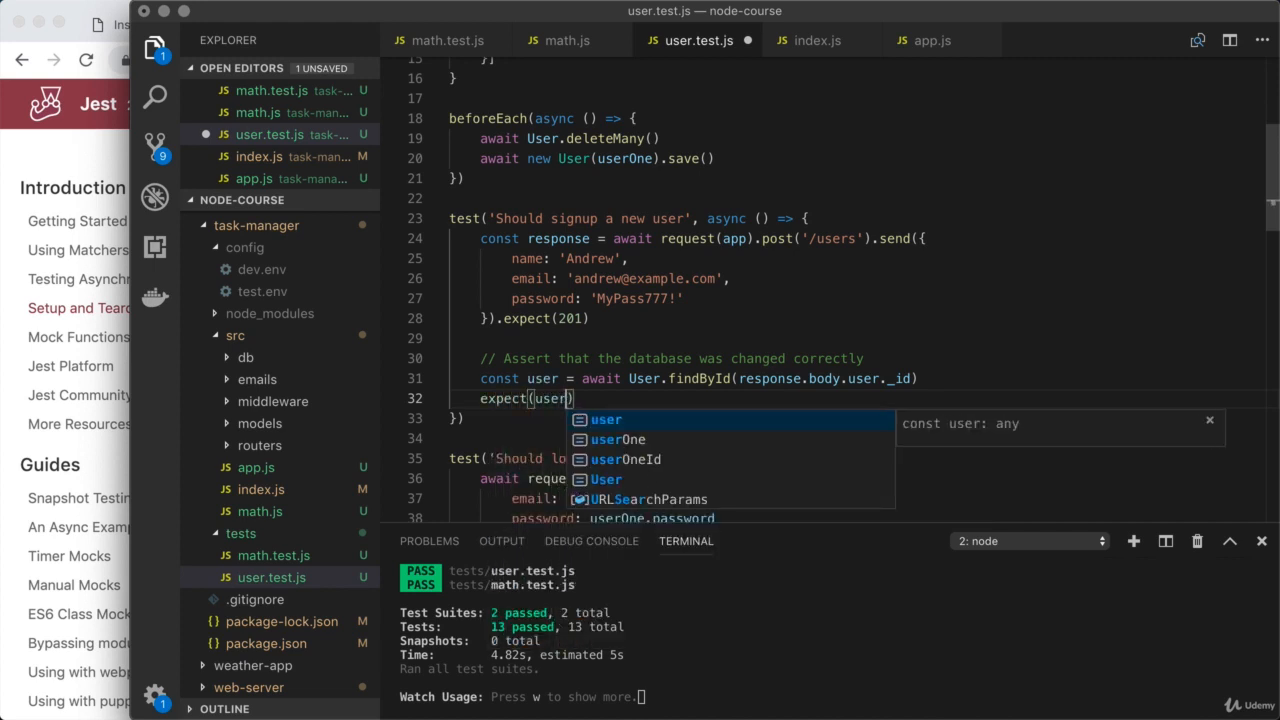
{"action": "type", "text": "."}
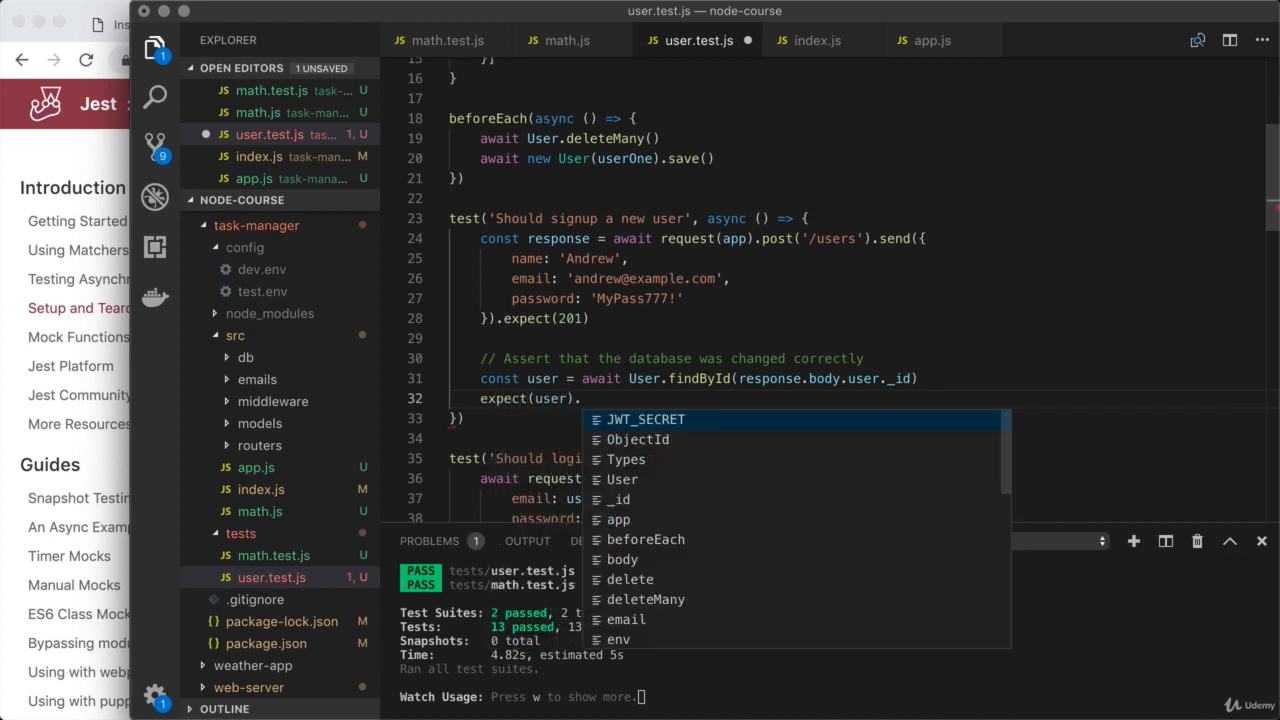
{"action": "type", "text": "toBe"}
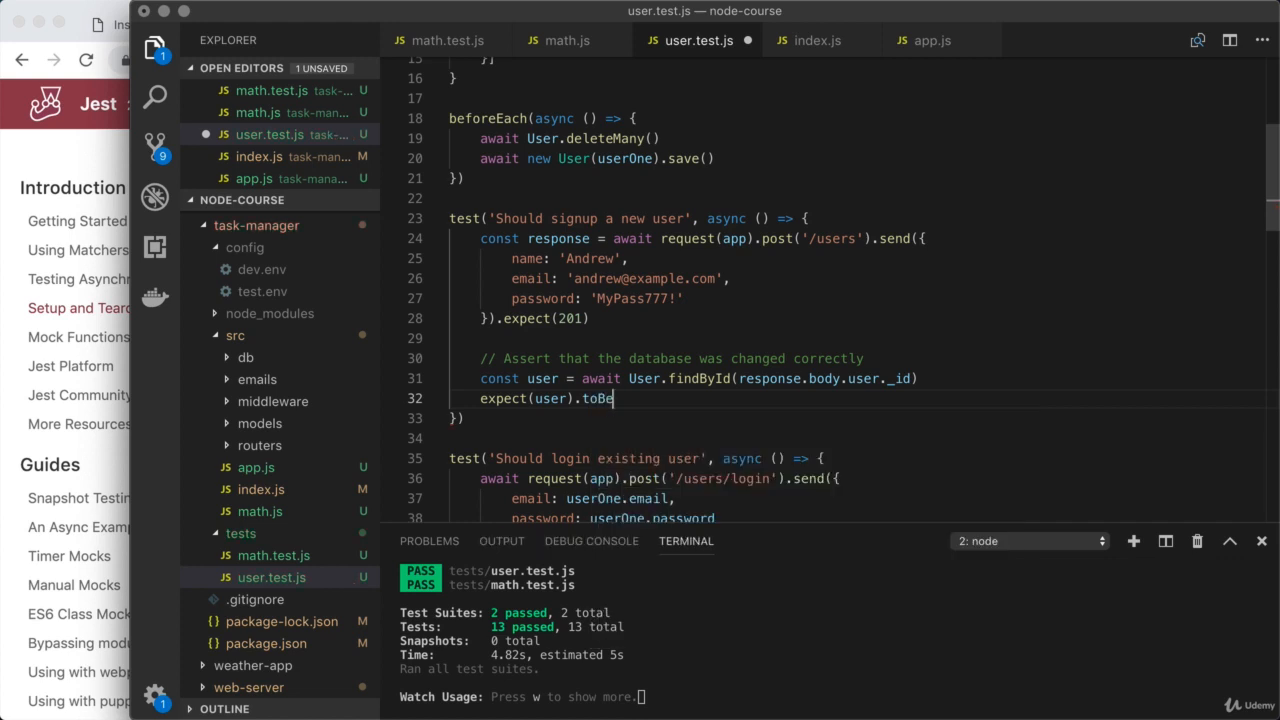
{"action": "type", "text": "N"}
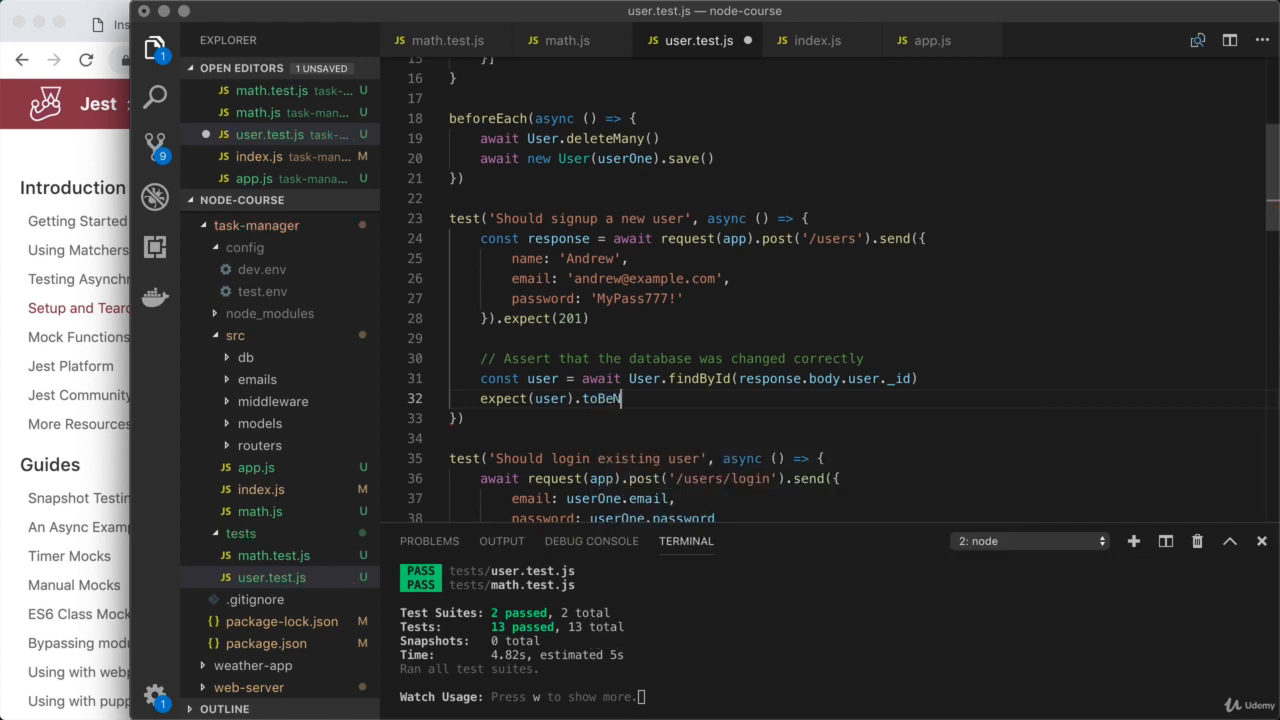
{"action": "type", "text": "ull()"}
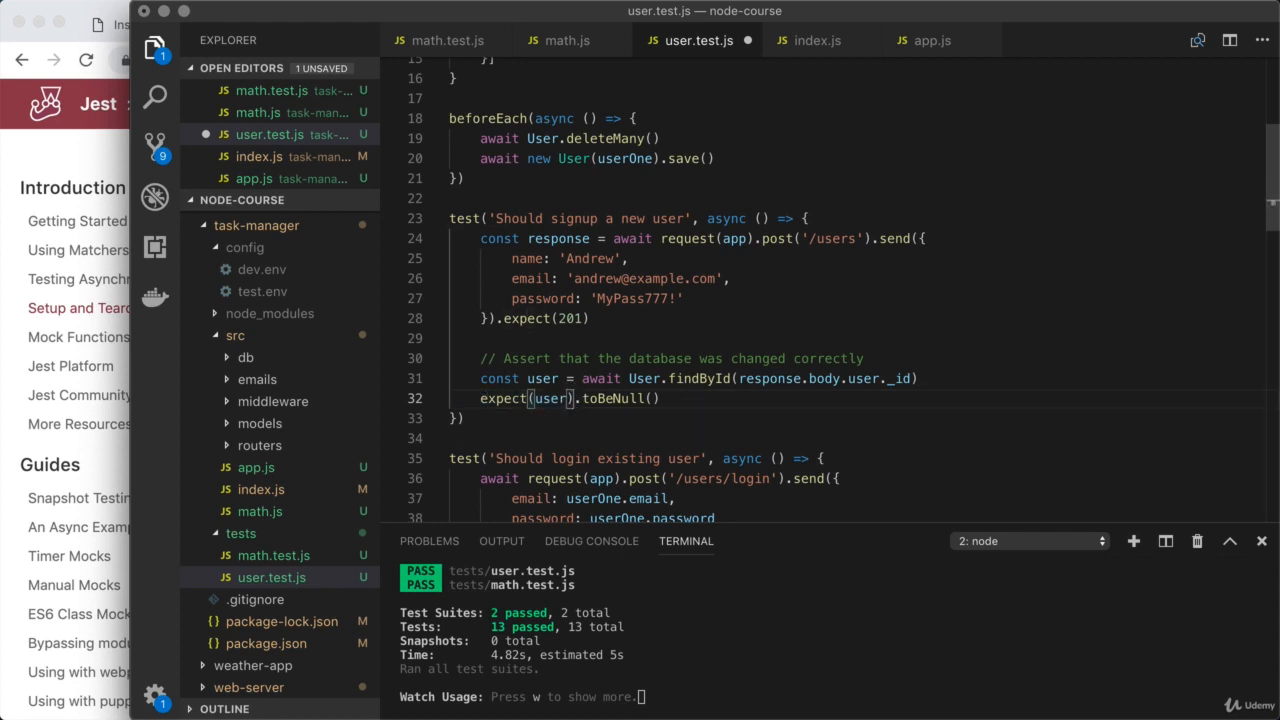
{"action": "type", "text": ".not."}
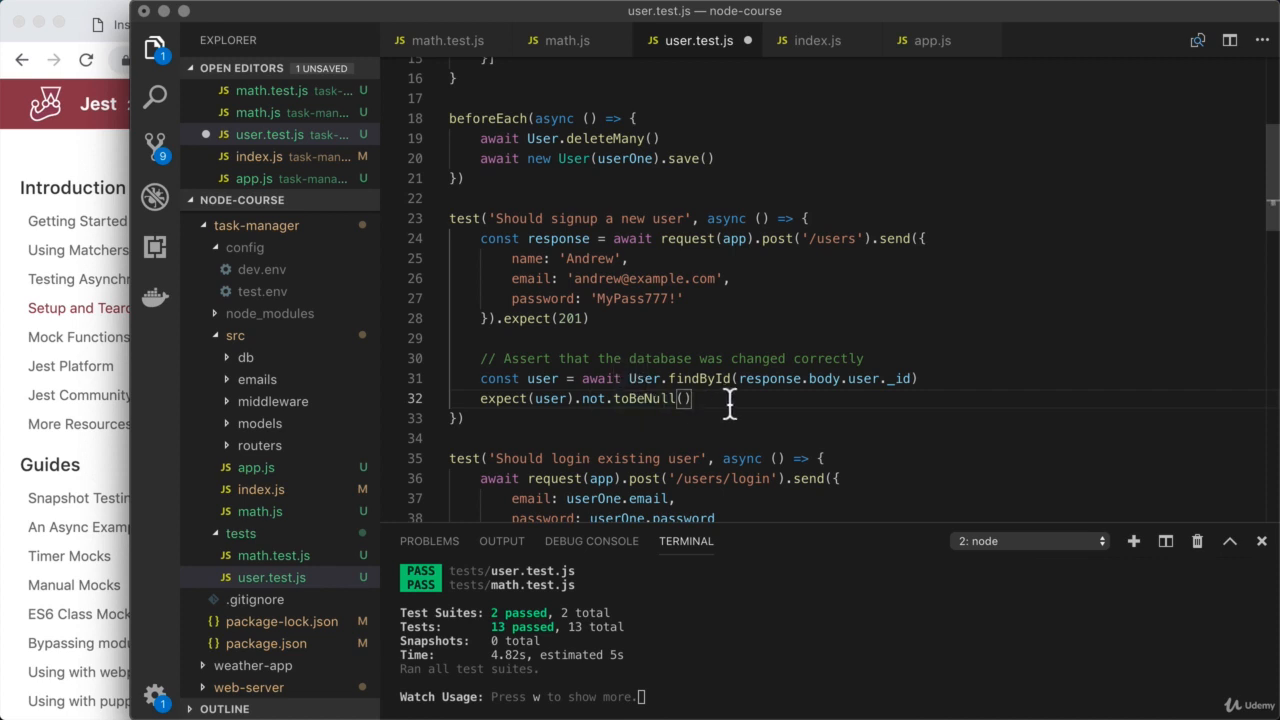
{"action": "mouse_move", "coordinate": [660, 462]}
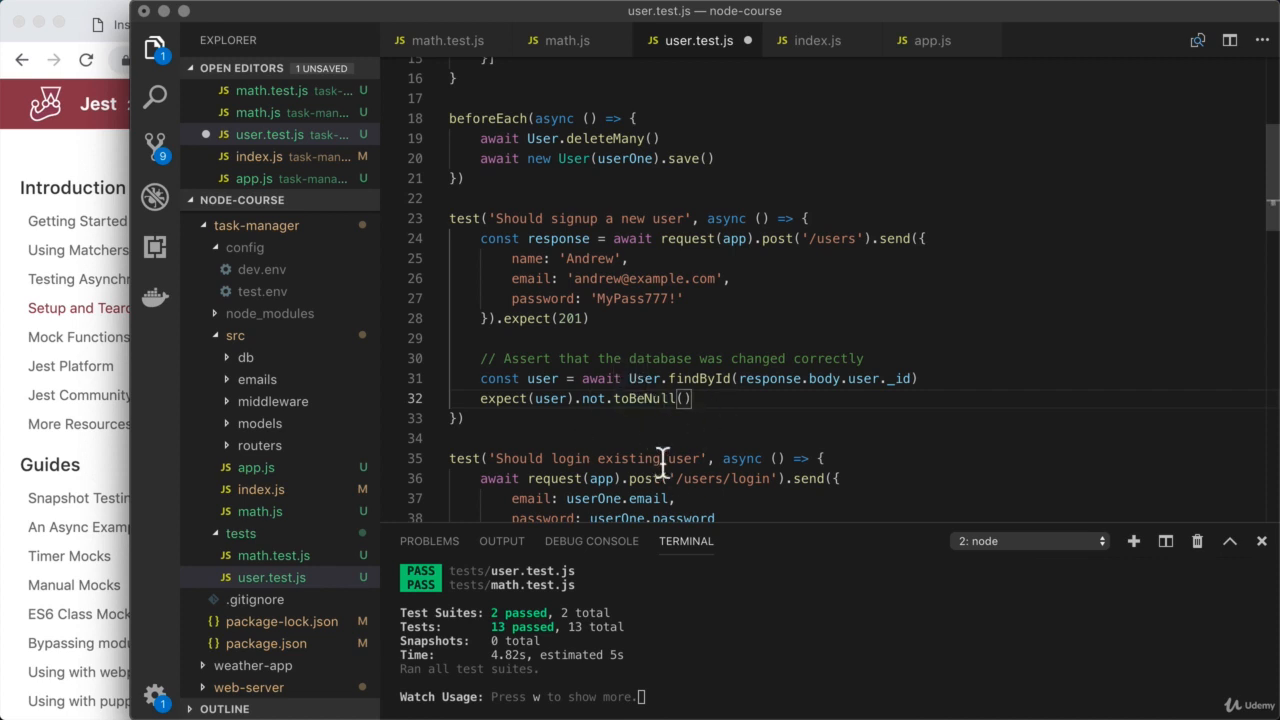
{"action": "mouse_move", "coordinate": [552, 448]}
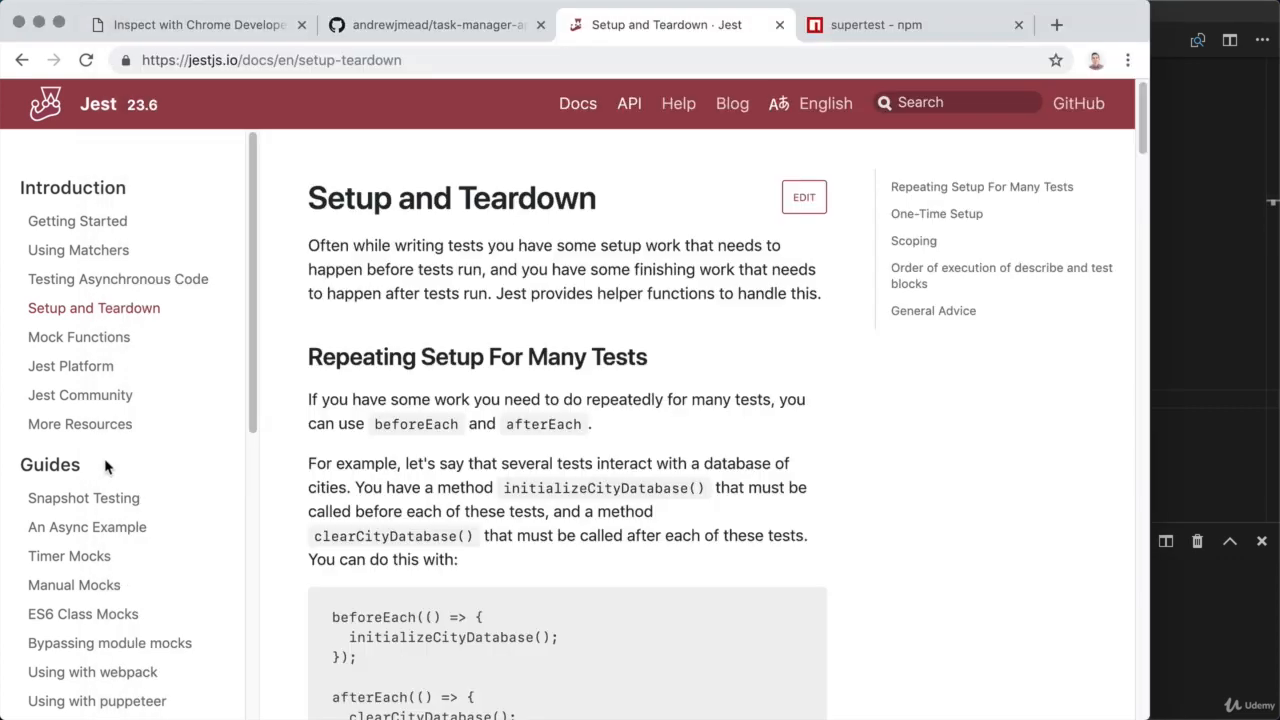
Scroll the Jest docs sidebar down to the API Reference links showing Expect
{"action": "scroll", "scroll_direction": "down", "scroll_amount": 3}
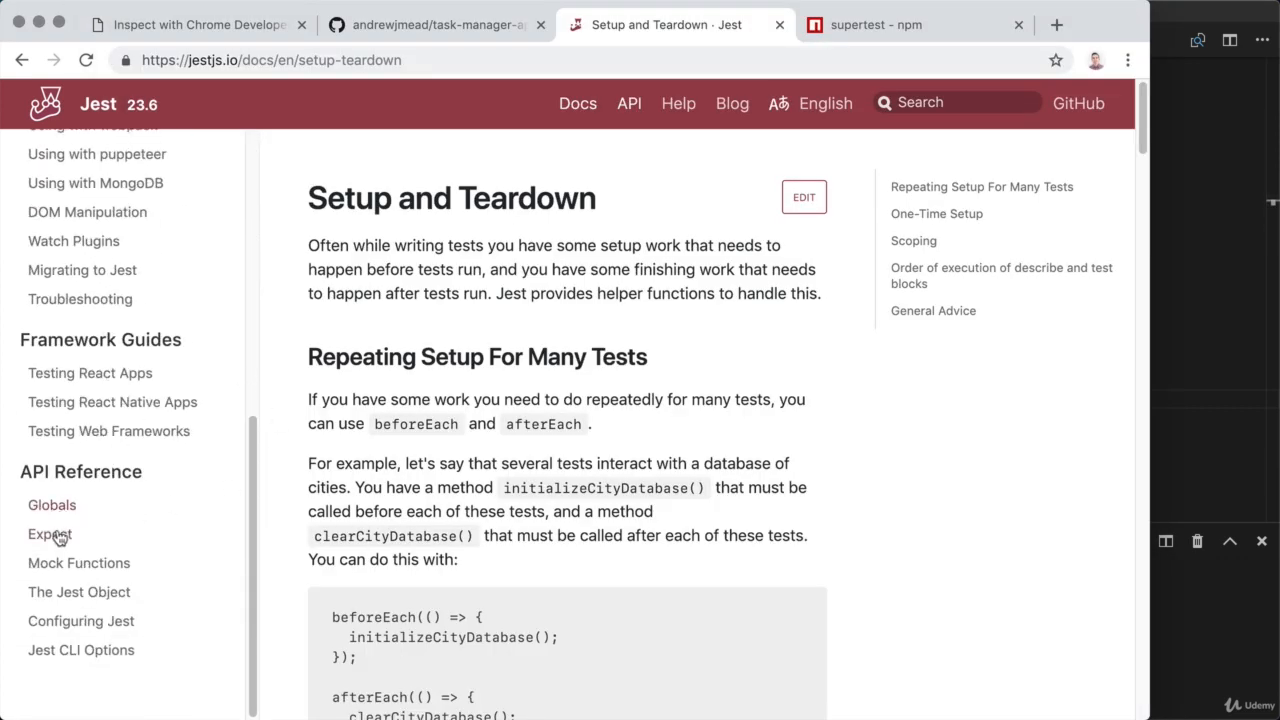
{"action": "mouse_move", "coordinate": [48, 534]}
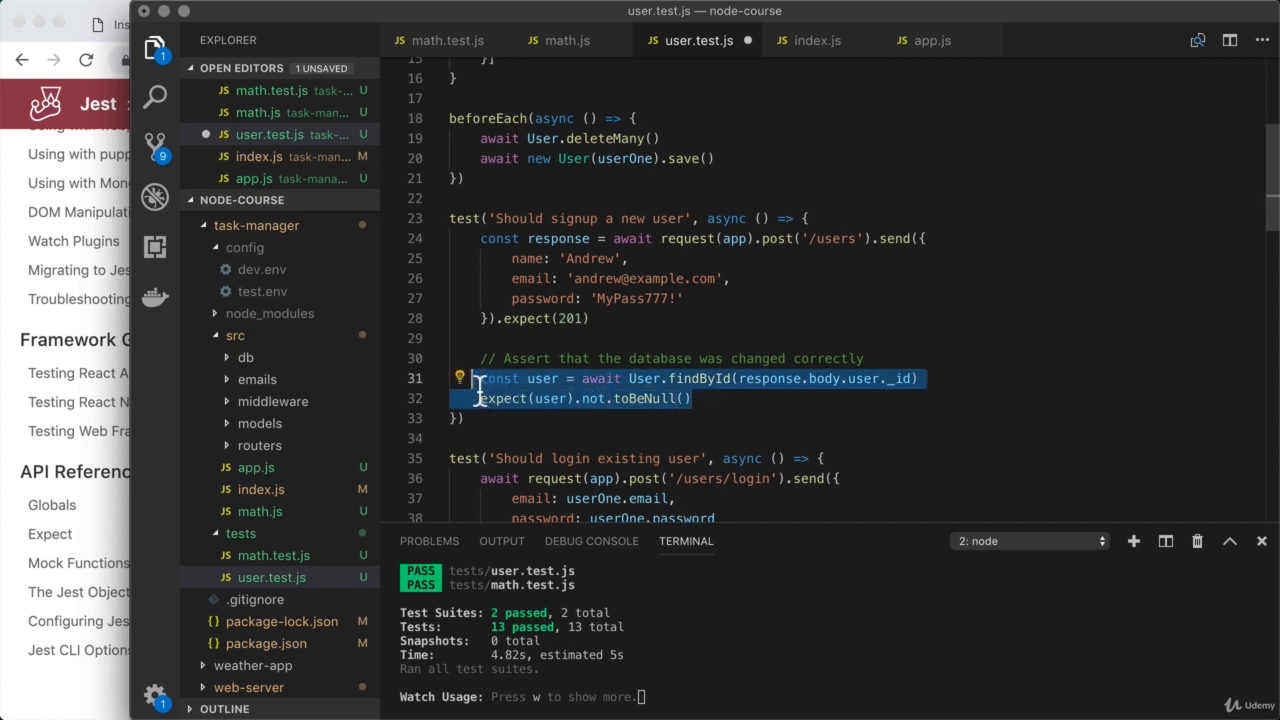
{"action": "mouse_move", "coordinate": [596, 318]}
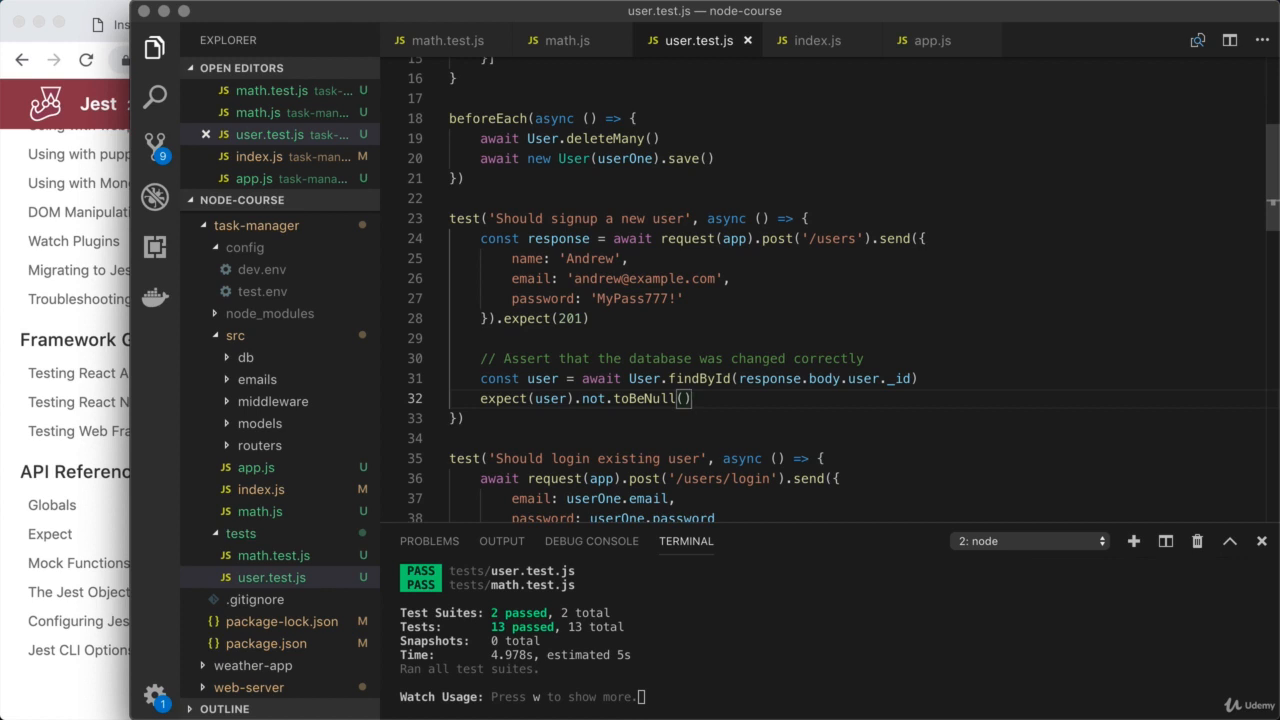
{"action": "mouse_move", "coordinate": [456, 600]}
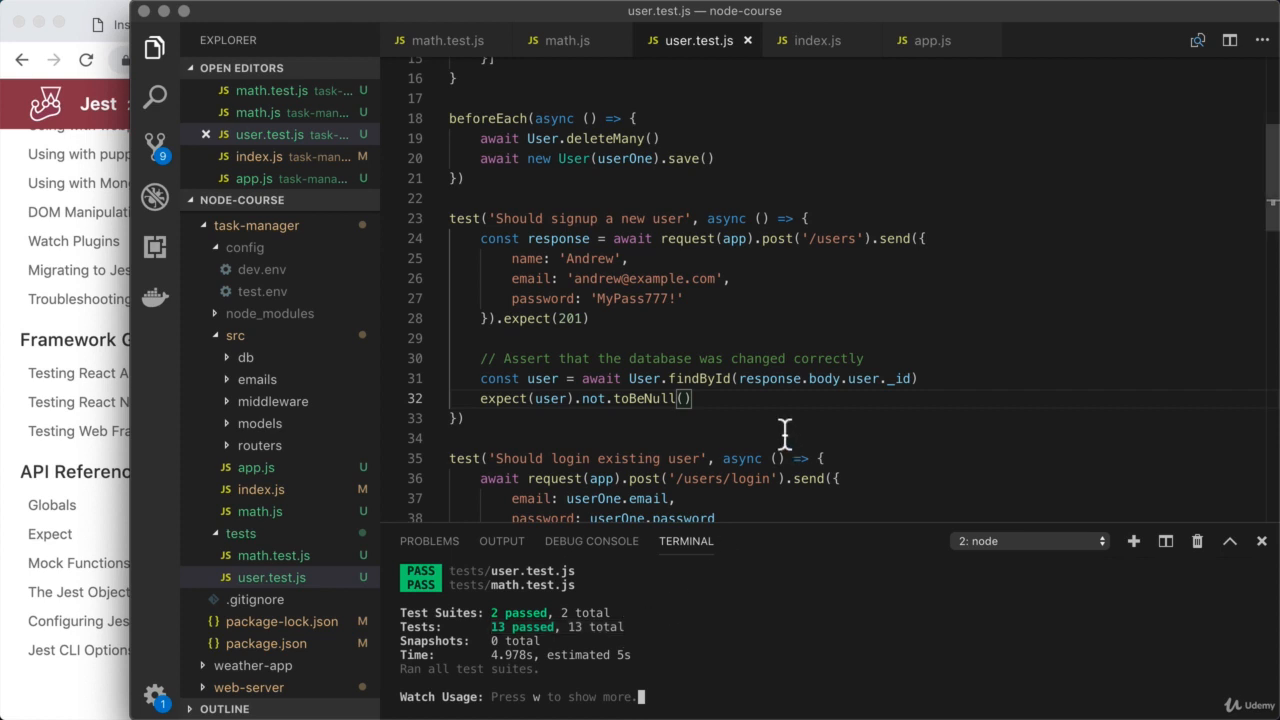
{"action": "mouse_move", "coordinate": [776, 412]}
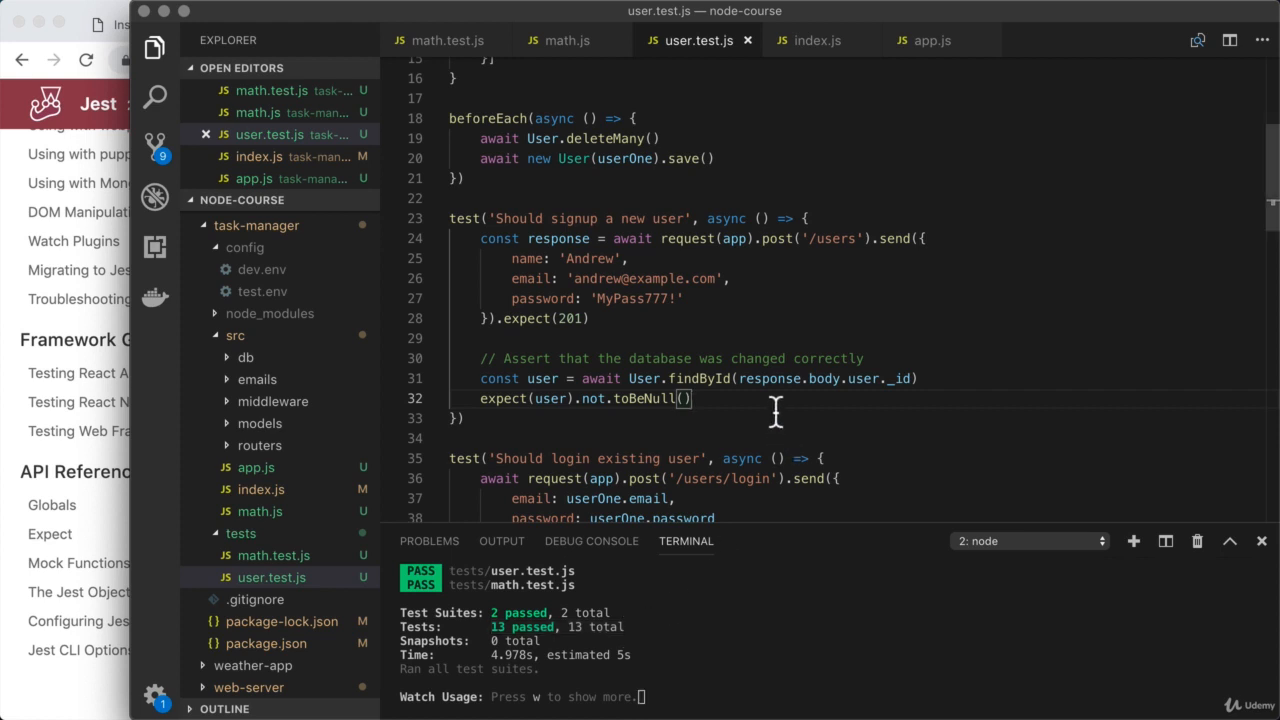
Open a blank line after the expect(user).not.toBeNull() assertion
{"action": "key", "text": "enter"}
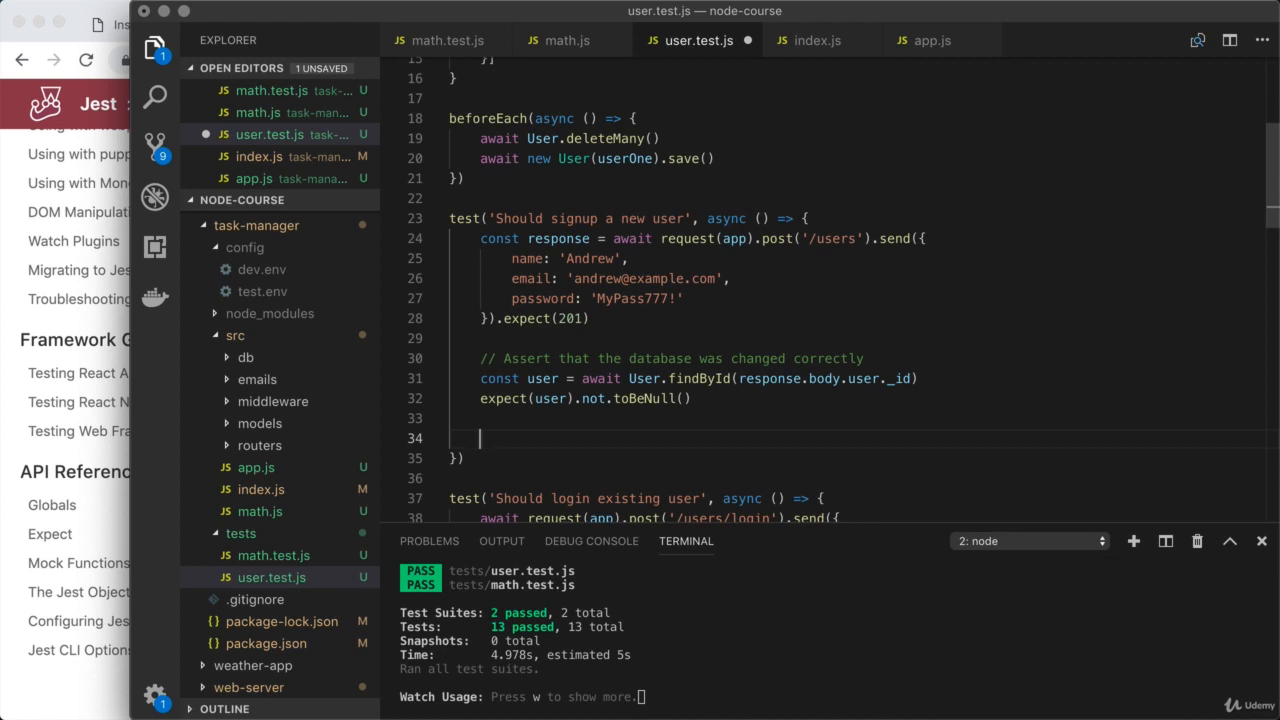
Add the comment '// Assertions about the response' in the signup test
{"action": "type", "text": "//"}
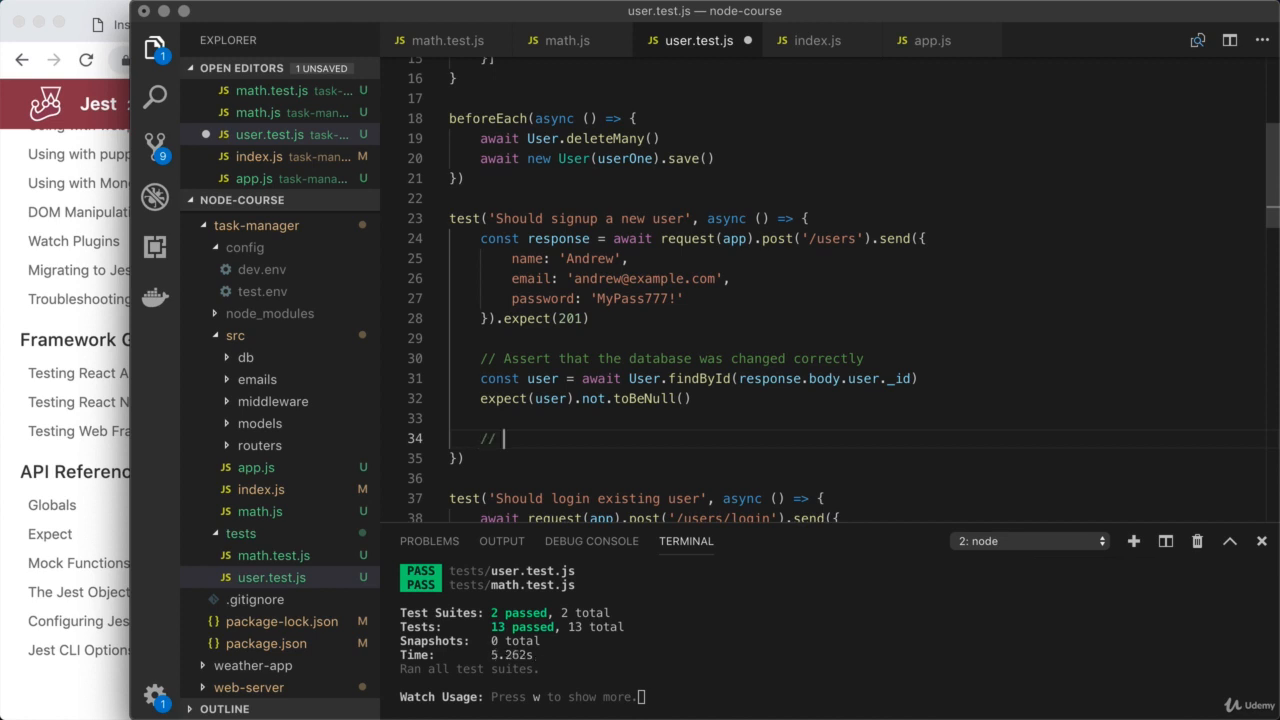
{"action": "type", "text": "Assertions about the response"}
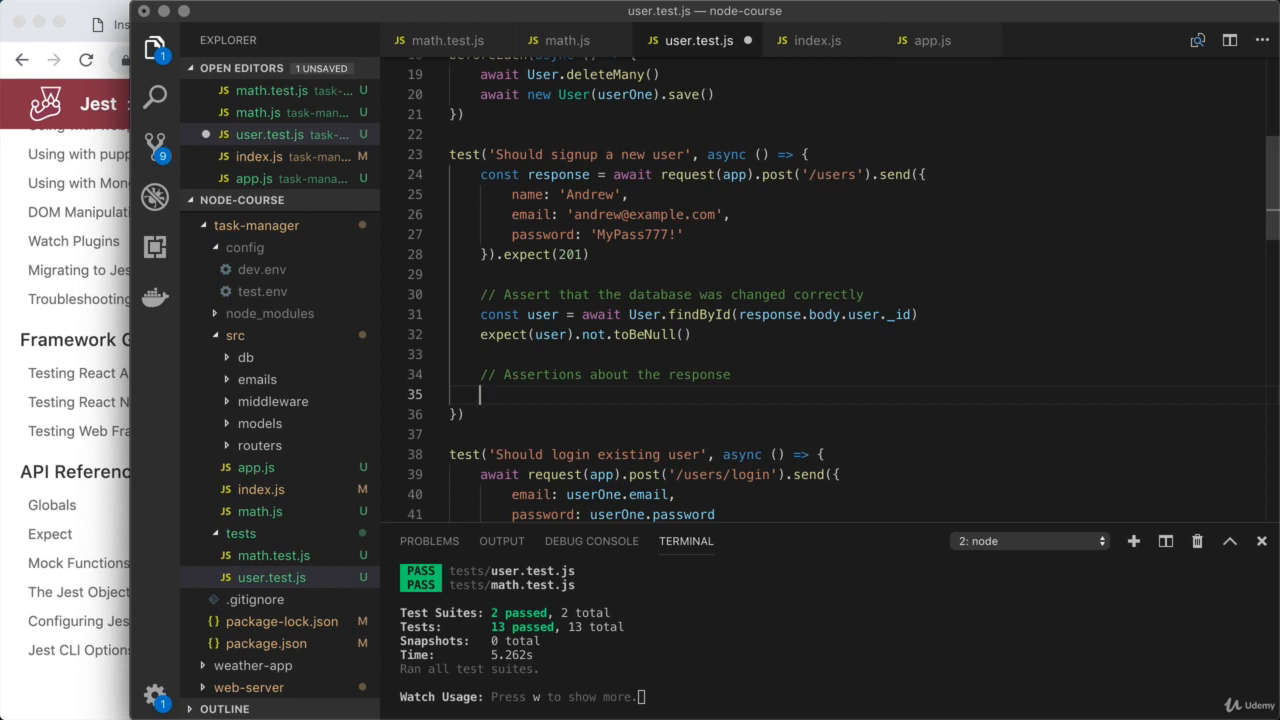
{"action": "mouse_move", "coordinate": [620, 206]}
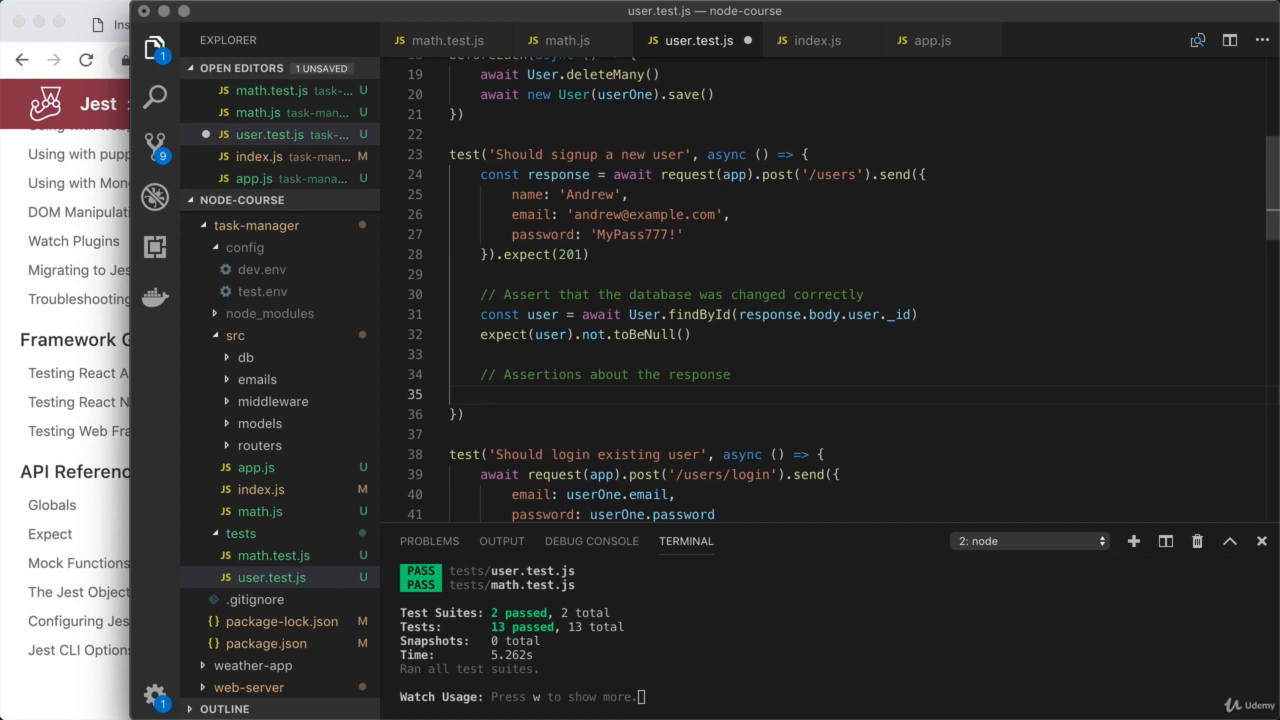
Assert expect(response.body.user.name).toBe('Andrew') on the next line
{"action": "type", "text": "expe"}
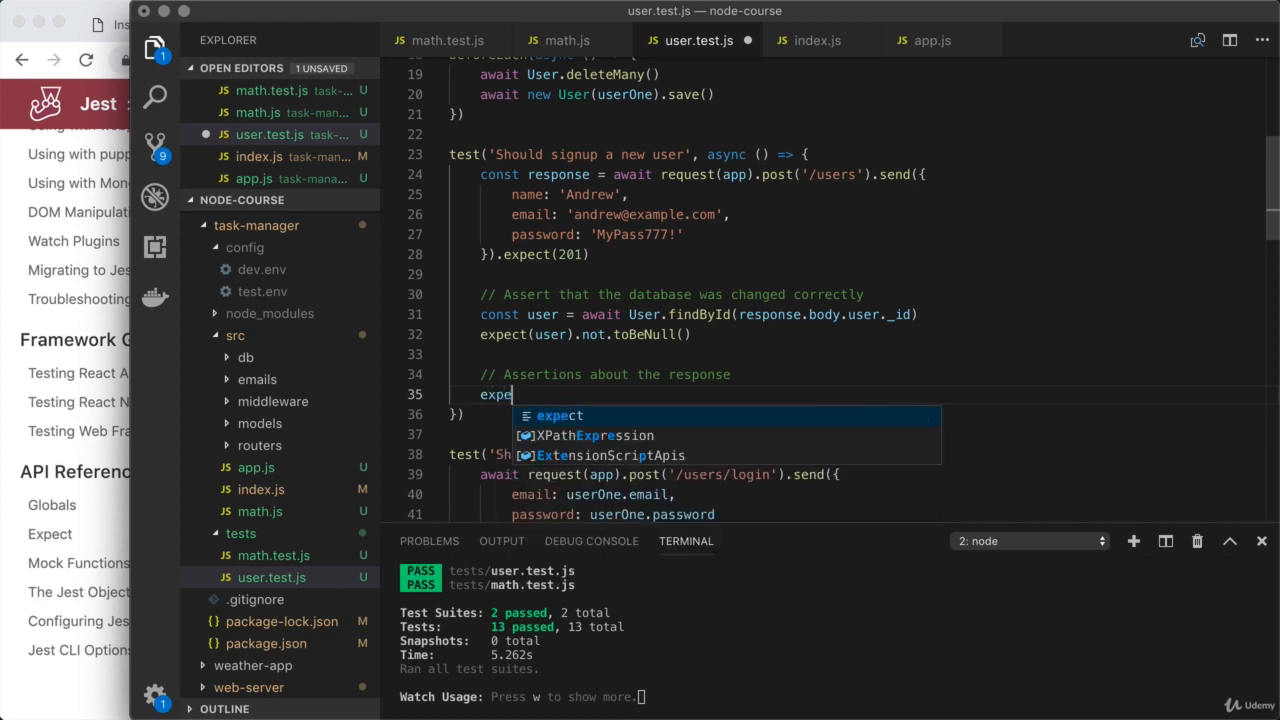
{"action": "type", "text": "(respons"}
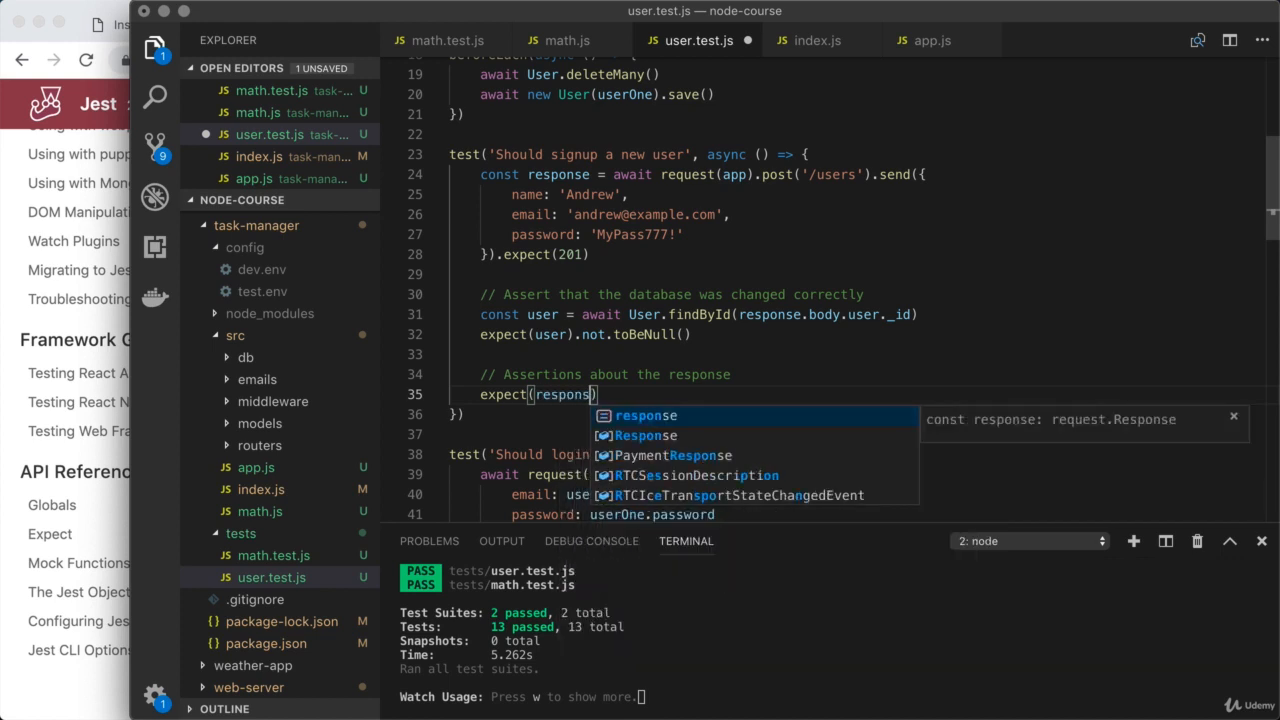
{"action": "type", "text": ".body"}
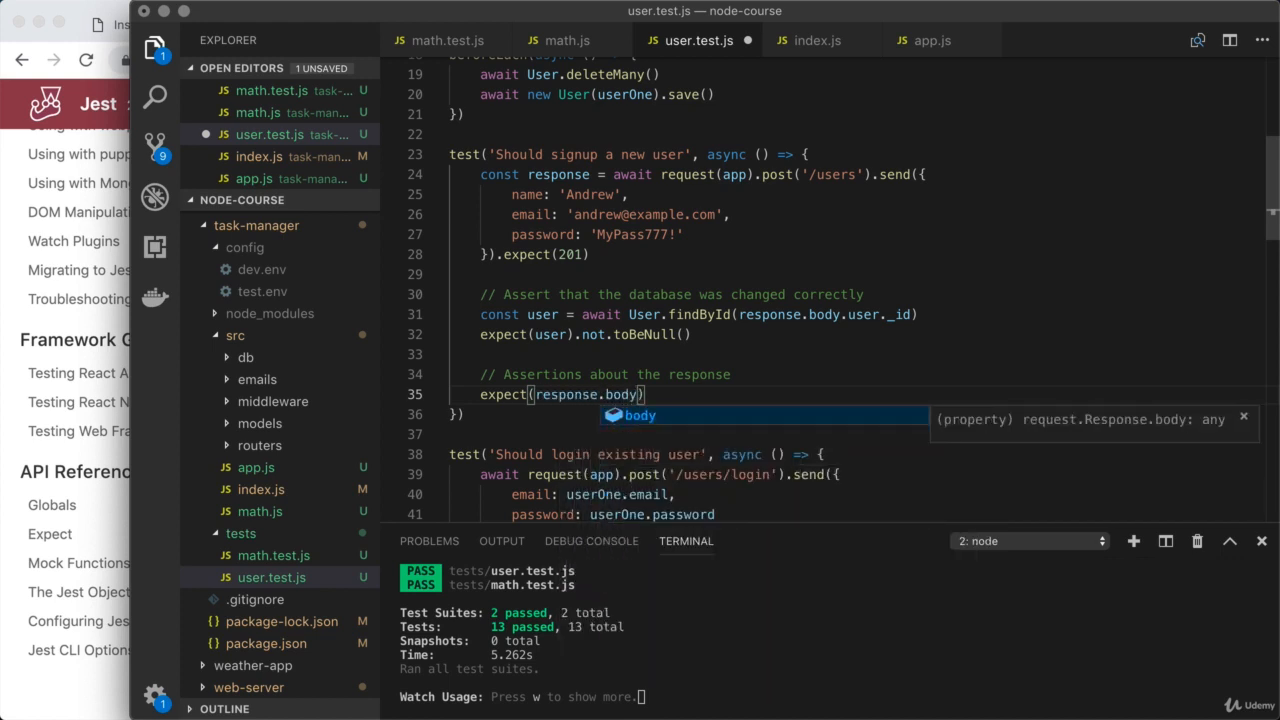
{"action": "type", "text": ".user.name"}
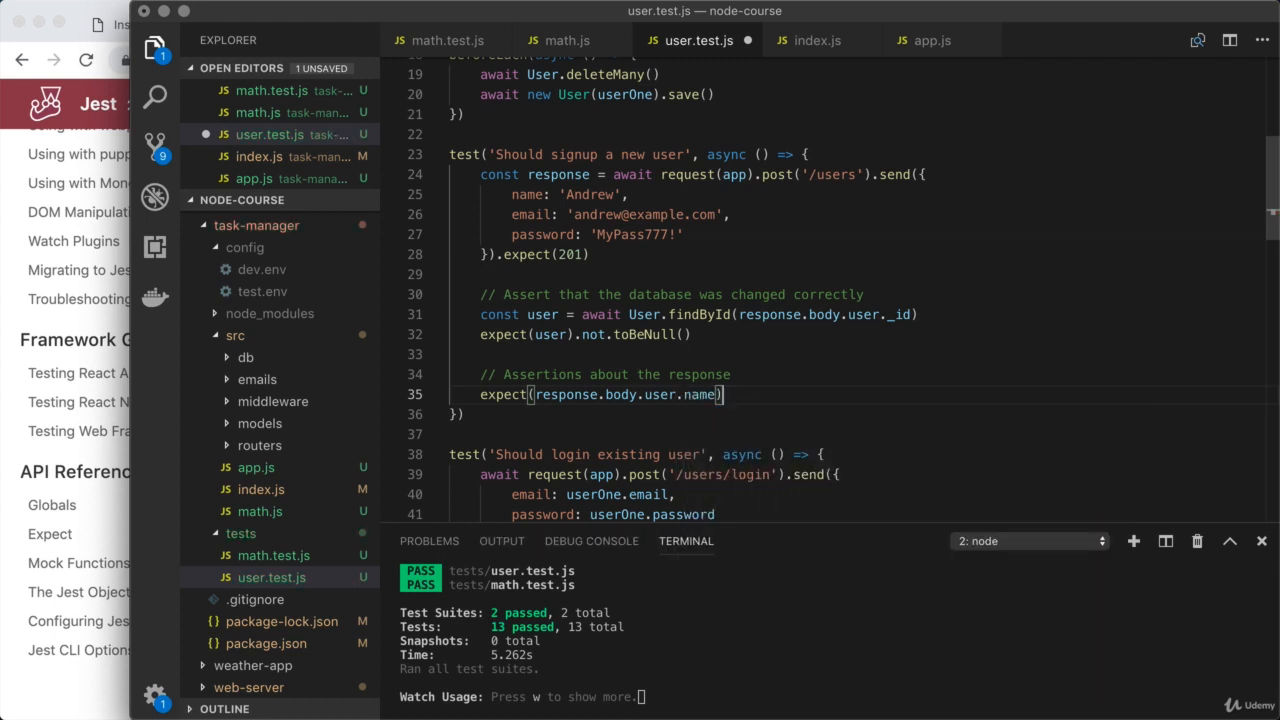
{"action": "type", "text": ".toBe('And"}
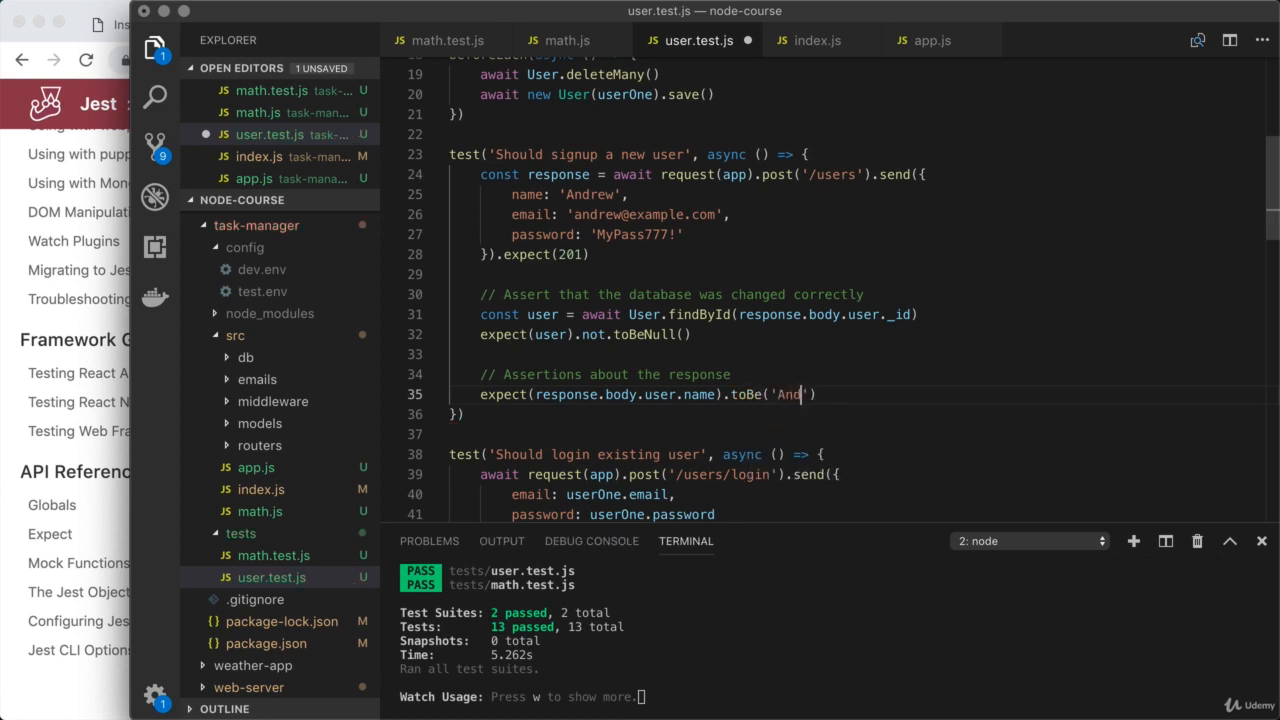
{"action": "type", "text": "rew"}
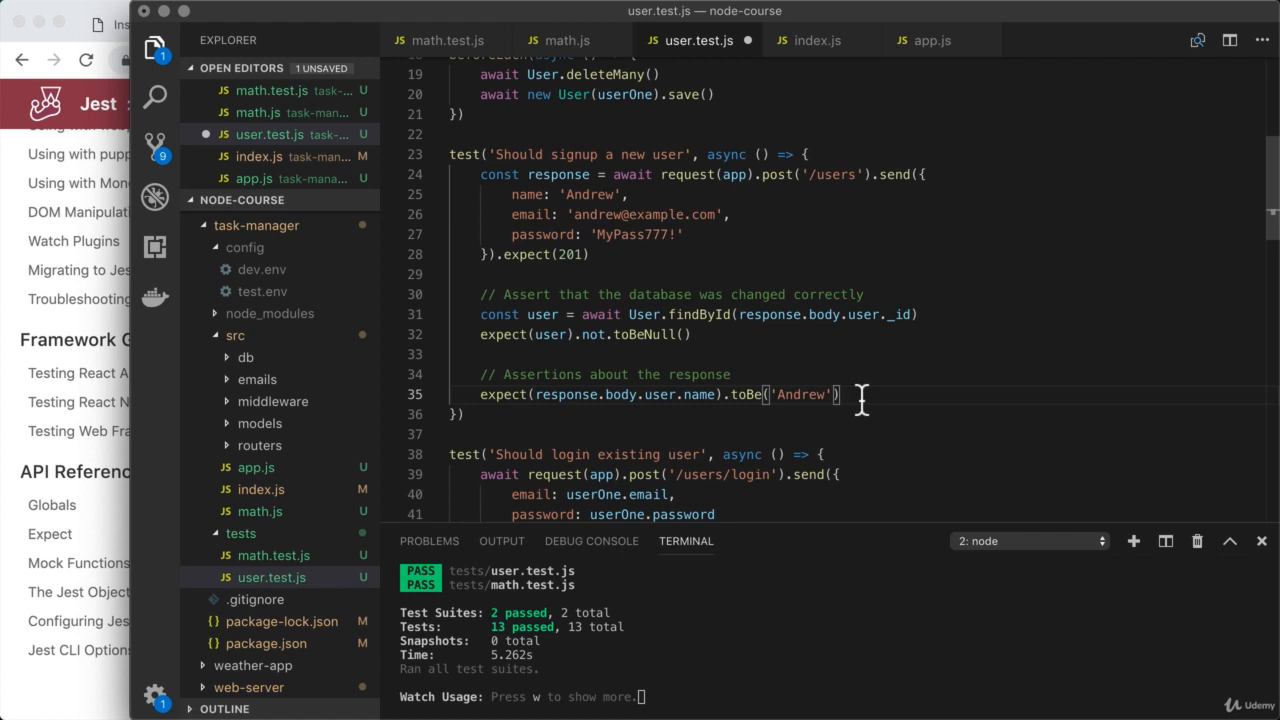
Replace the name assertion with expect(response.body).toMatchObject containing user name 'Andrew'
{"action": "left_click_drag", "start_coordinate": [844, 394], "coordinate": [480, 394]}
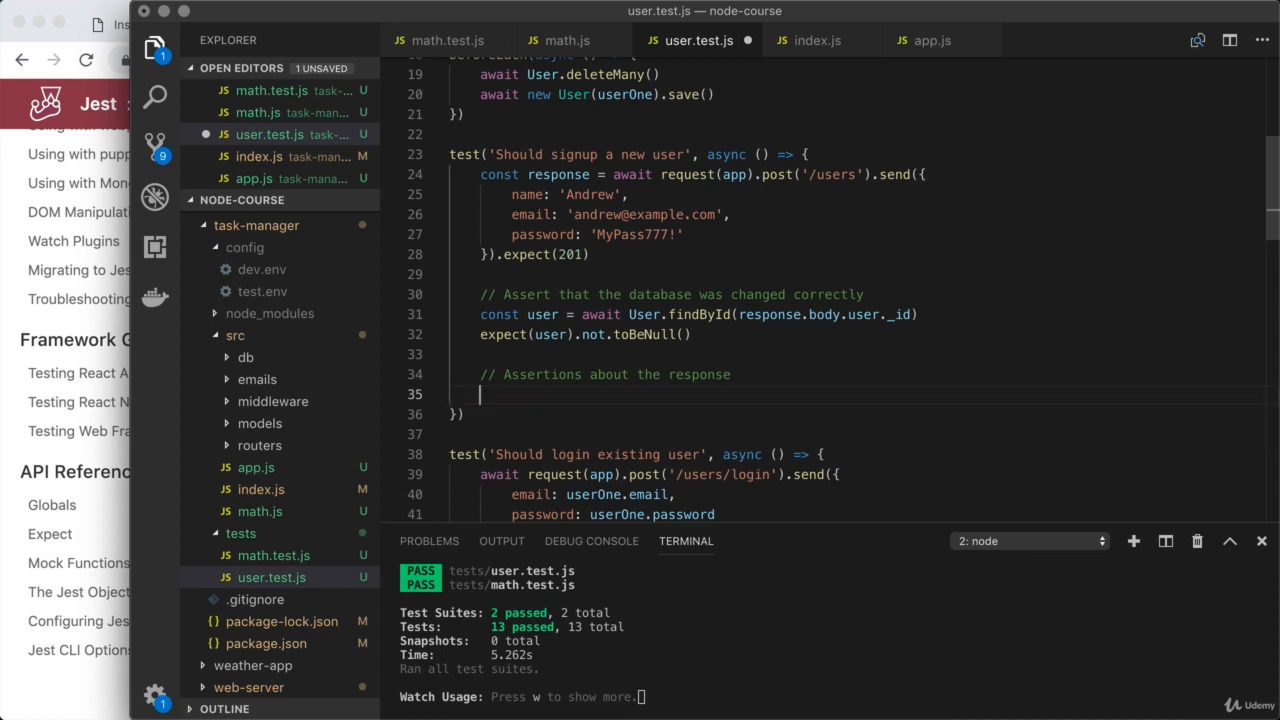
{"action": "type", "text": "expect()"}
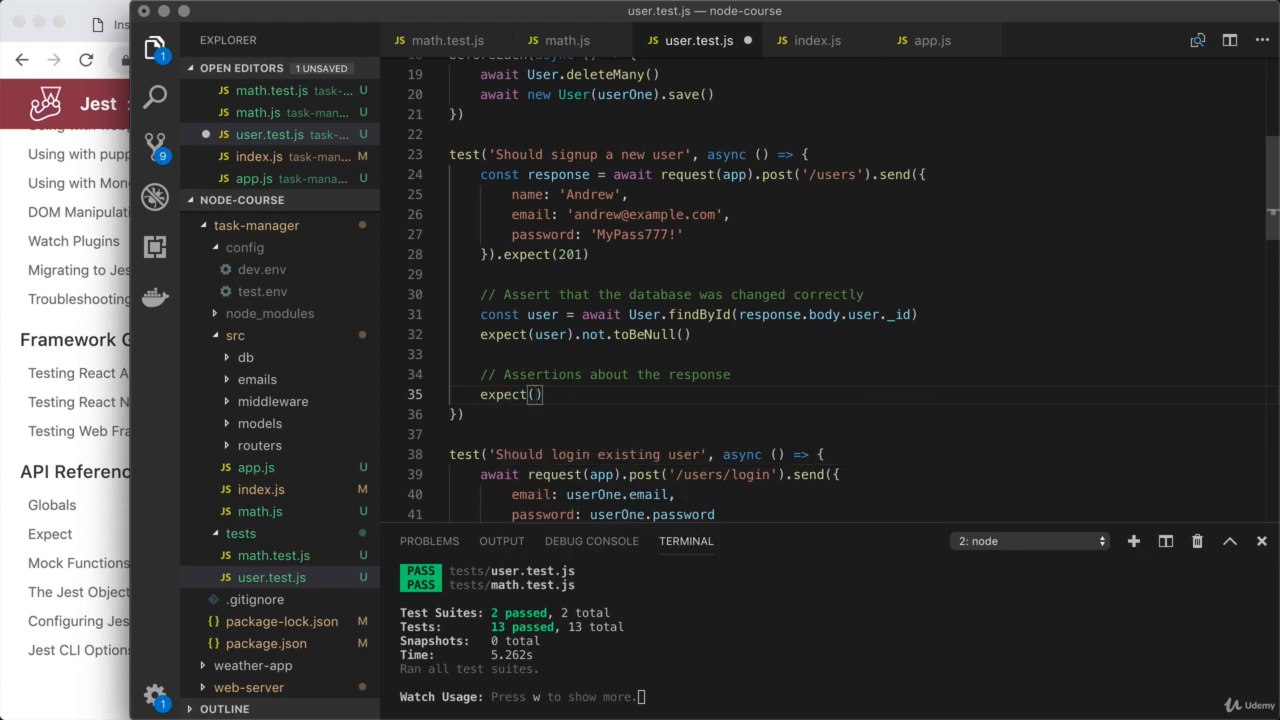
{"action": "type", "text": "response.body"}
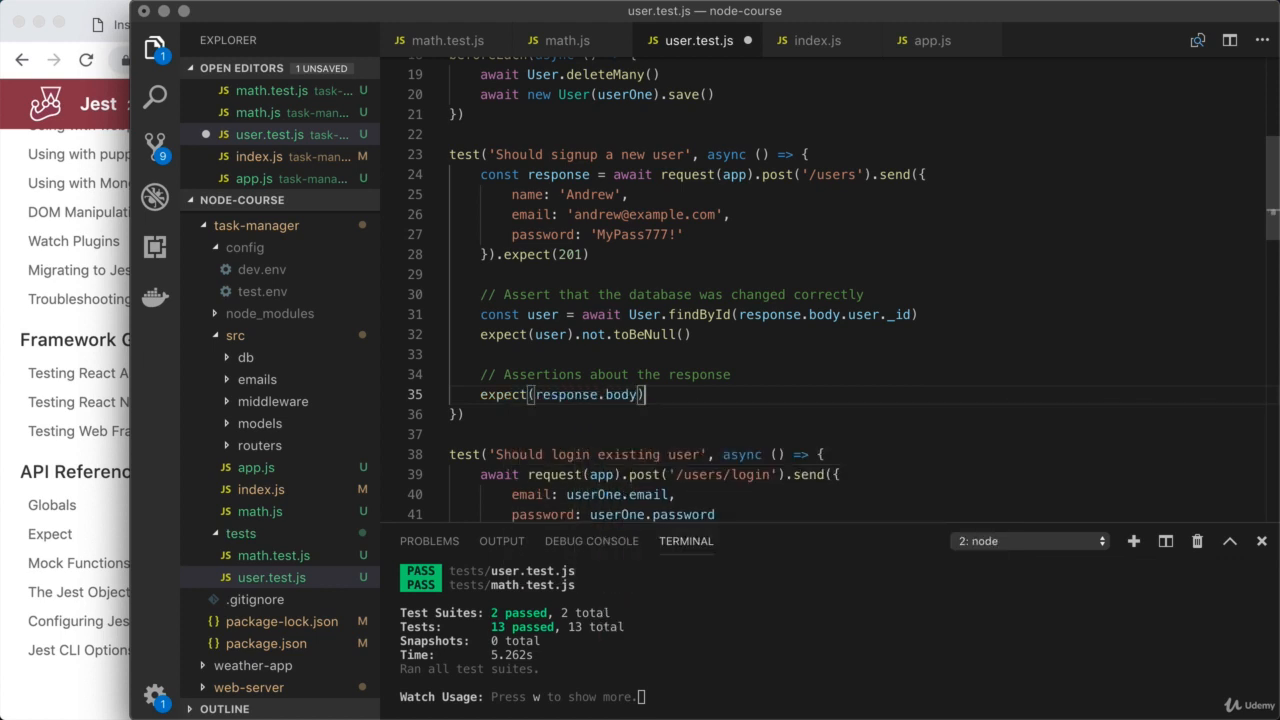
{"action": "type", "text": ".toMa"}
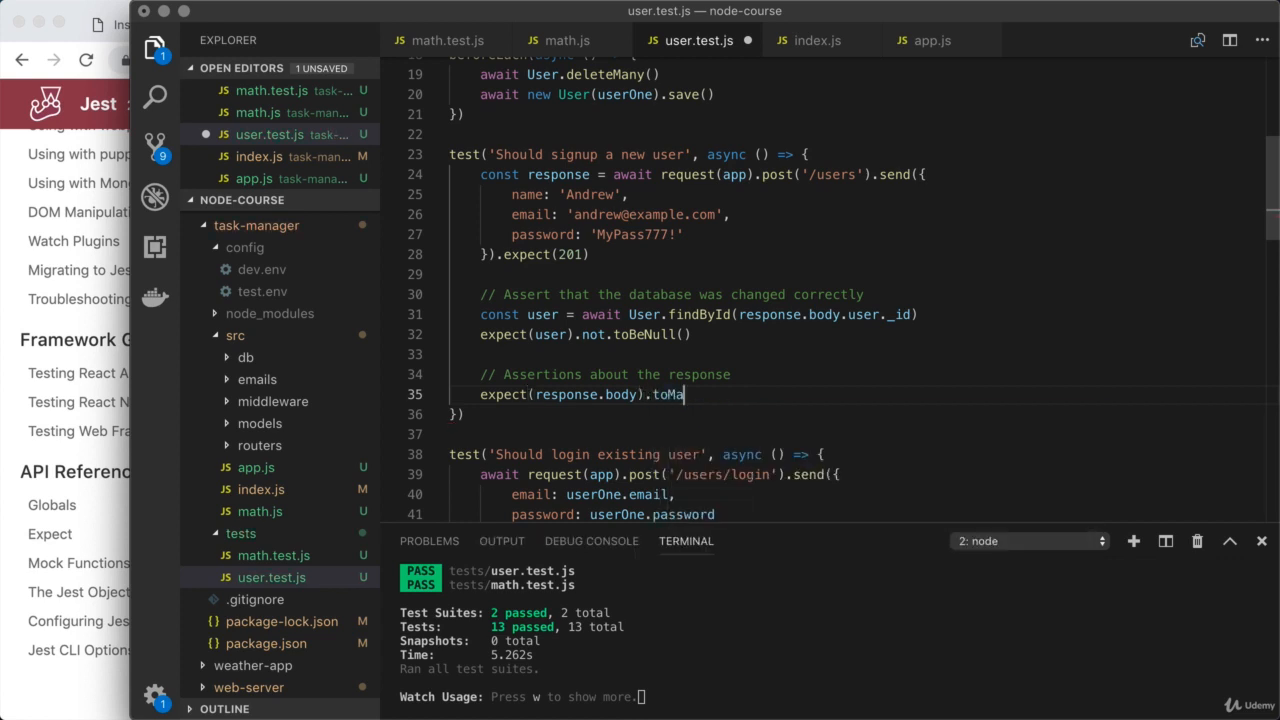
{"action": "type", "text": "tchObject({"}
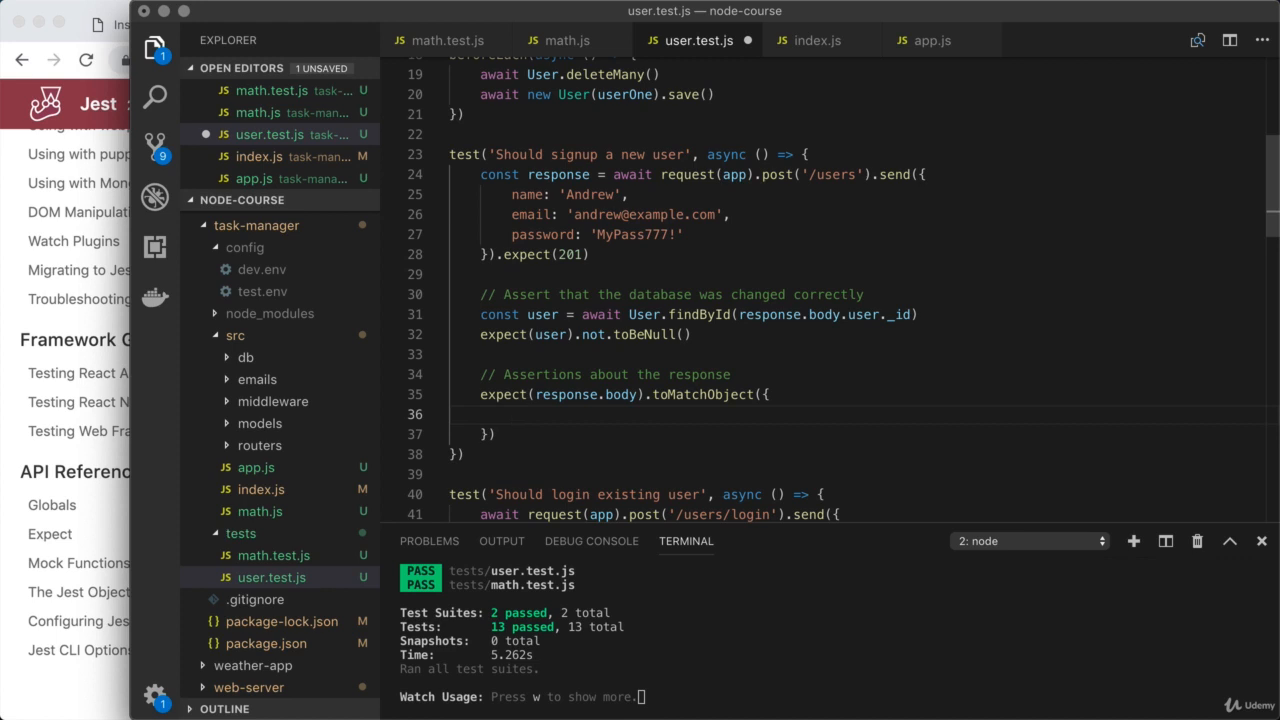
{"action": "type", "text": "user: {"}
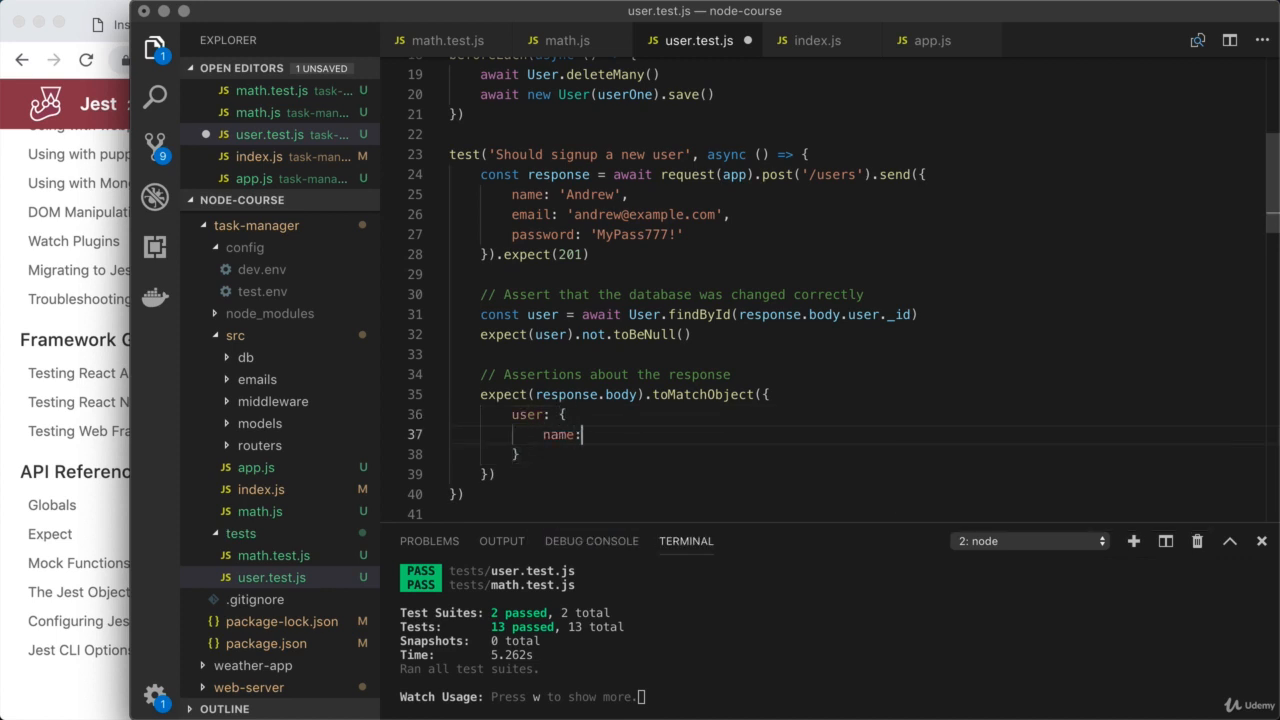
{"action": "type", "text": "'Andrew'"}
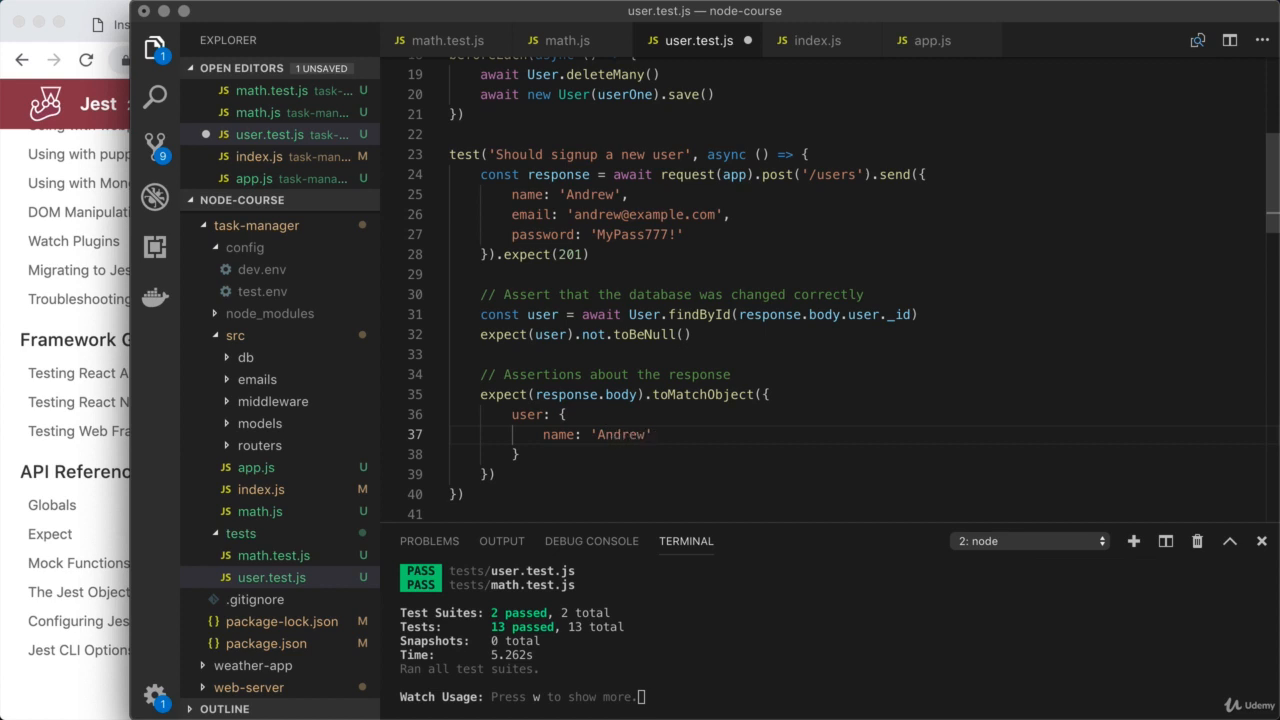
{"action": "scroll", "scroll_direction": "down", "scroll_amount": 3}
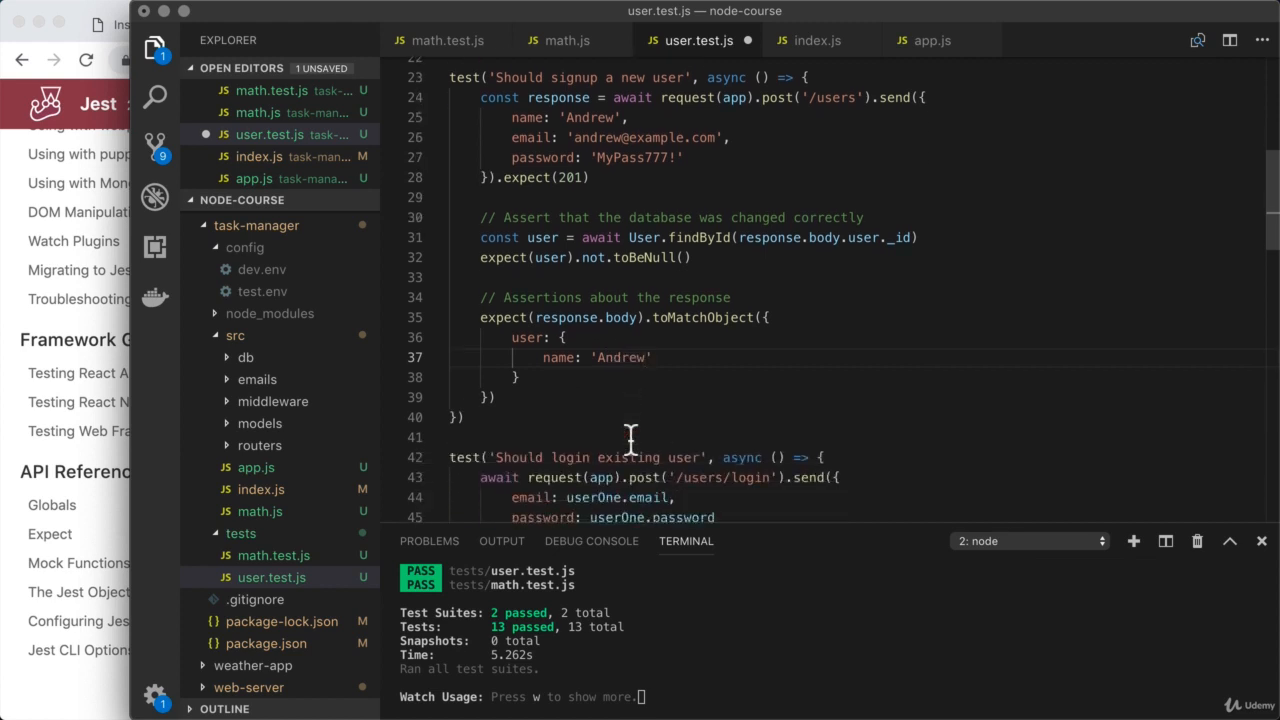
{"action": "mouse_move", "coordinate": [656, 418]}
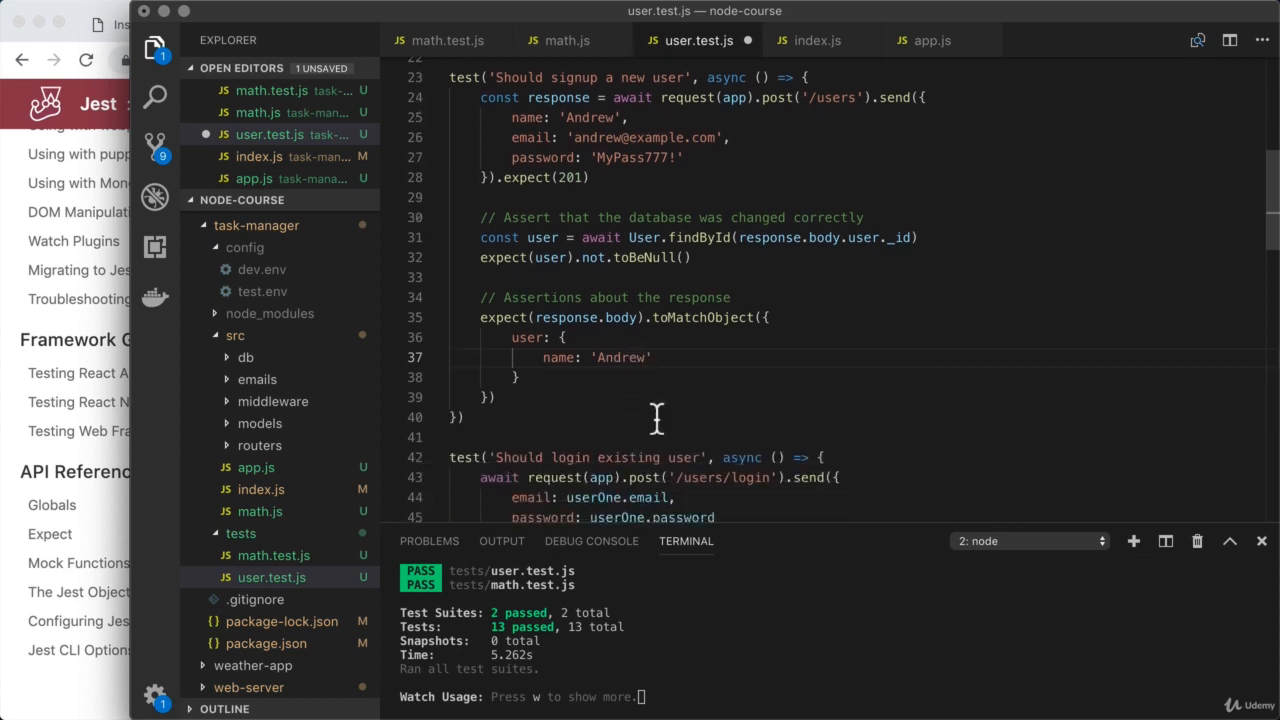
{"action": "left_click", "coordinate": [652, 356]}
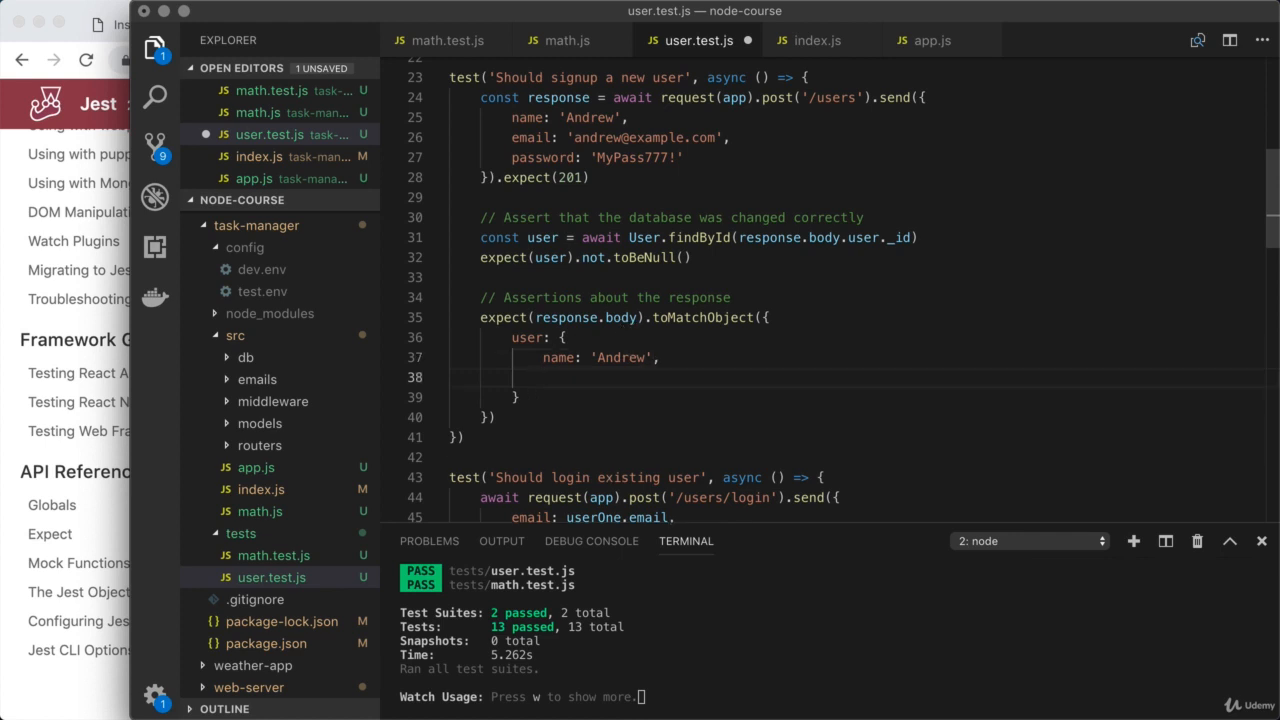
{"action": "type", "text": "email: ''"}
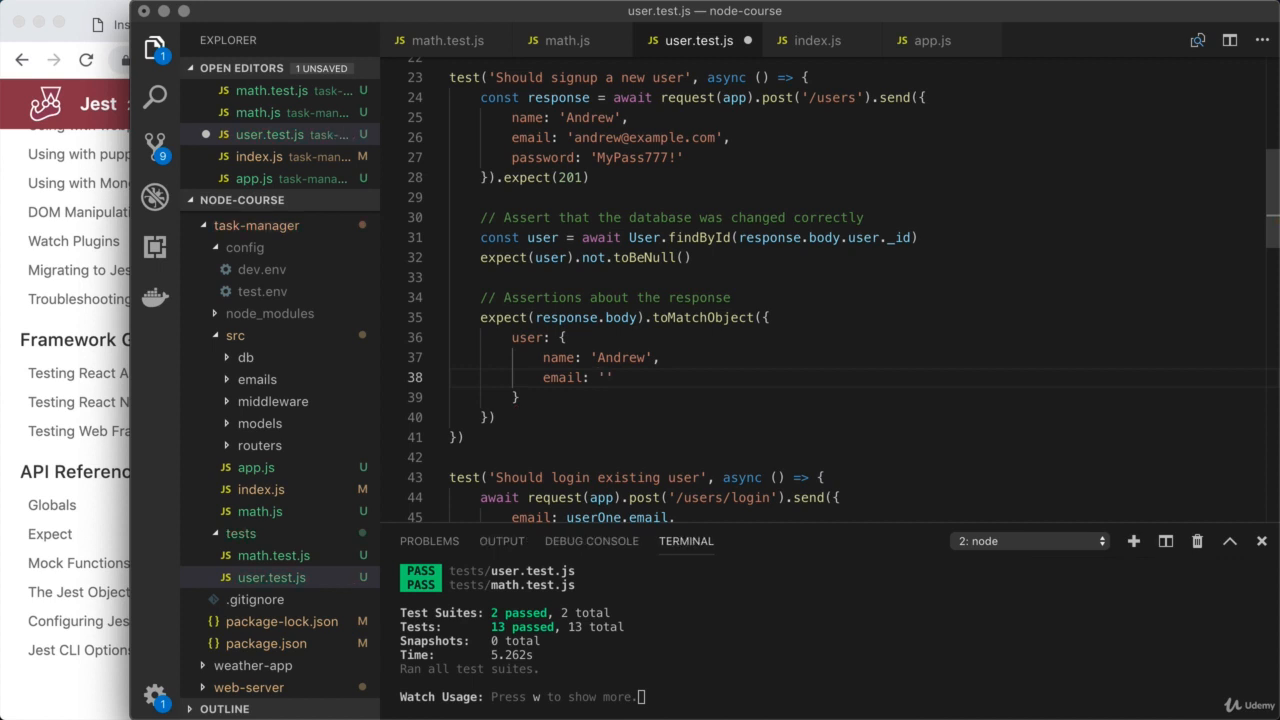
{"action": "type", "text": "andrew@"}
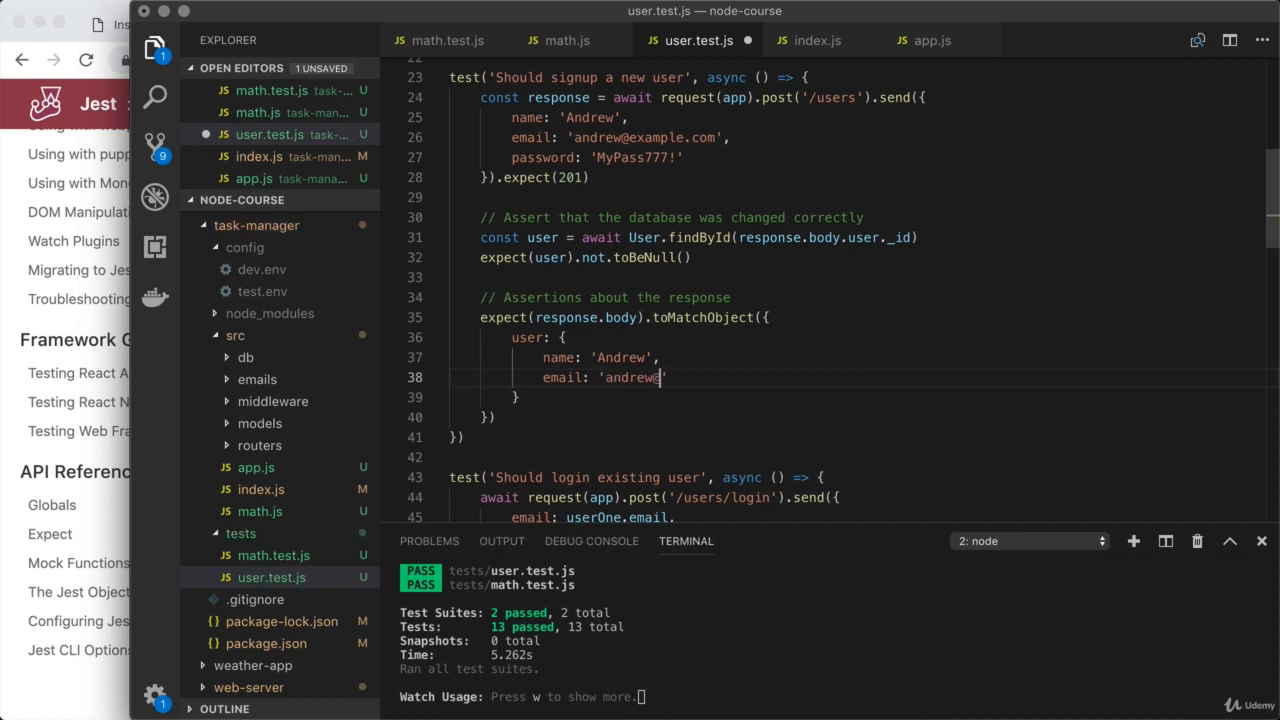
{"action": "type", "text": "@example.com"}
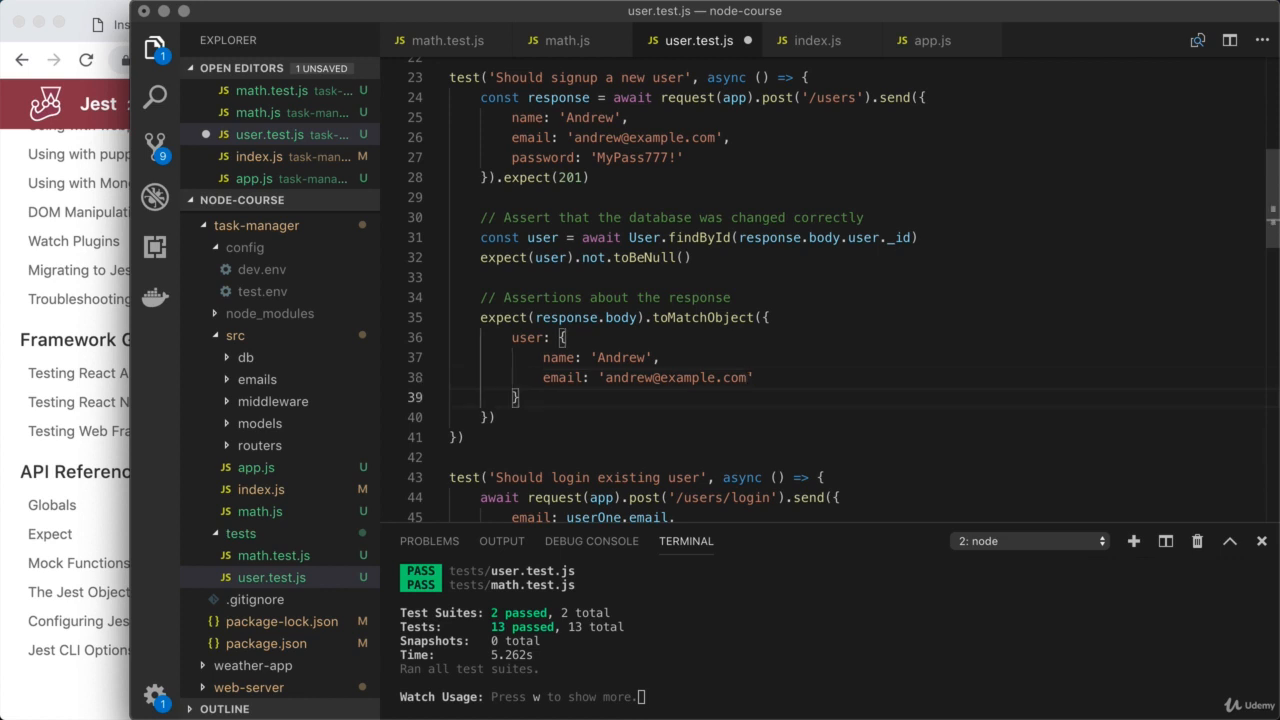
{"action": "type", "text": ","}
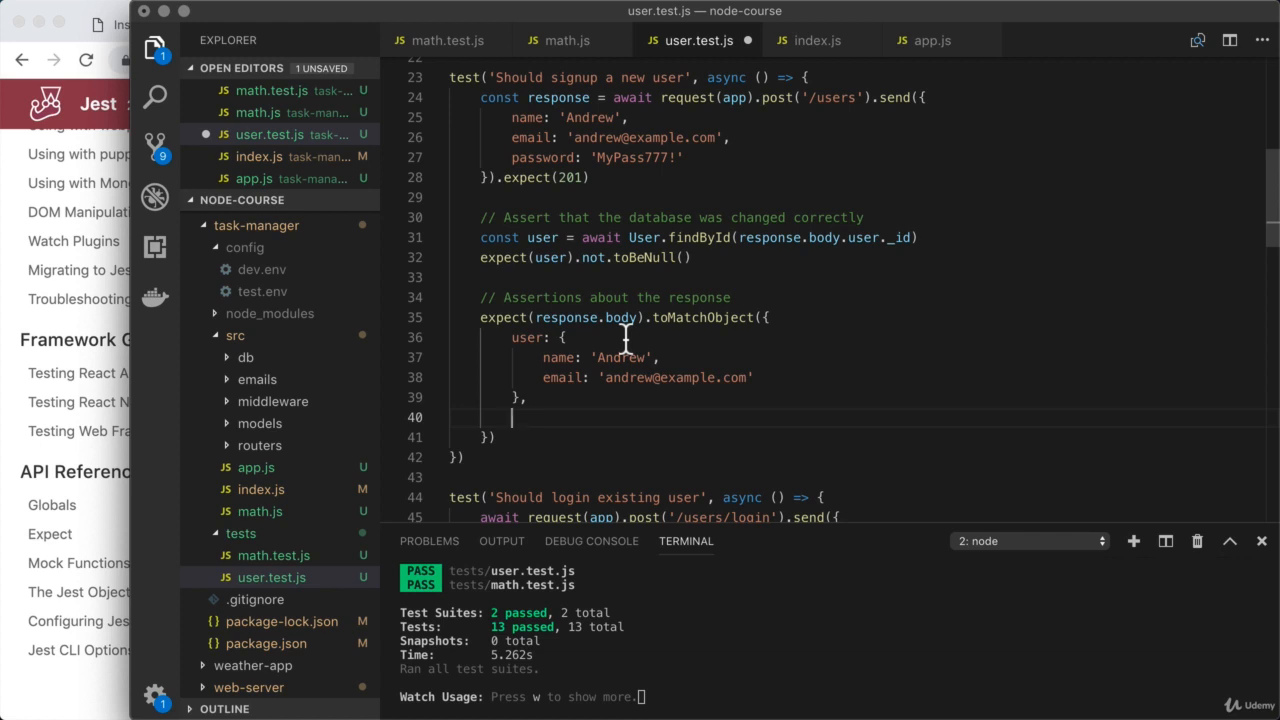
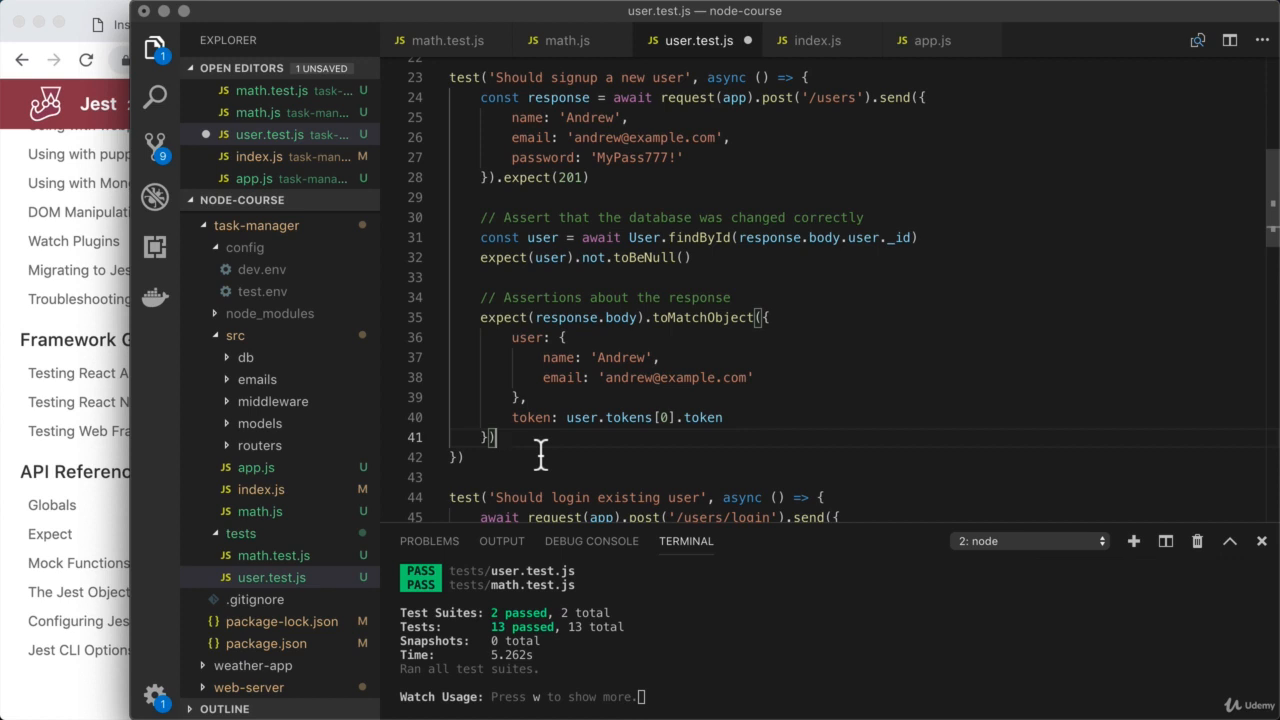
Add token: user.tokens[0].token to the toMatchObject assertion
{"action": "mouse_move", "coordinate": [492, 504]}
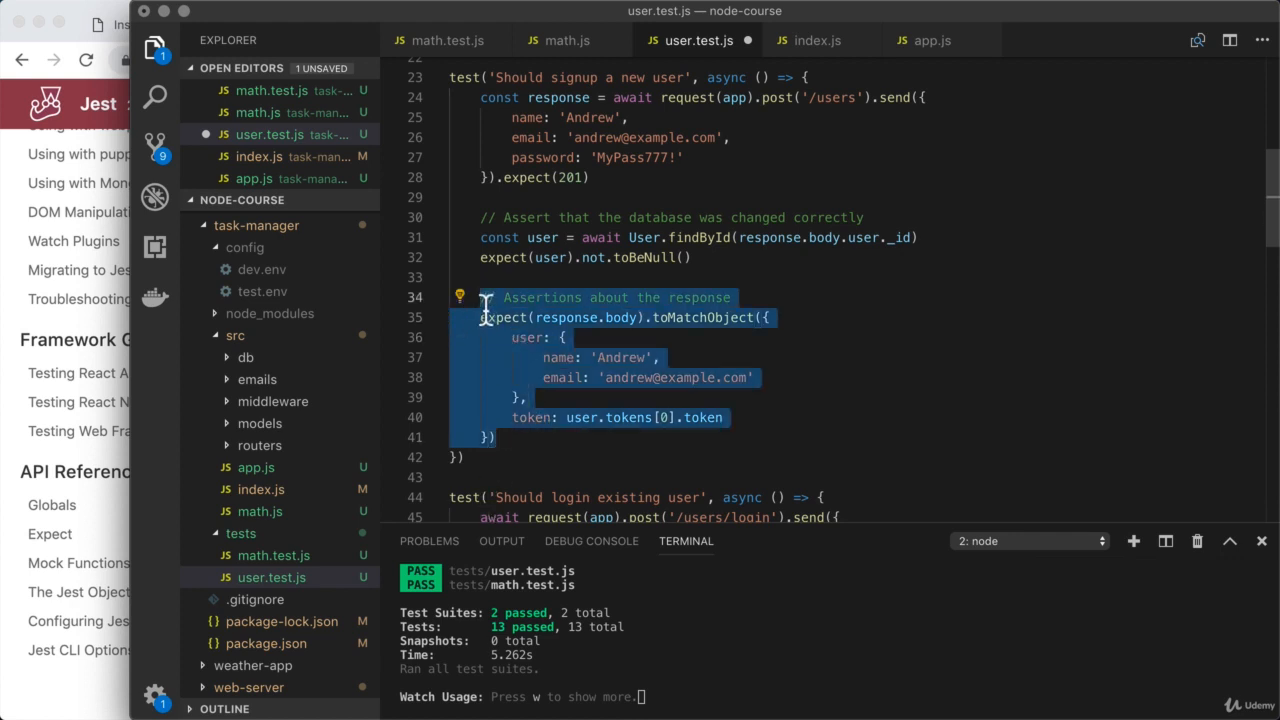
Place the cursor at the end of the toMatchObject assertion block
{"action": "left_click", "coordinate": [490, 436]}
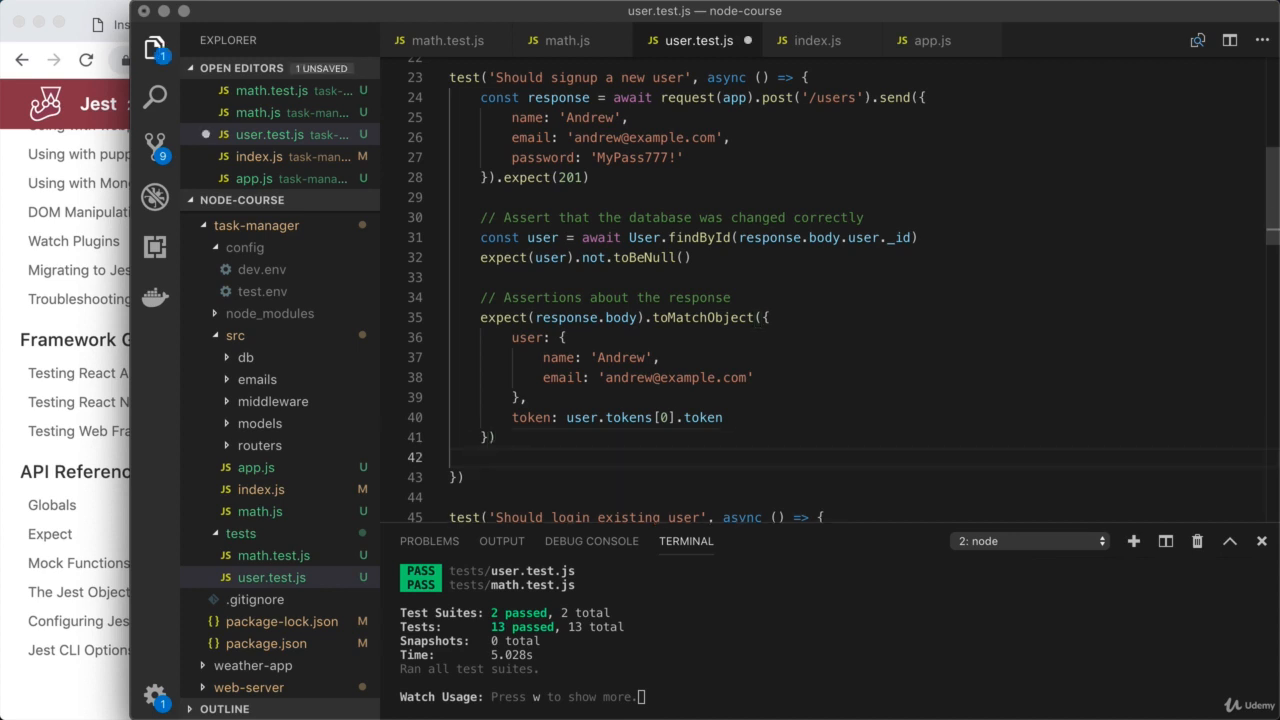
{"action": "mouse_move", "coordinate": [532, 236]}
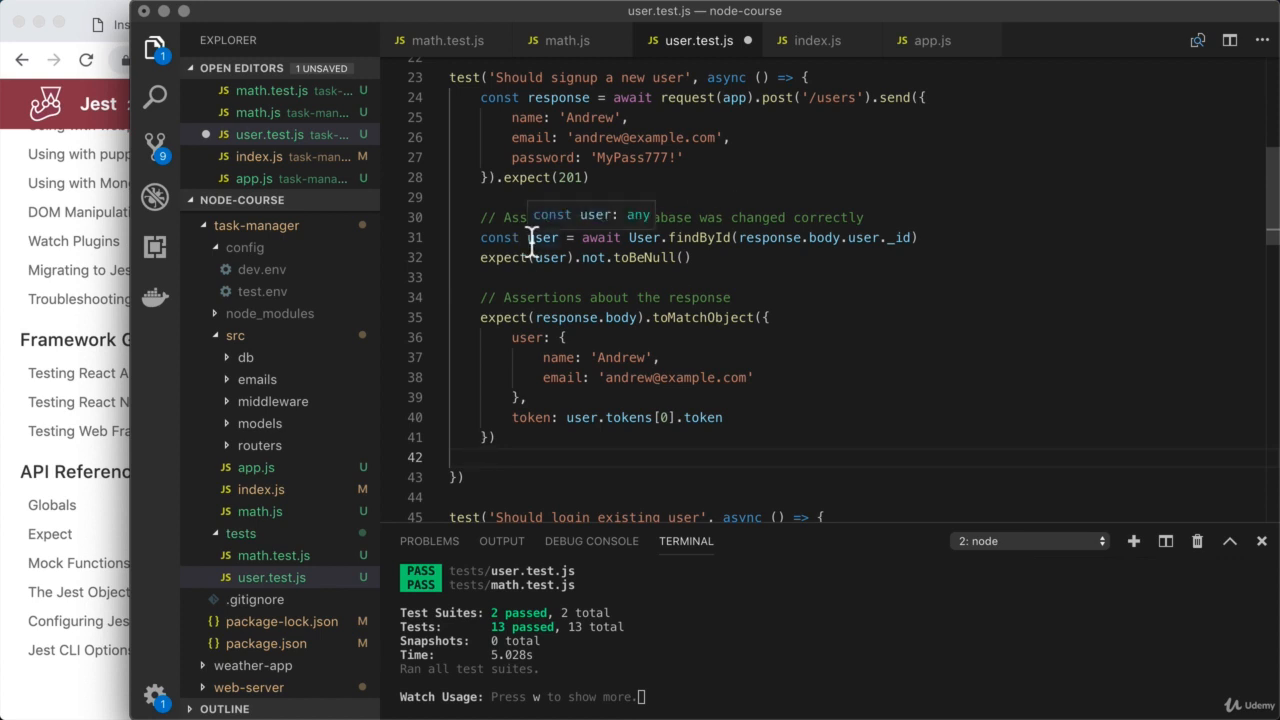
{"action": "type", "text": "expe"}
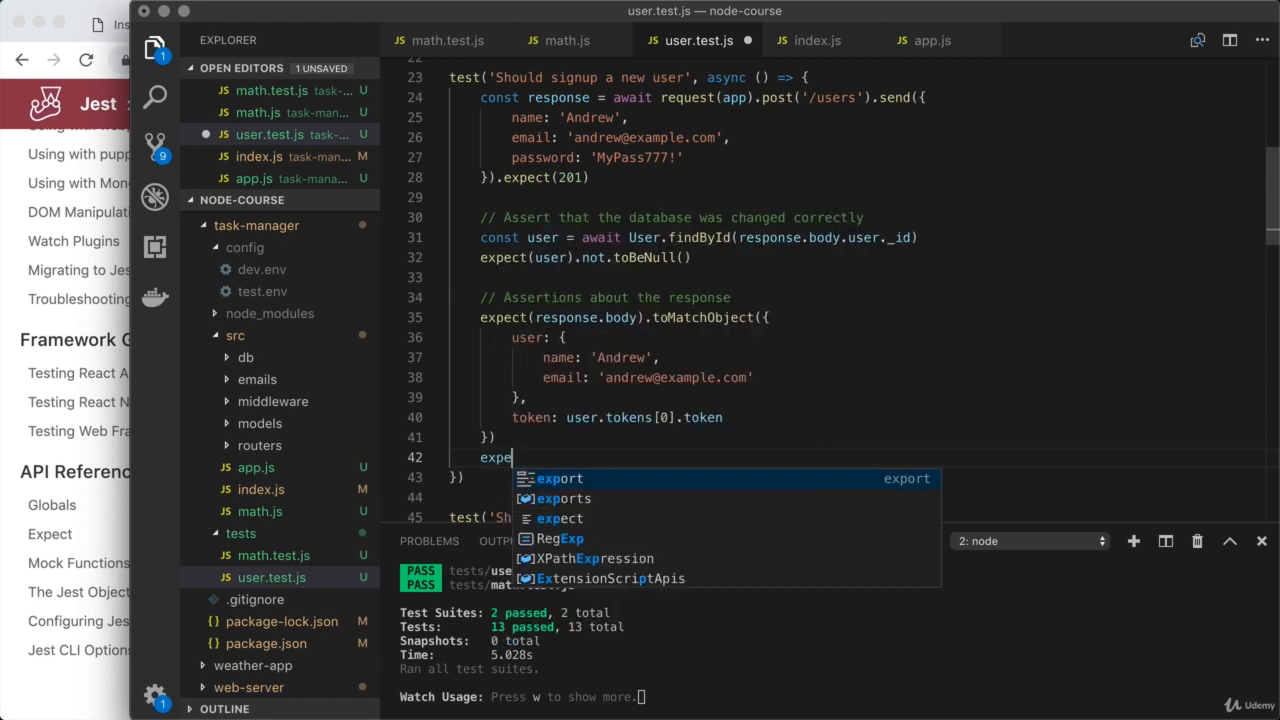
{"action": "type", "text": "(user.password)."}
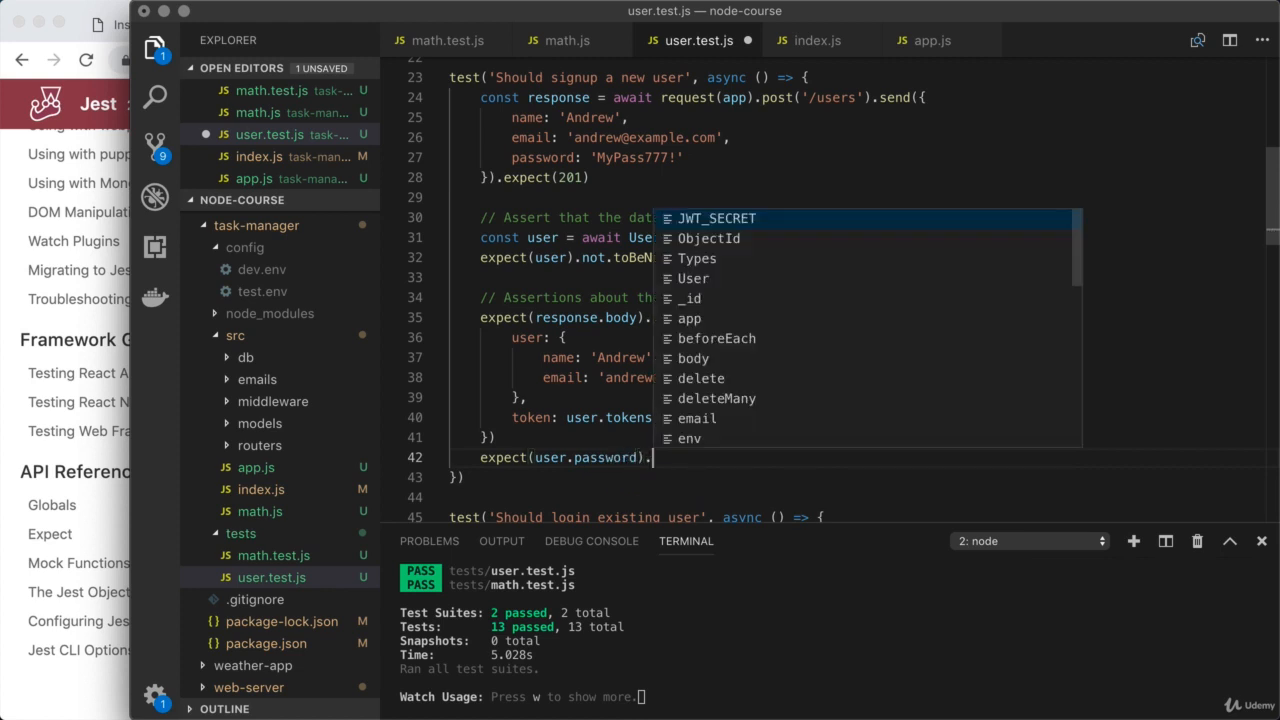
{"action": "type", "text": "not.toBe("}
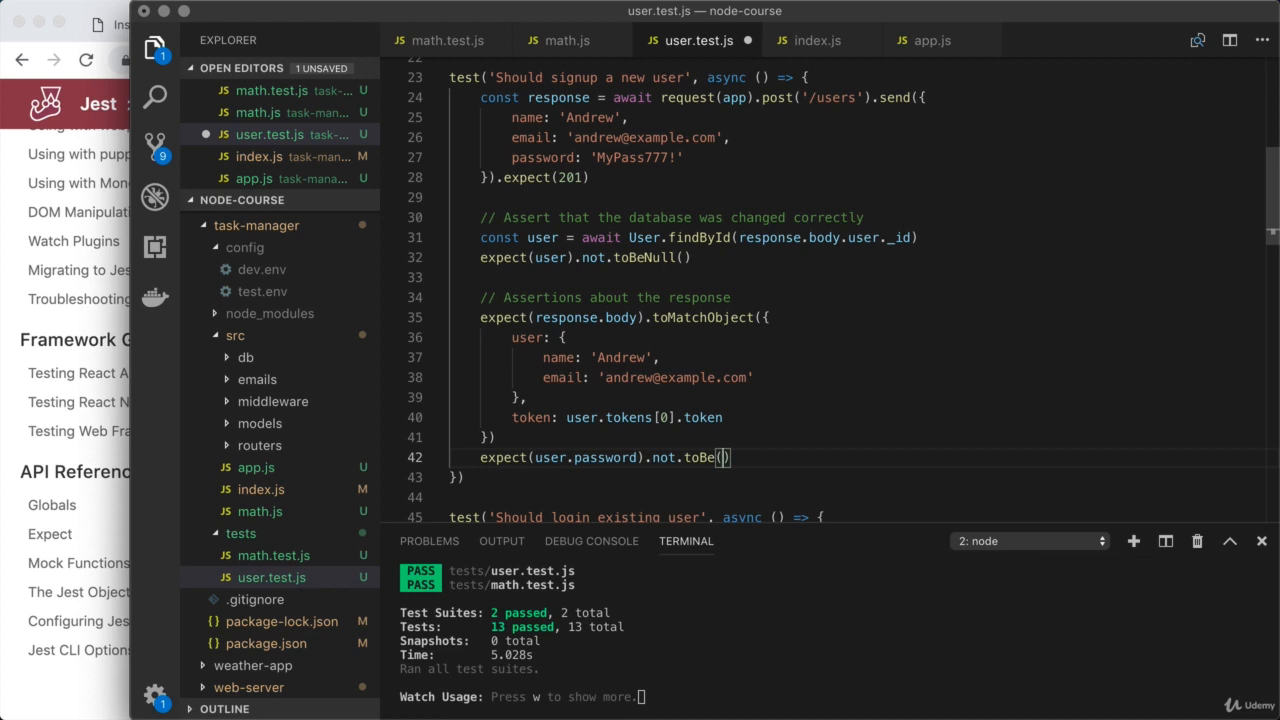
{"action": "type", "text": "''"}
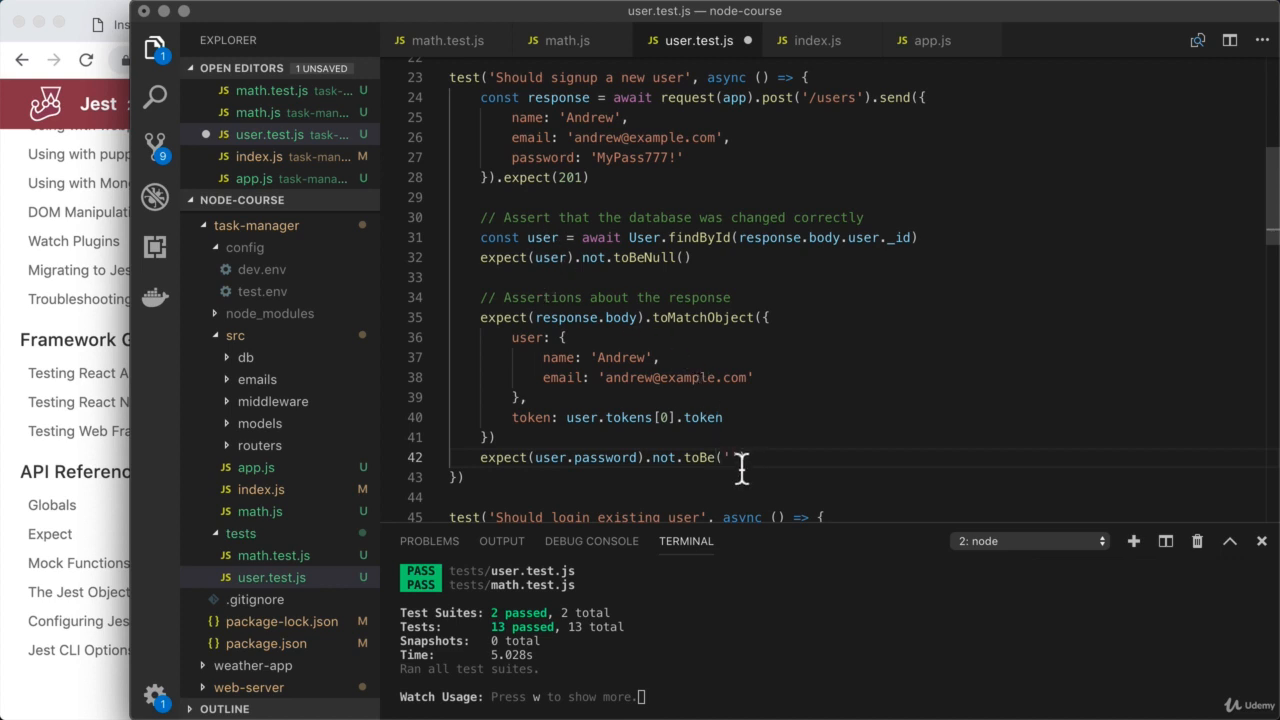
{"action": "mouse_move", "coordinate": [800, 256]}
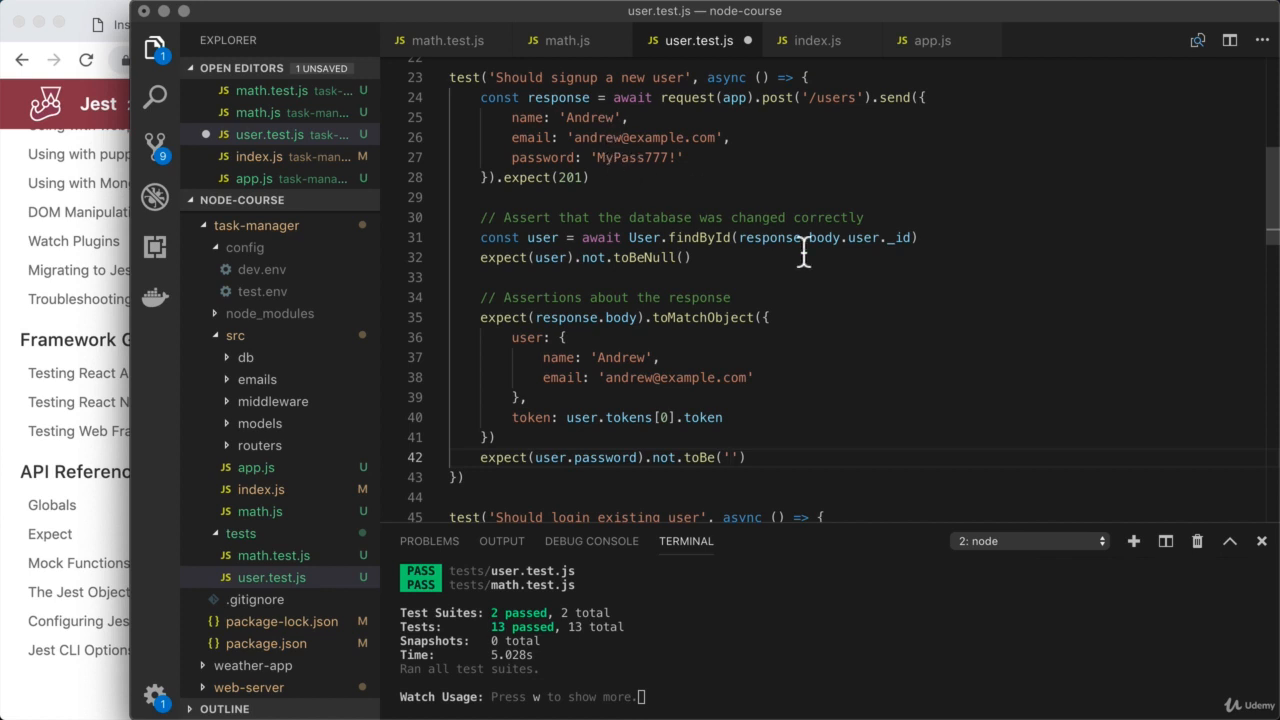
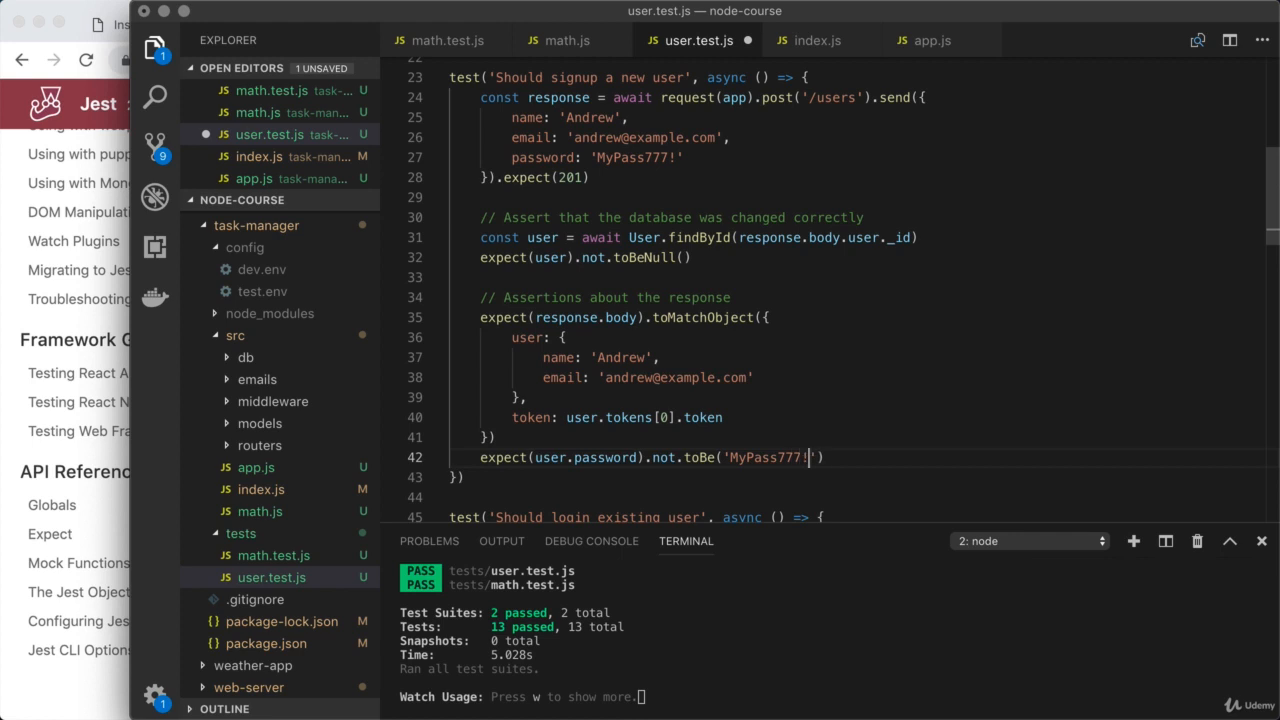
{"action": "key", "text": "cmd+s"}
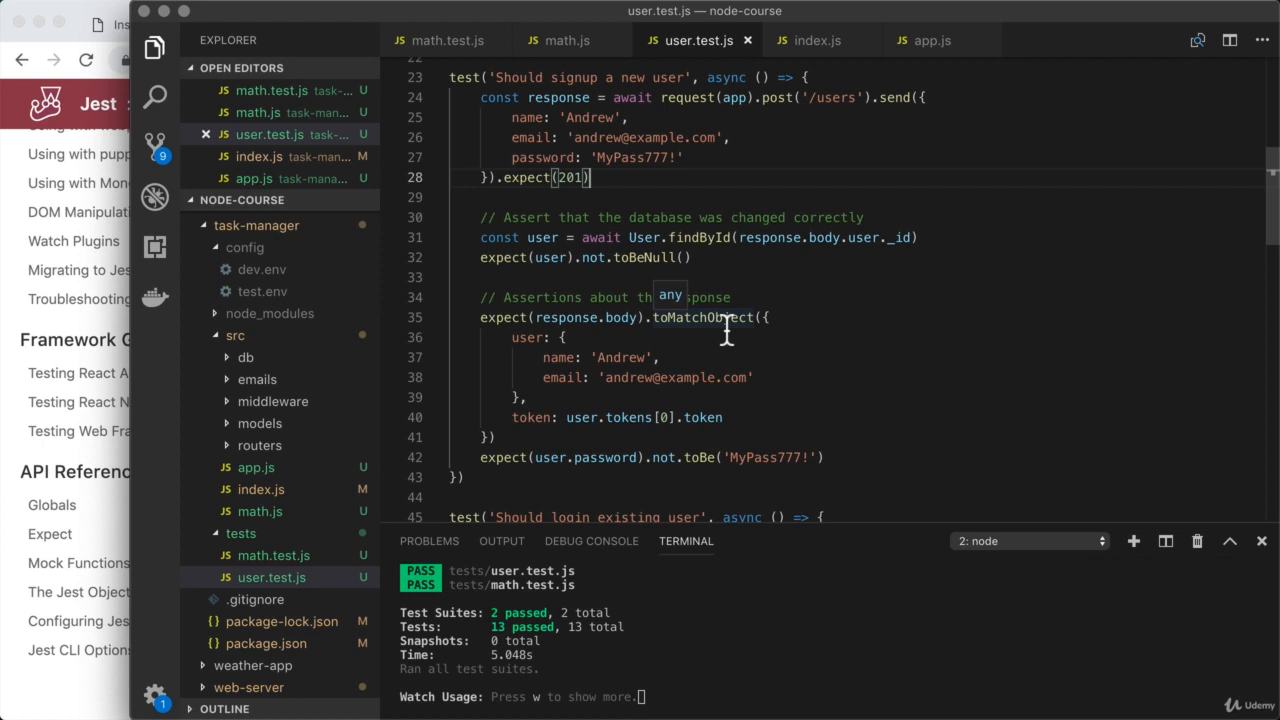
{"action": "scroll", "scroll_direction": "down", "scroll_amount": 3}
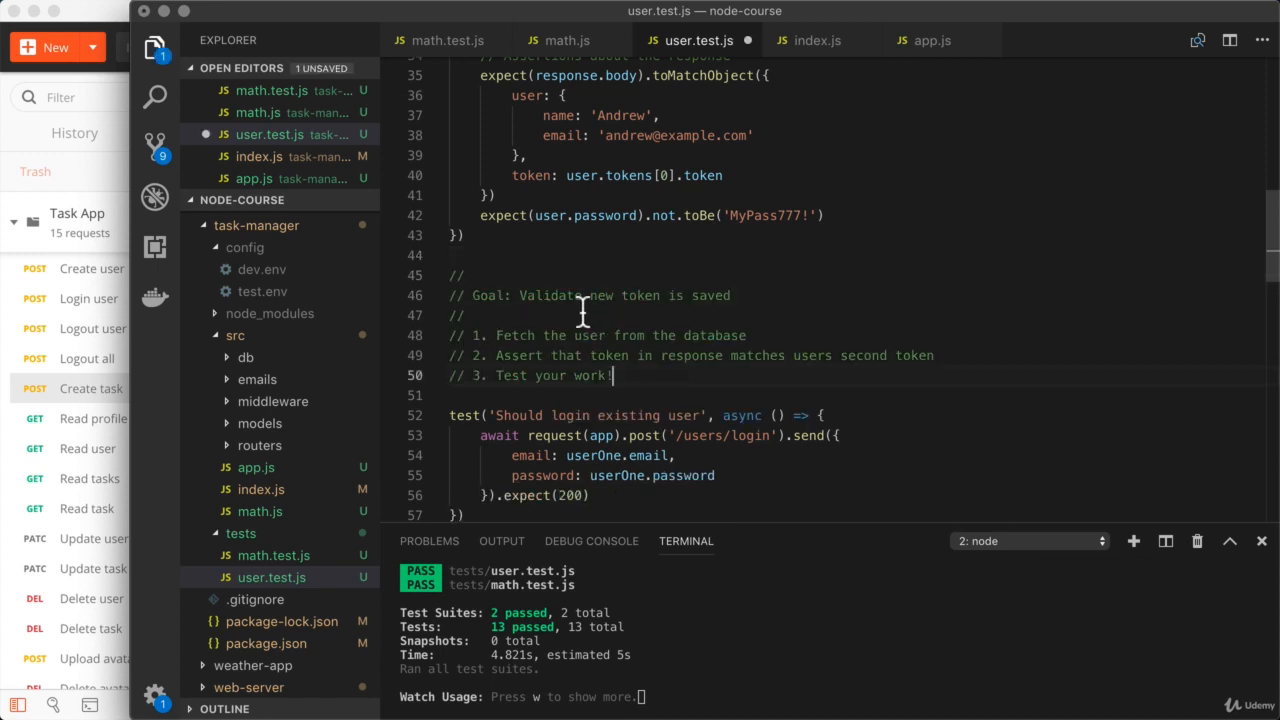
{"action": "mouse_move", "coordinate": [716, 306]}
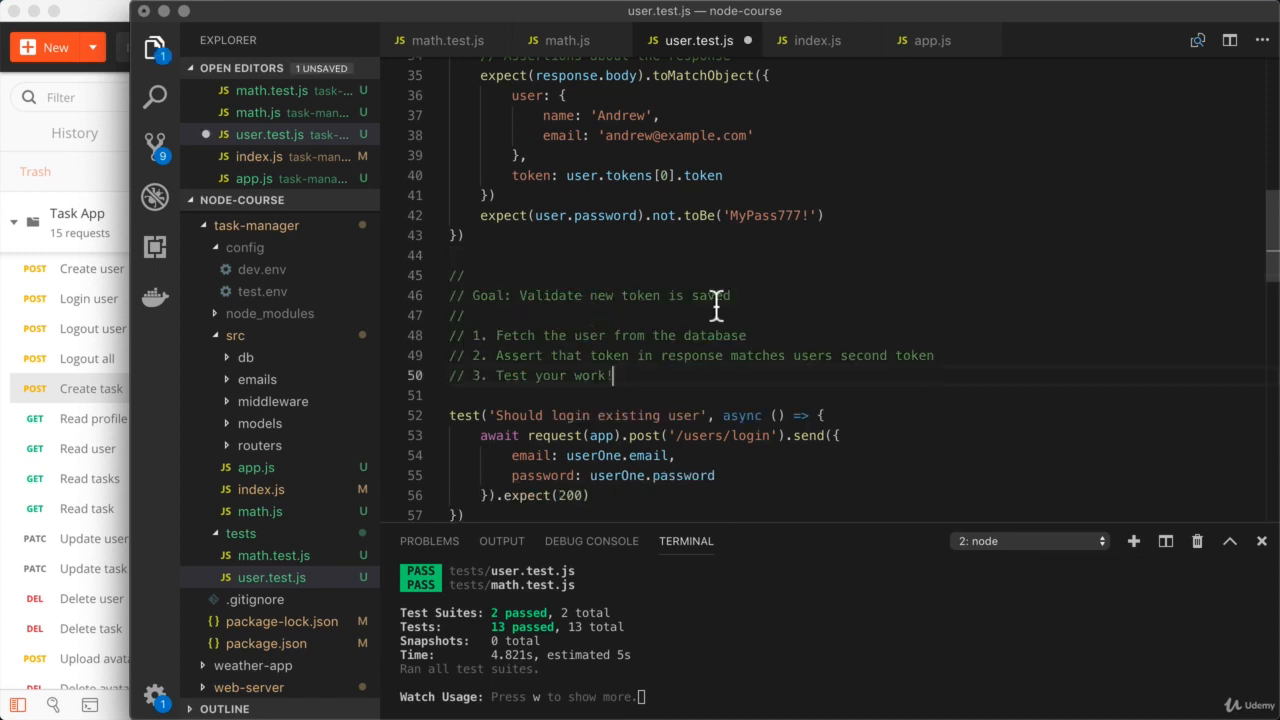
{"action": "triple_click", "coordinate": [590, 296]}
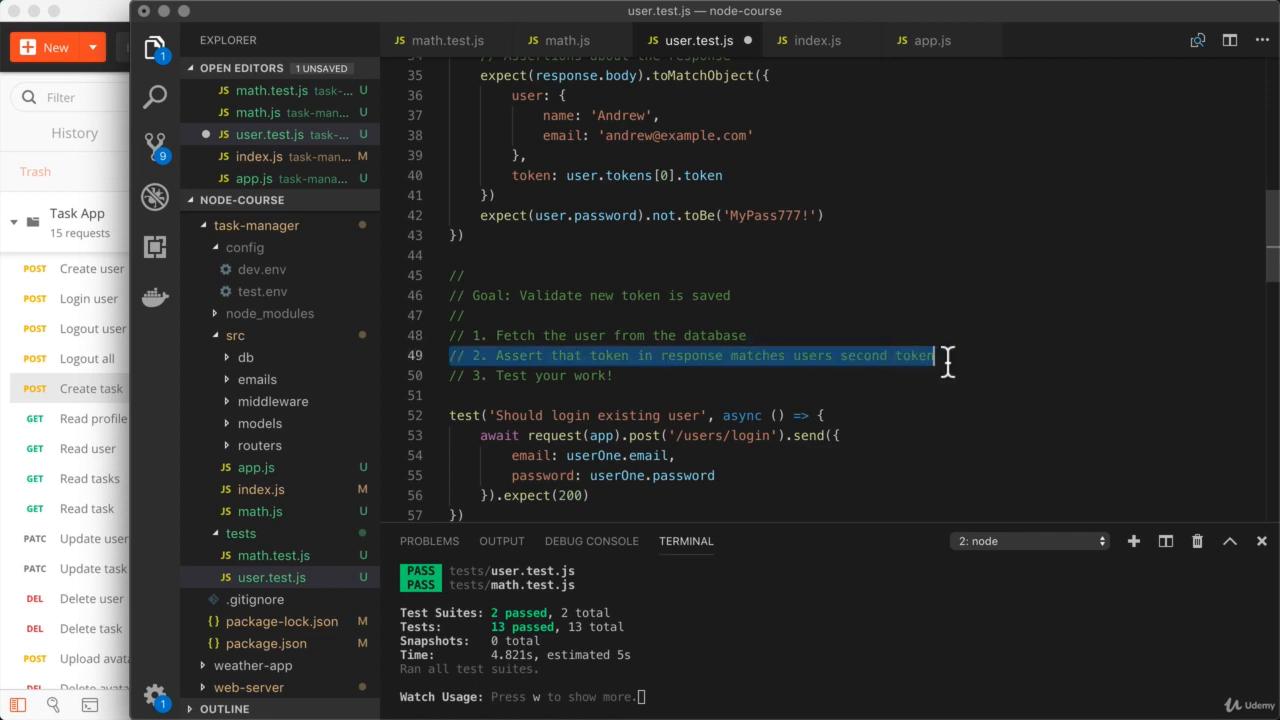
{"action": "left_click", "coordinate": [612, 376]}
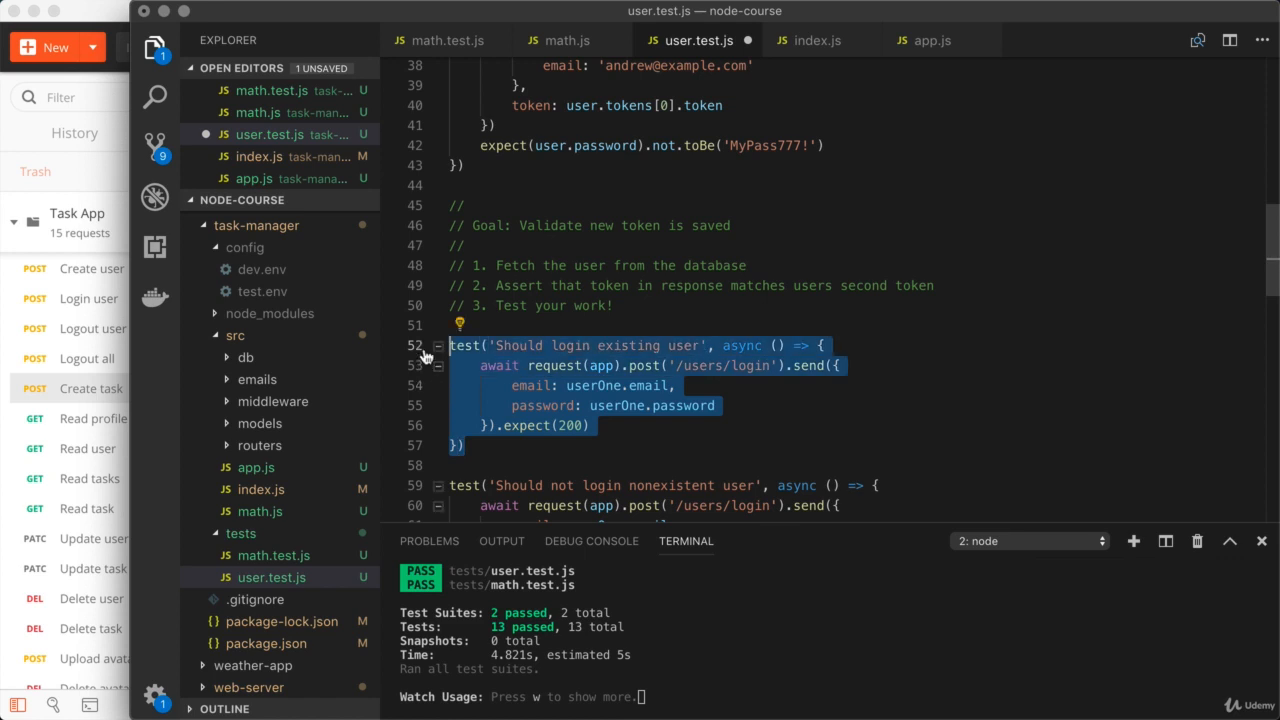
{"action": "mouse_move", "coordinate": [840, 308]}
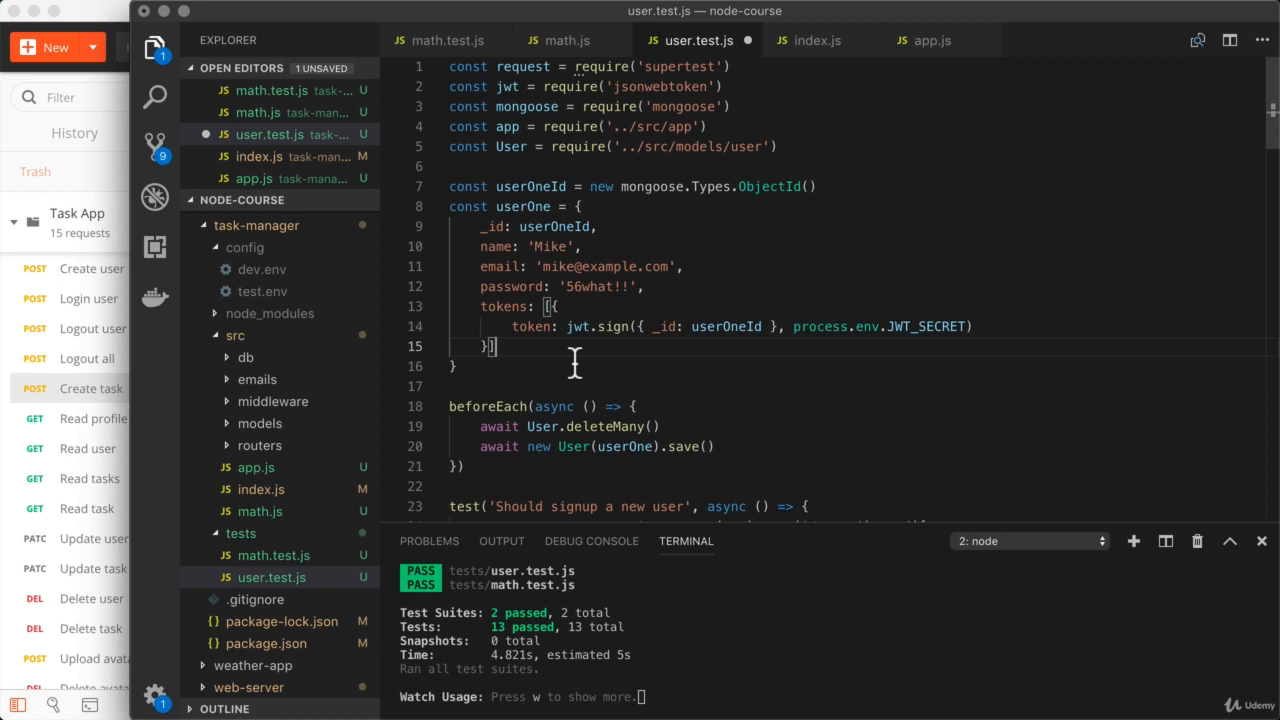
{"action": "scroll", "scroll_direction": "down", "scroll_amount": 3}
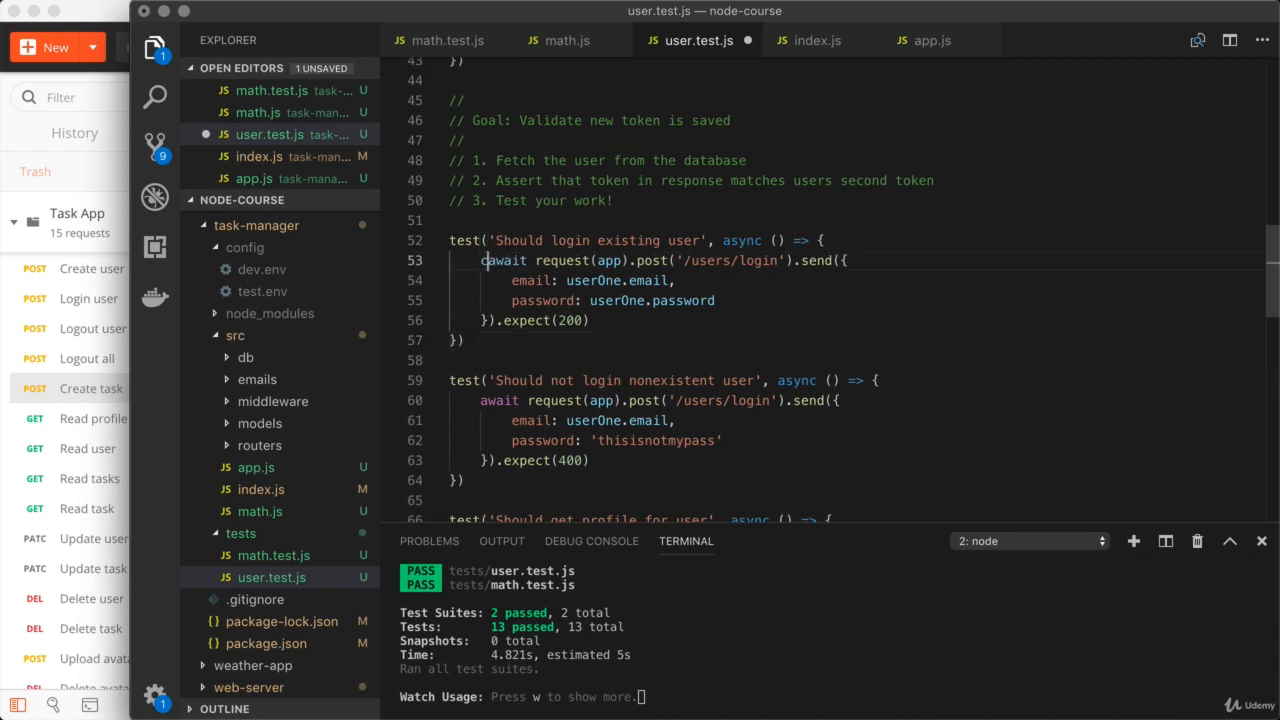
Store the login request result in a const response variable
{"action": "type", "text": "const response ="}
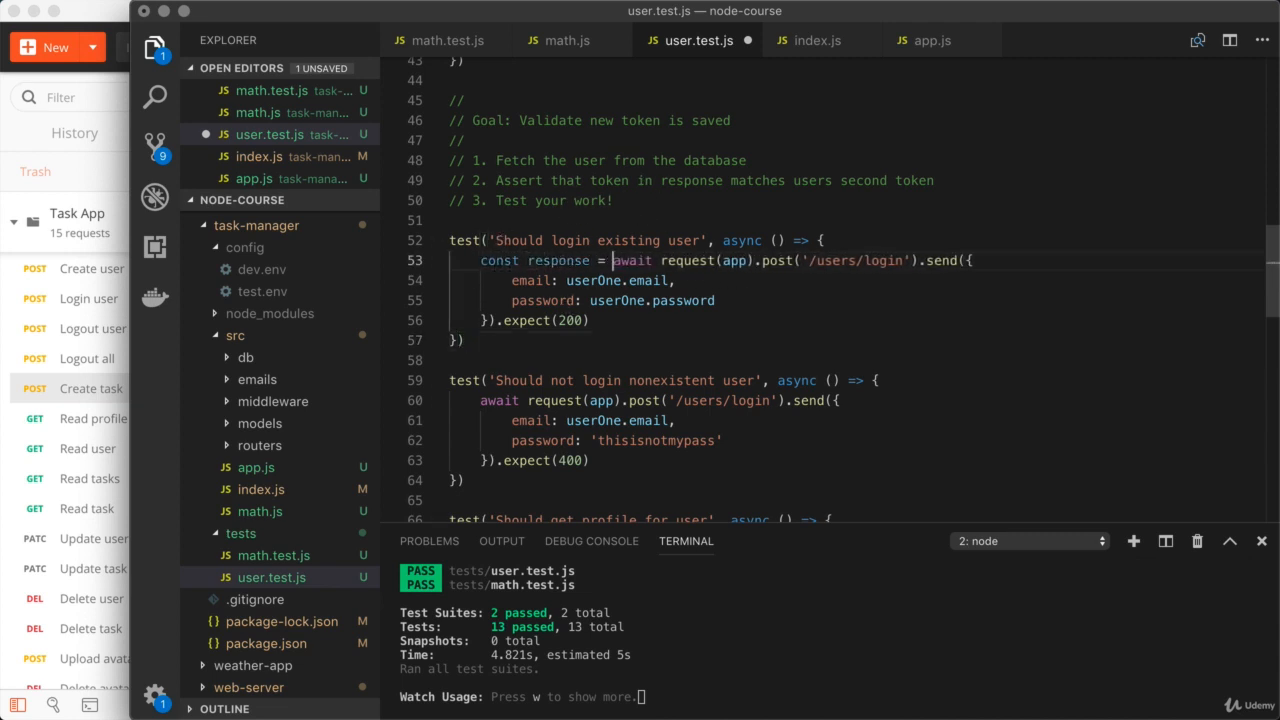
{"action": "left_click", "coordinate": [716, 300]}
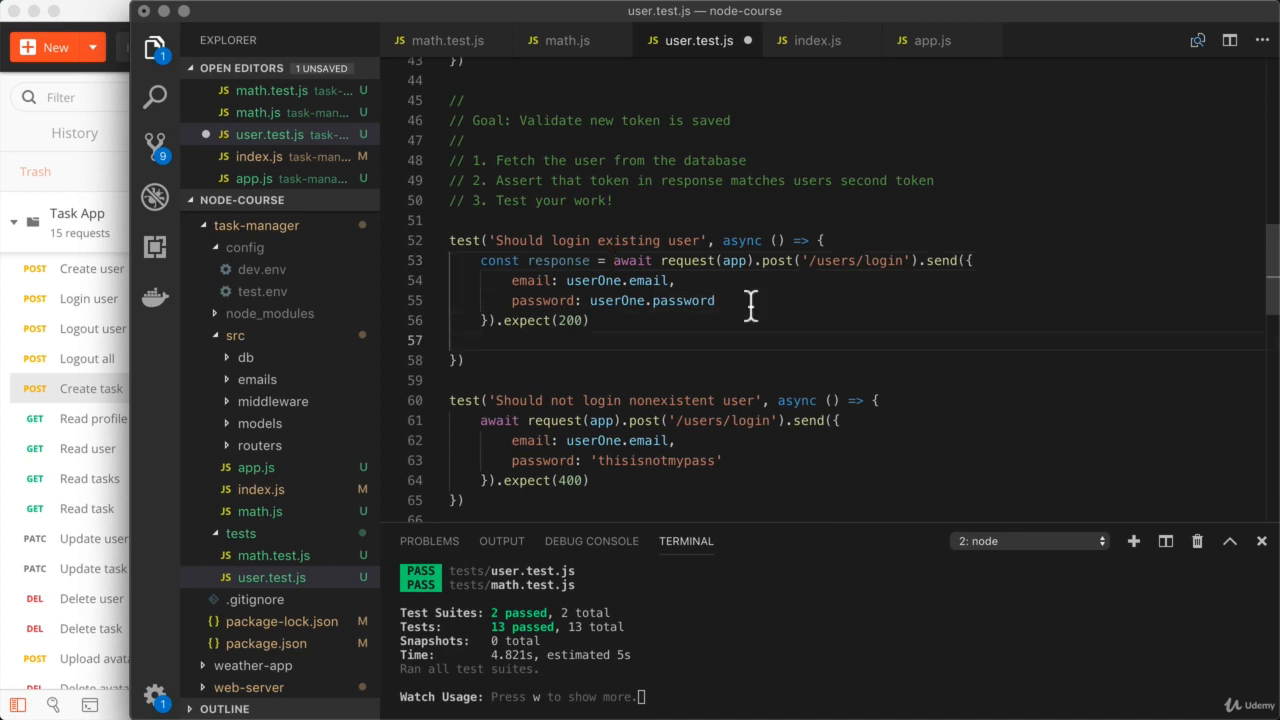
Add const user = await User.findById(userOneId) below the login request
{"action": "type", "text": "const user ="}
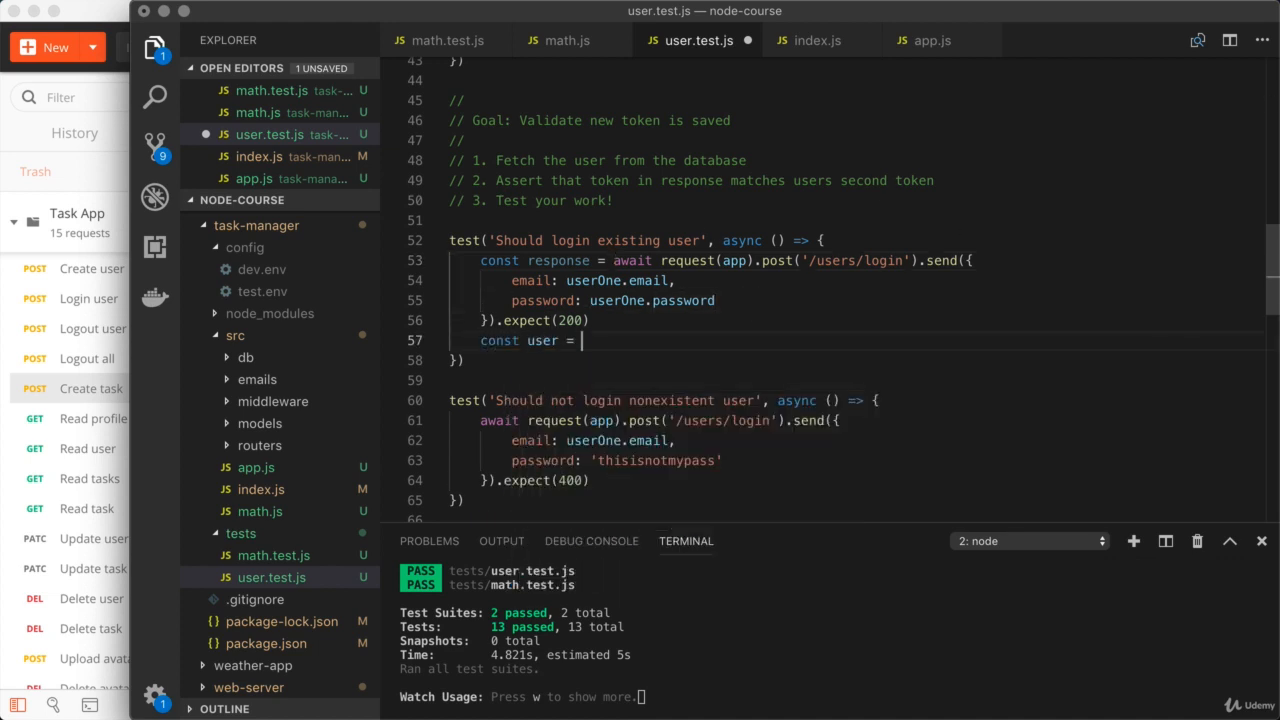
{"action": "type", "text": "await U"}
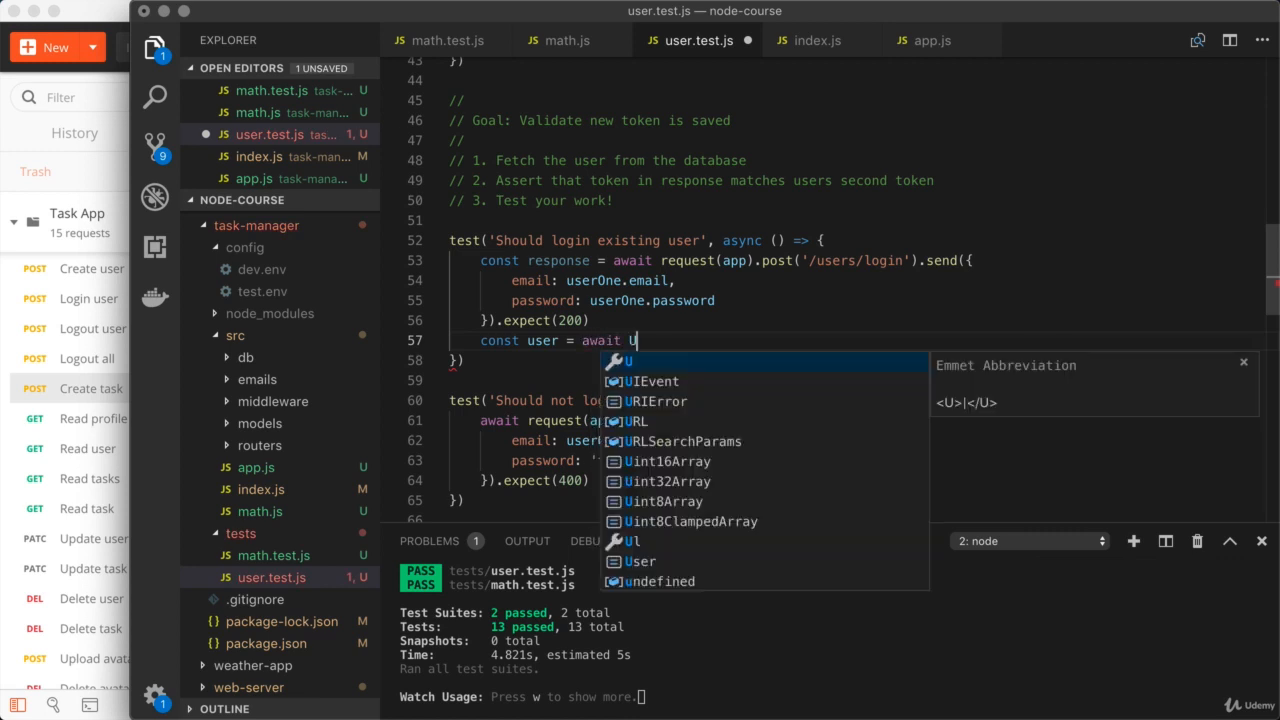
{"action": "type", "text": "ser.findById"}
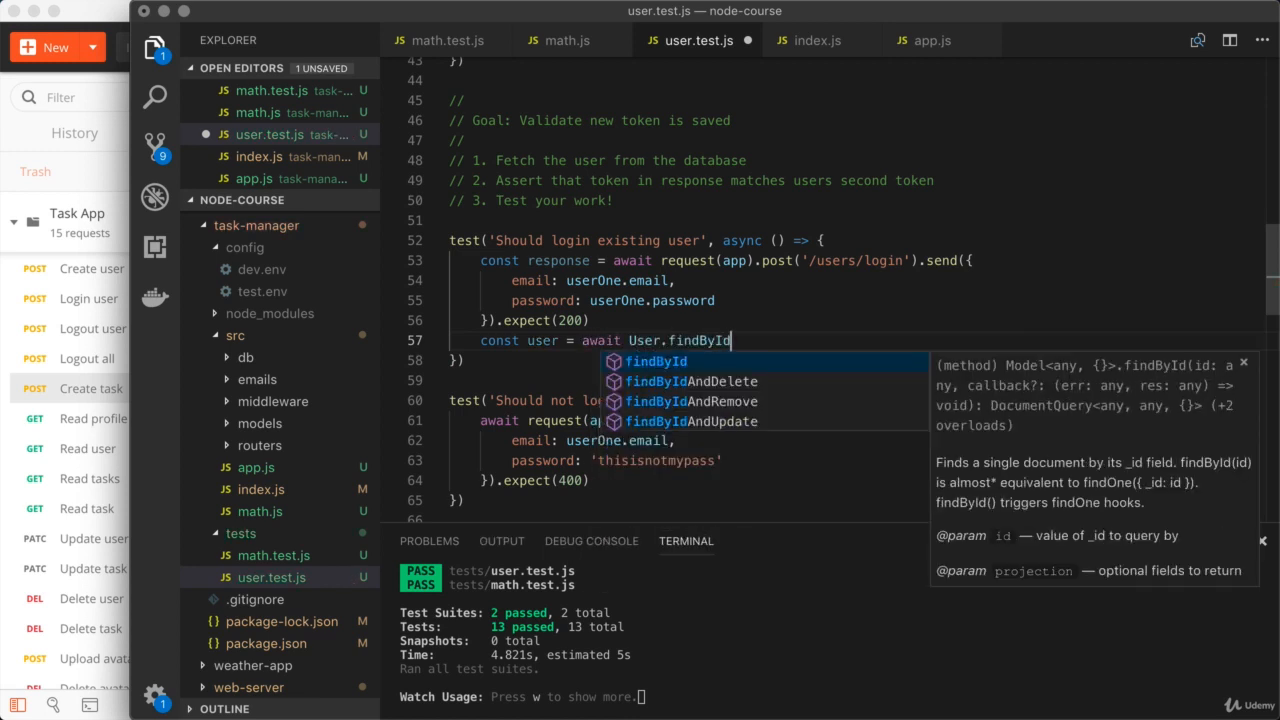
{"action": "type", "text": "(user"}
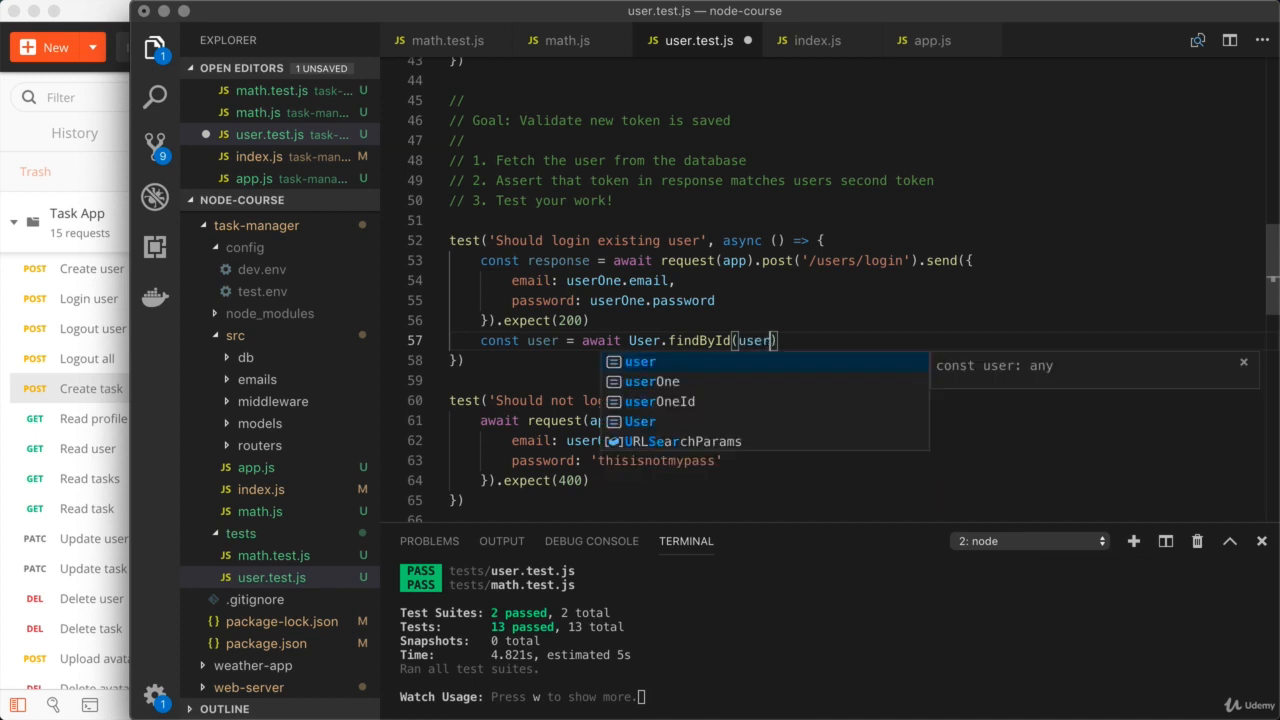
{"action": "type", "text": "OneId"}
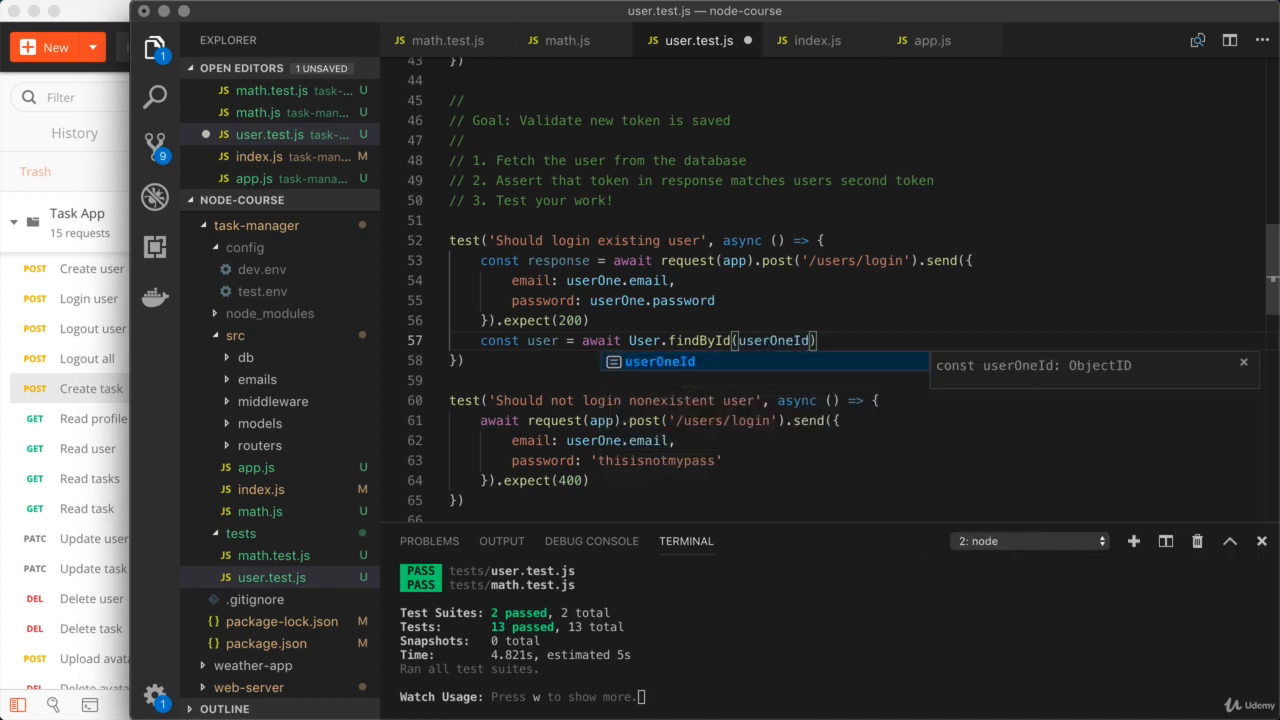
{"action": "key", "text": "Escape"}
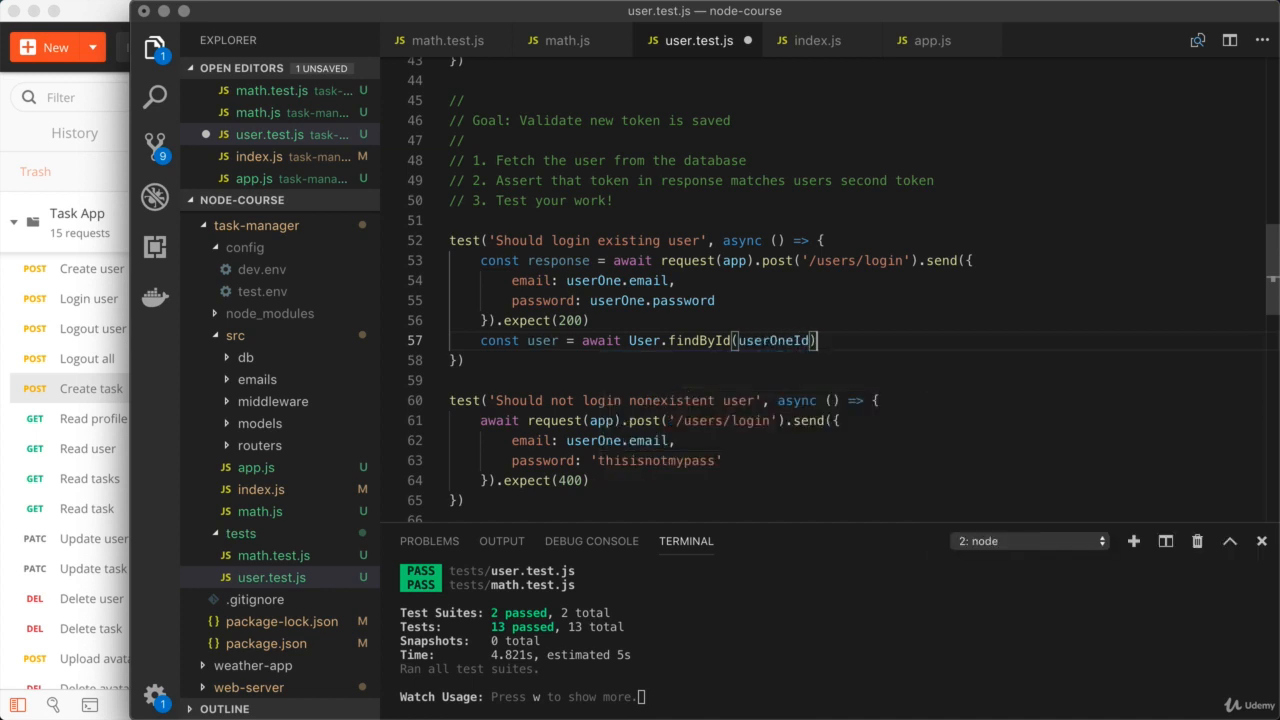
Write expect(response.body.token).toBe(user.tokens[1].token) as the login test assertion
{"action": "key", "text": "Enter"}
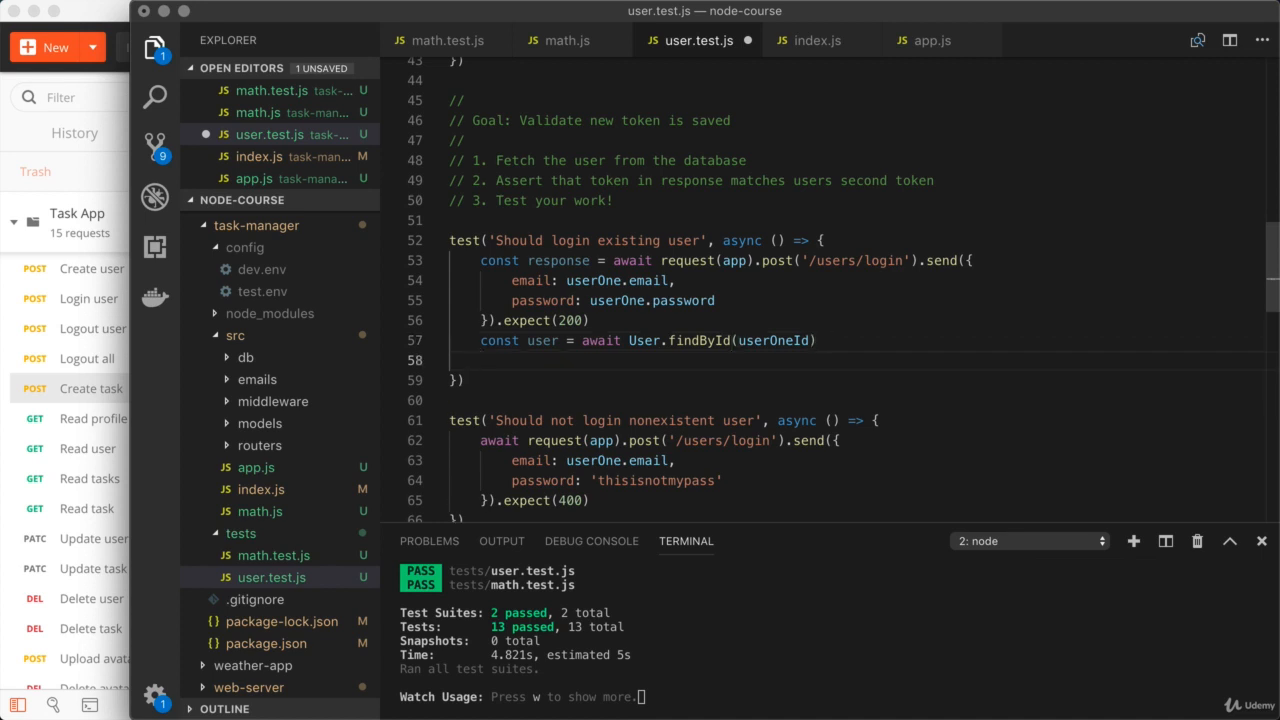
{"action": "type", "text": "expect()"}
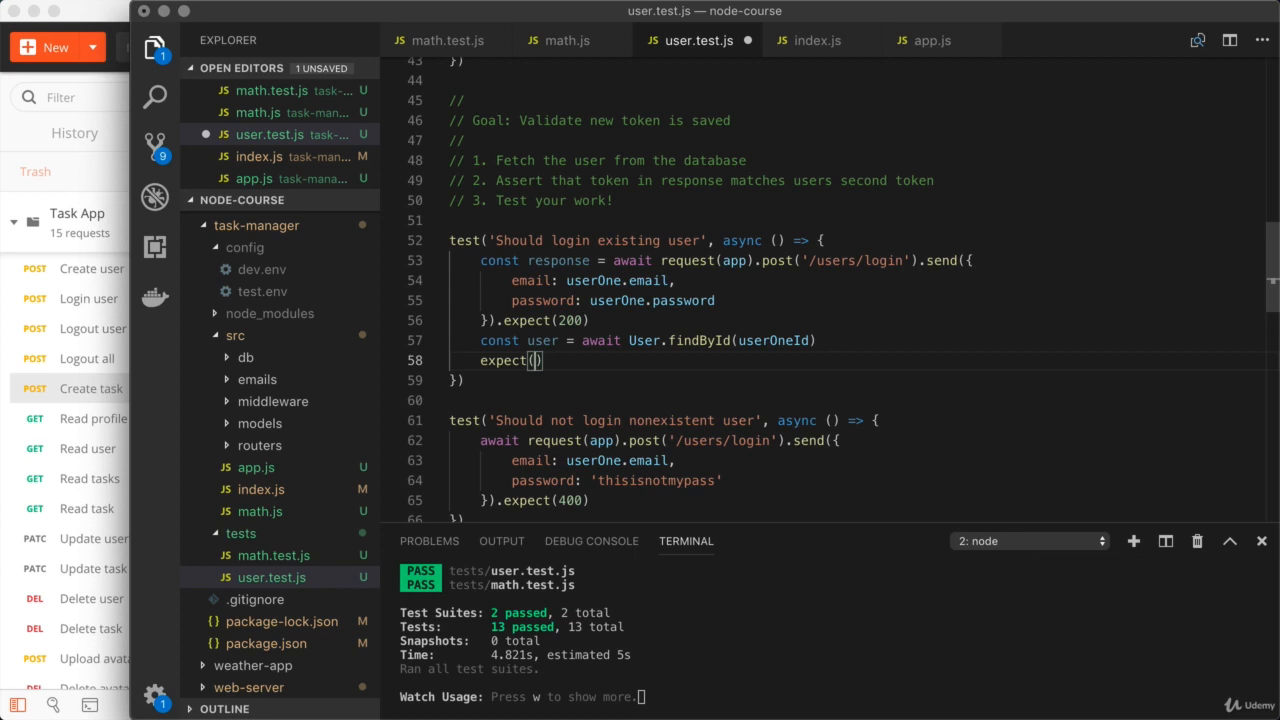
{"action": "type", "text": "response.body.token"}
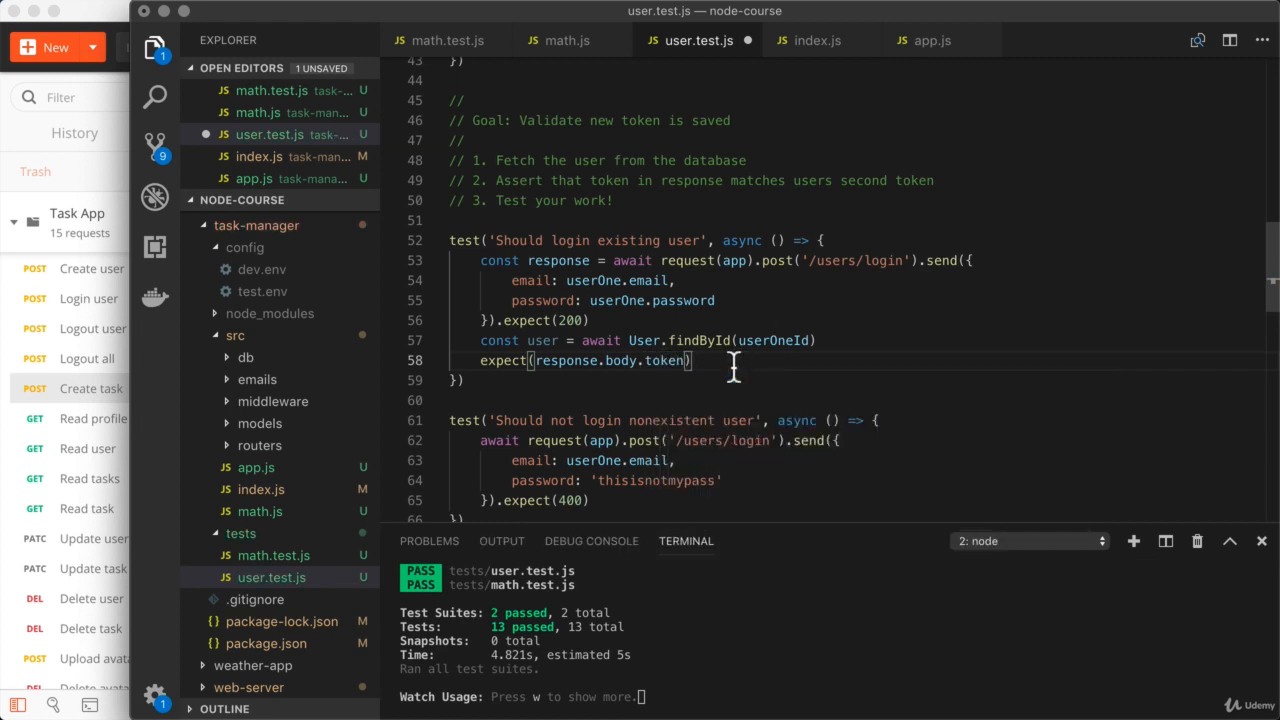
{"action": "type", "text": ".toBe("}
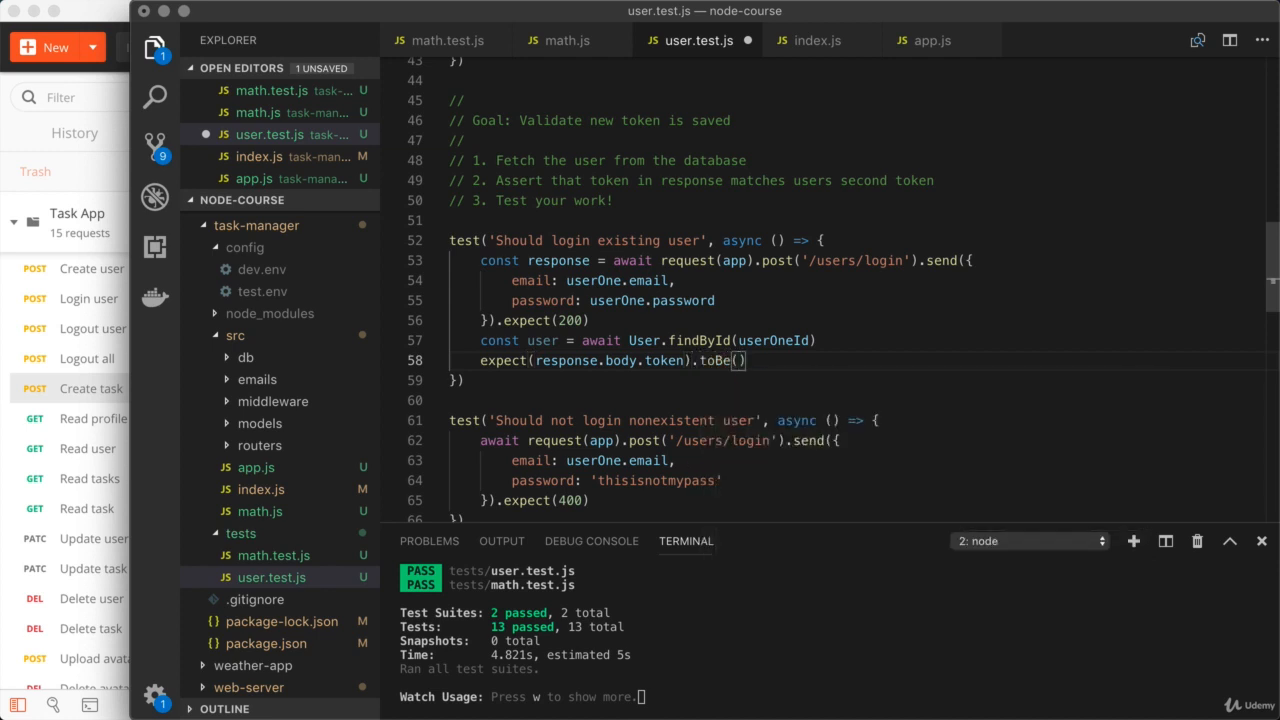
{"action": "type", "text": "user"}
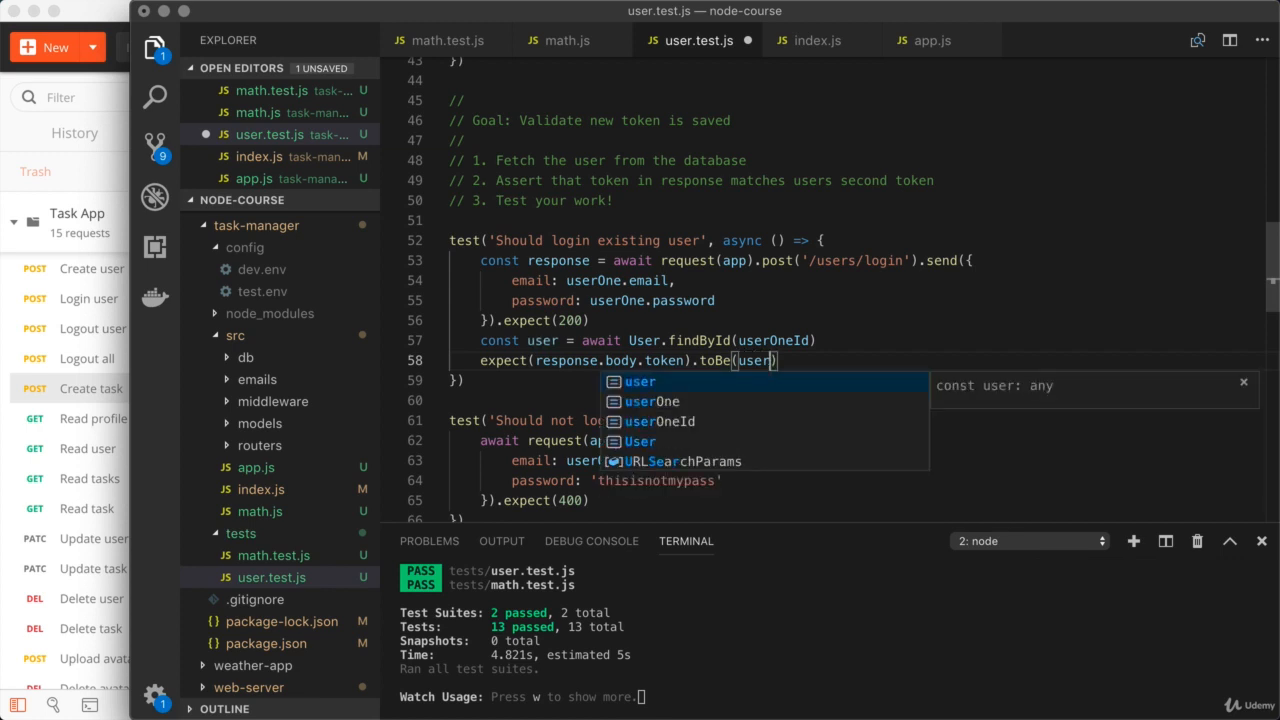
{"action": "type", "text": ".tokens"}
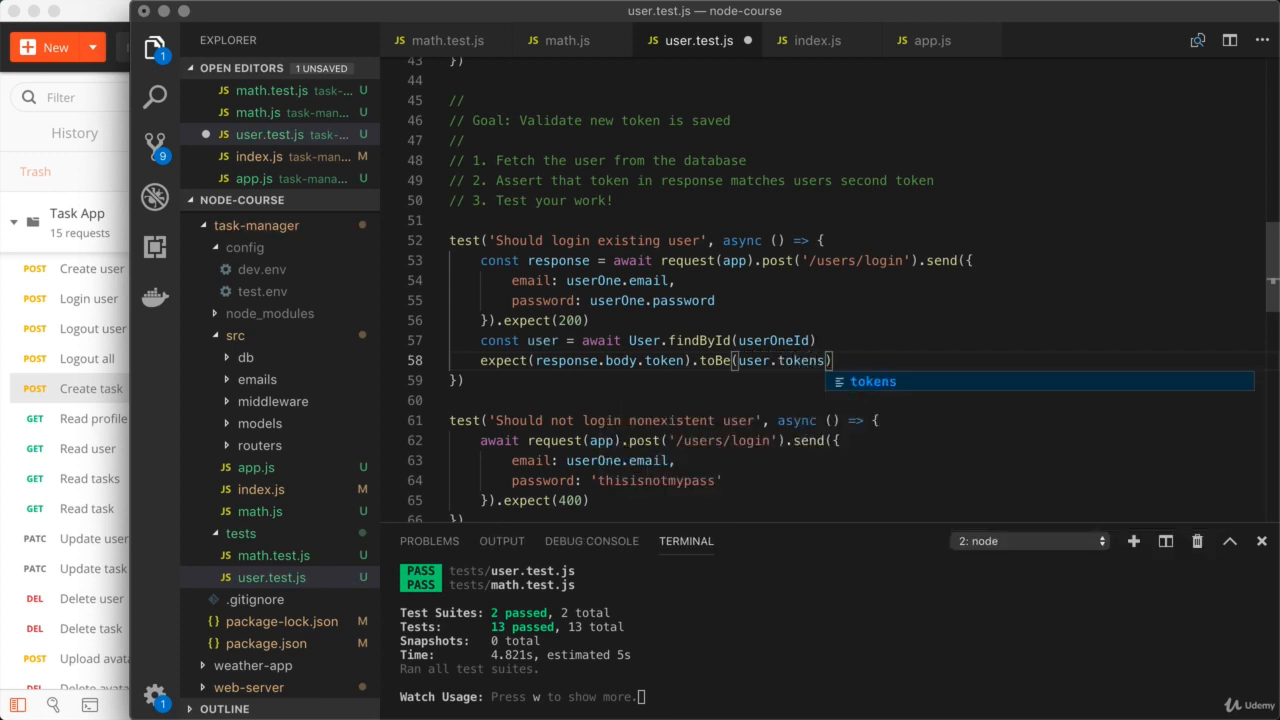
{"action": "type", "text": "["}
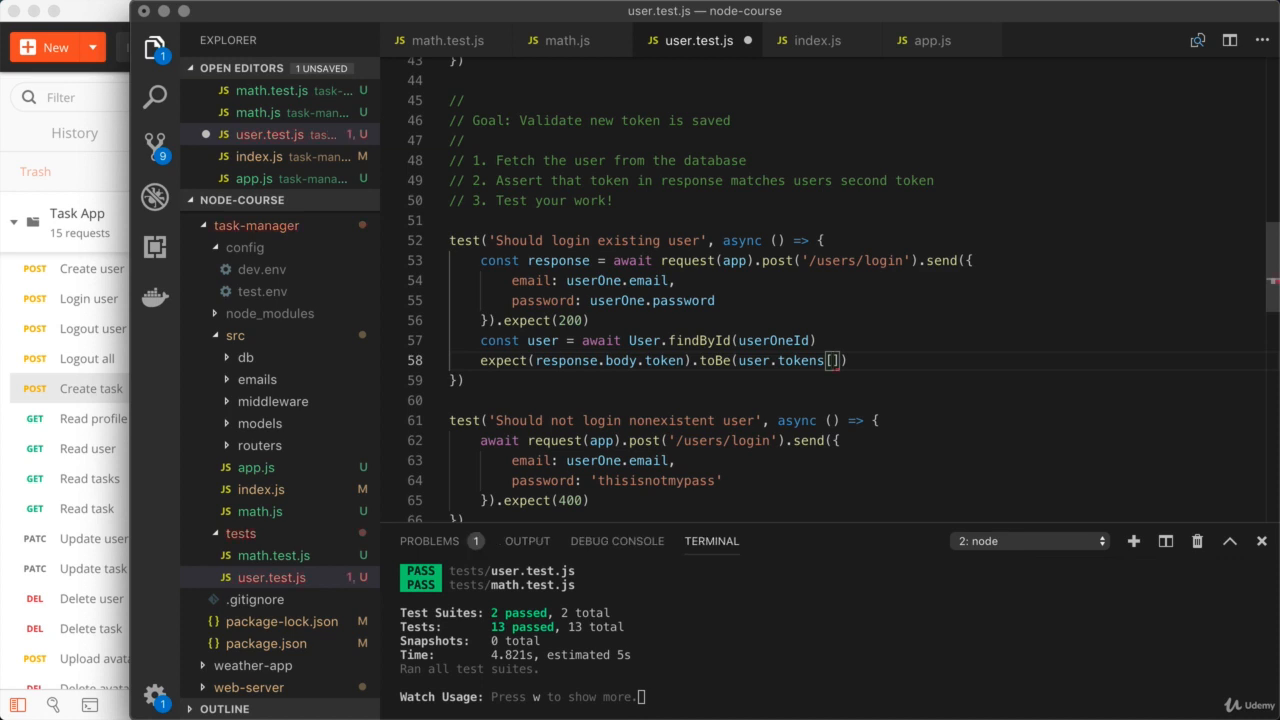
{"action": "type", "text": "1"}
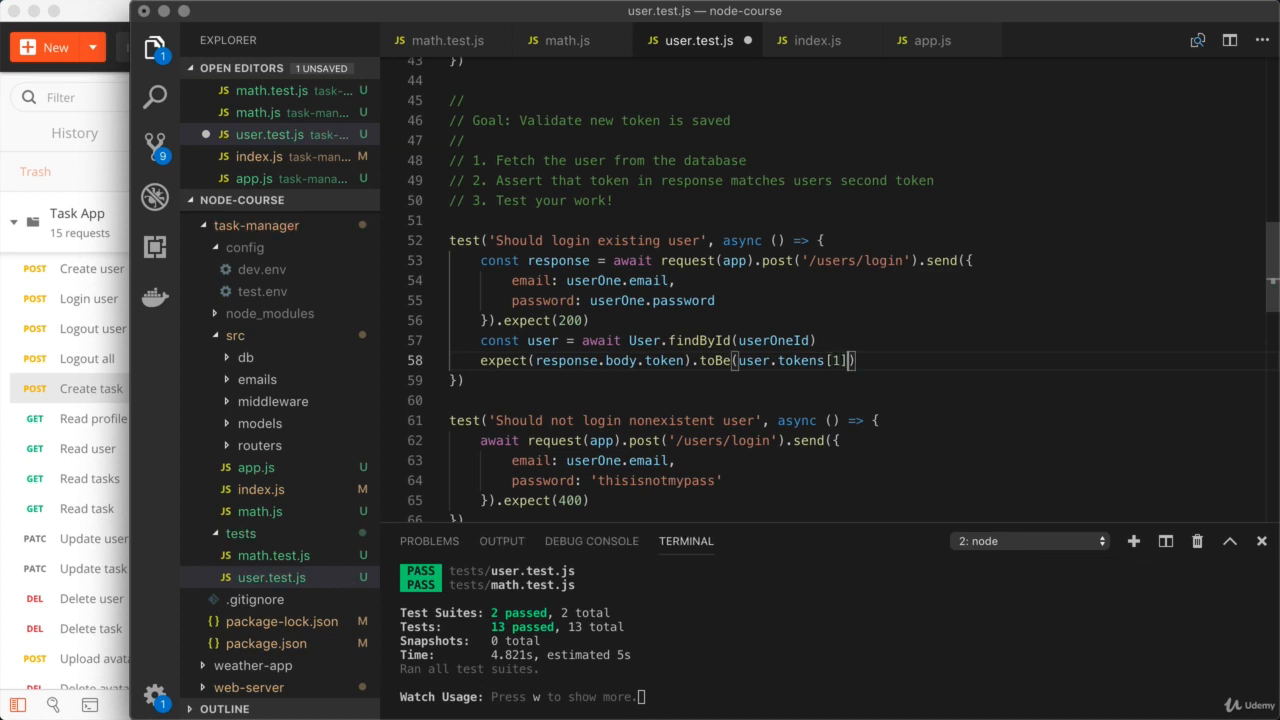
{"action": "type", "text": ".token"}
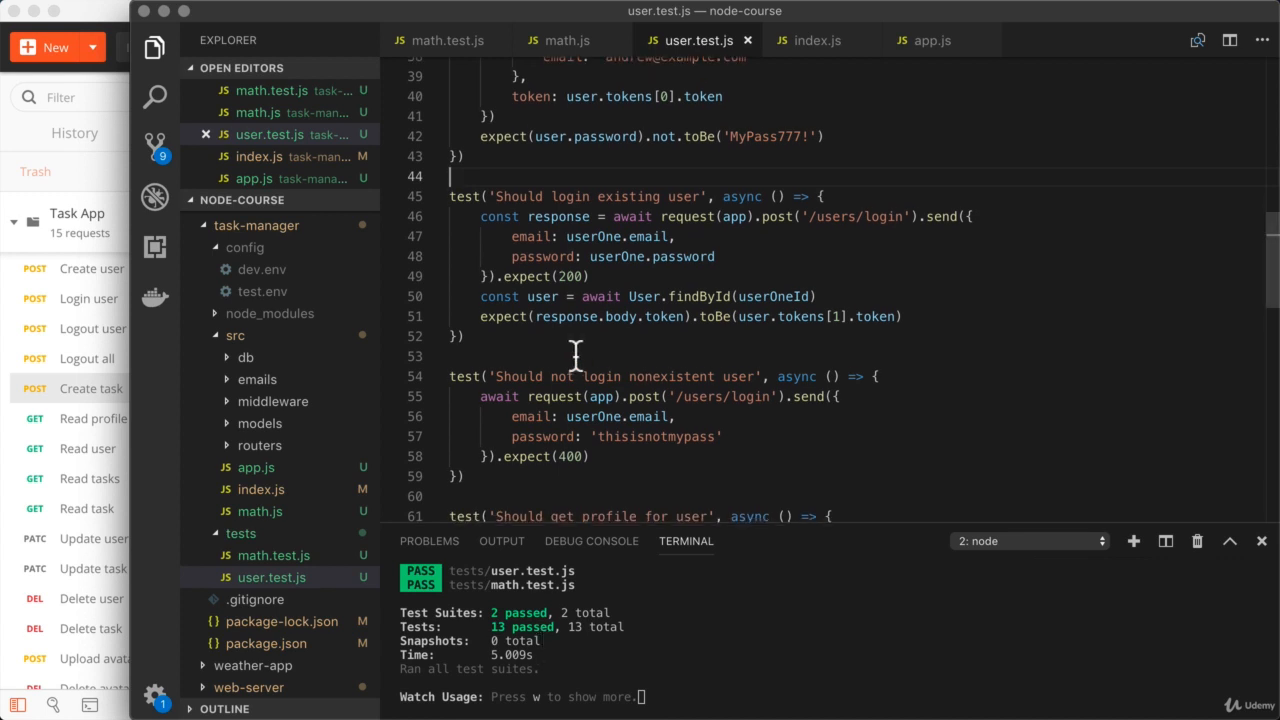
Scroll to the 'Should delete account for user' test and select its block
{"action": "scroll", "scroll_direction": "down", "scroll_amount": 3}
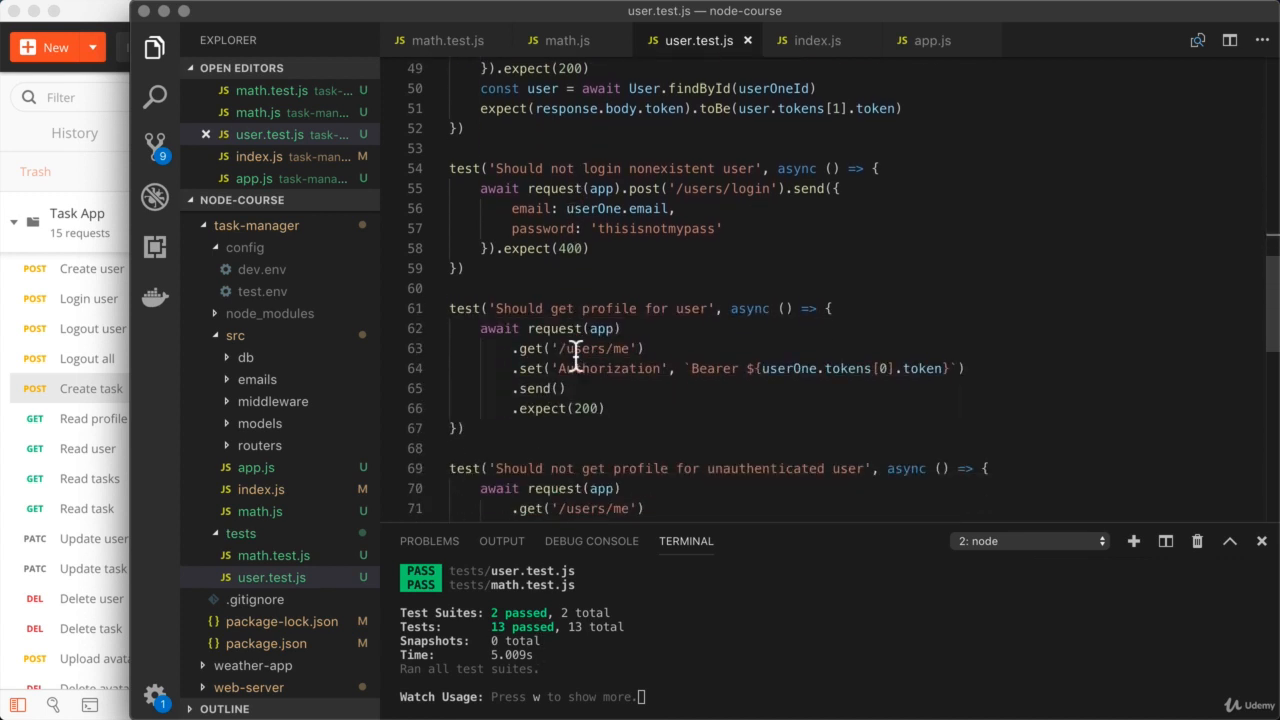
{"action": "scroll", "scroll_direction": "down", "scroll_amount": 3}
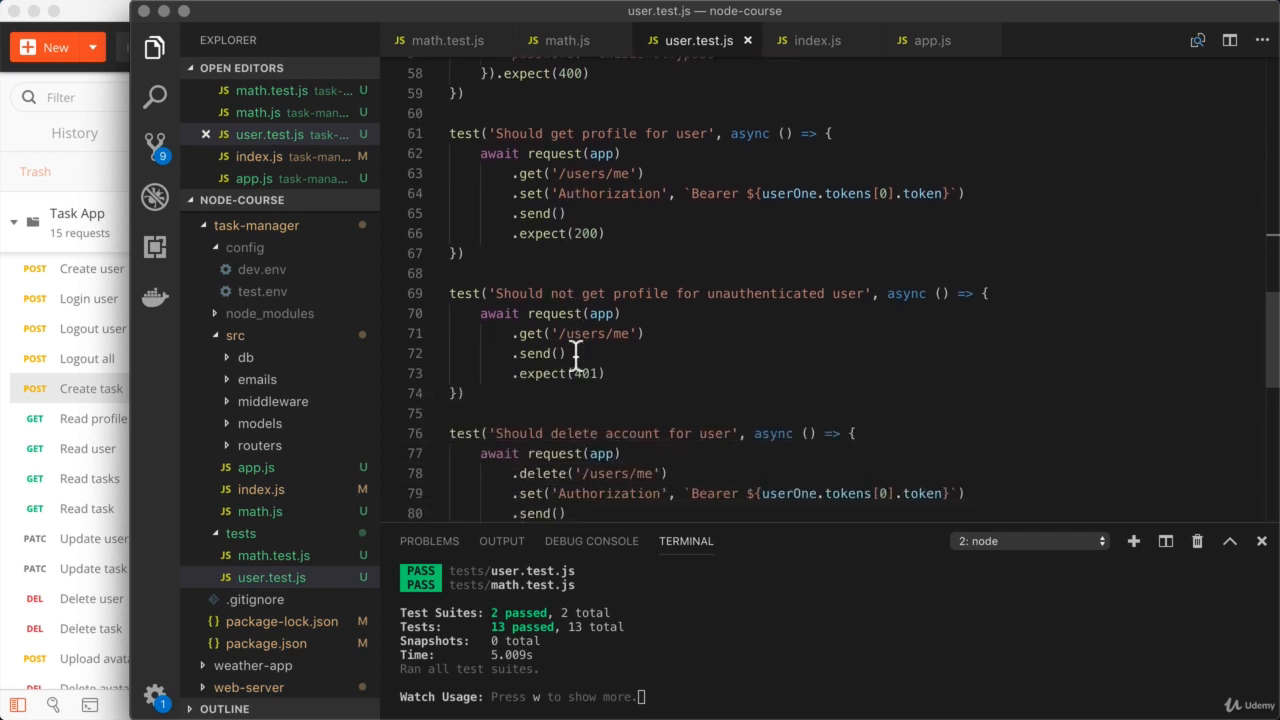
{"action": "scroll", "scroll_direction": "down", "scroll_amount": 3}
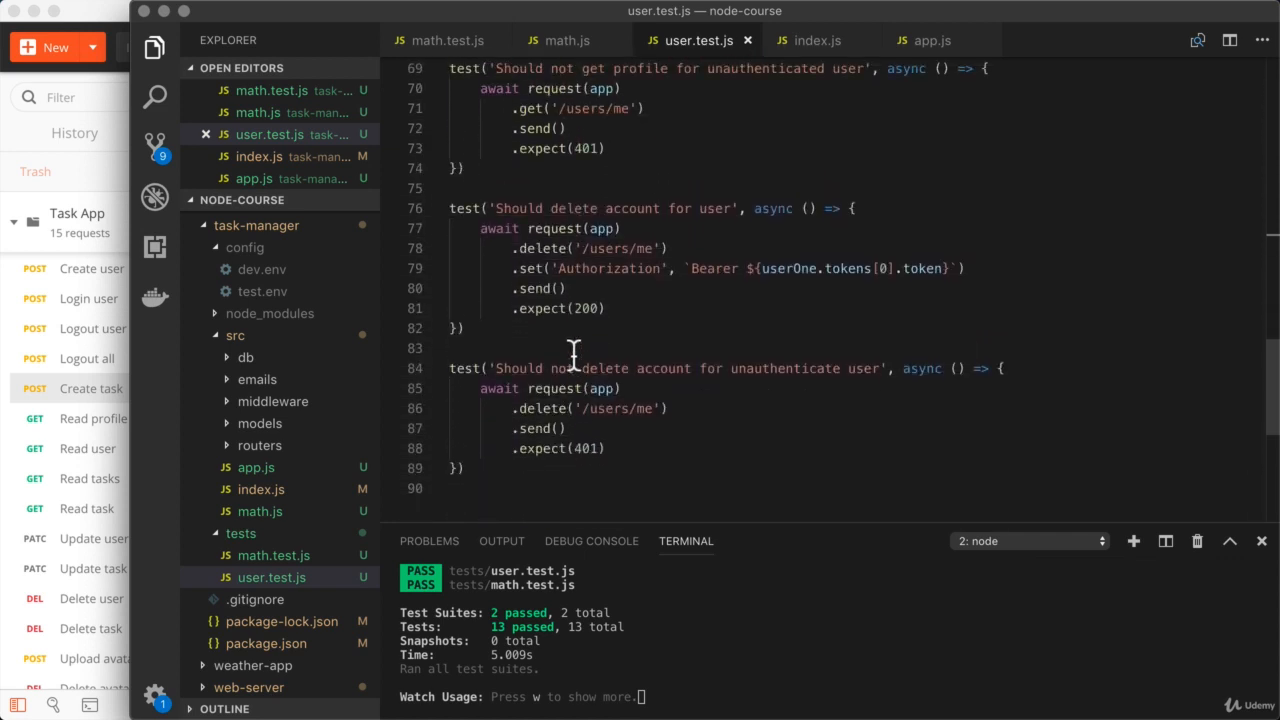
{"action": "left_click_drag", "start_coordinate": [450, 208], "coordinate": [464, 328]}
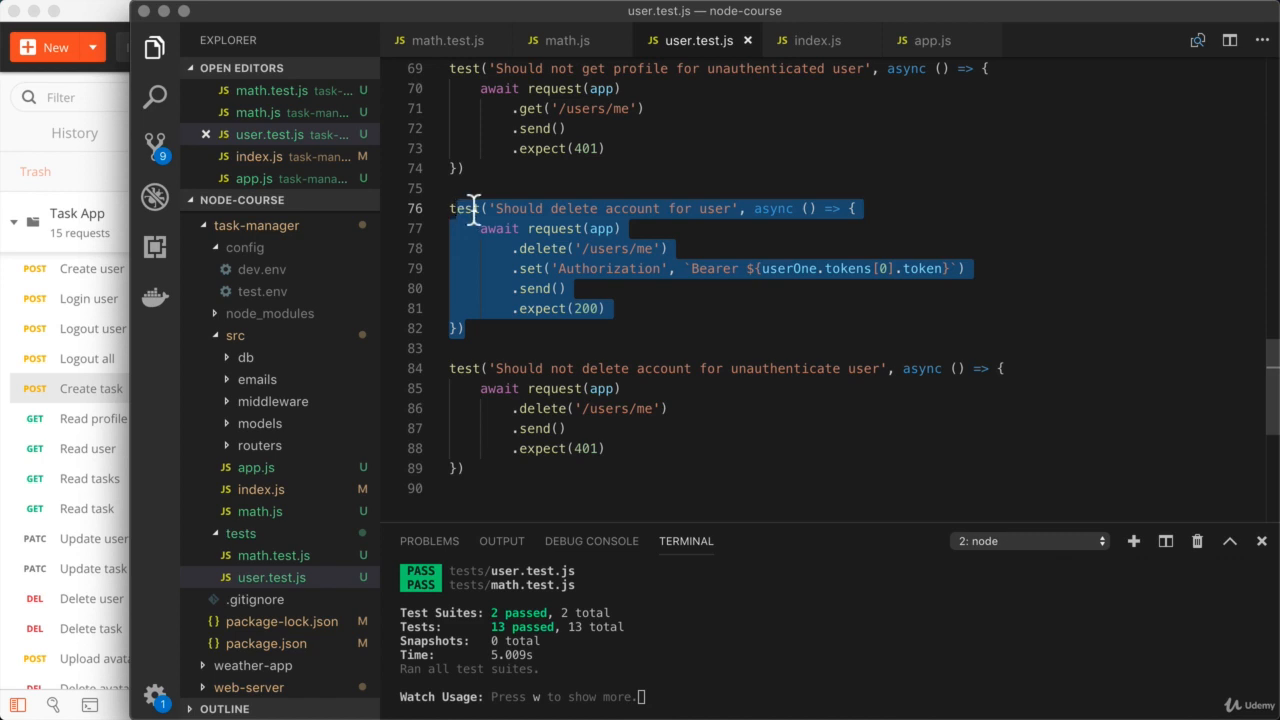
Insert the 'Goal: Validate user is removed' comment and highlight its fetch-user and assert-null steps
{"action": "key", "text": "Backspace"}
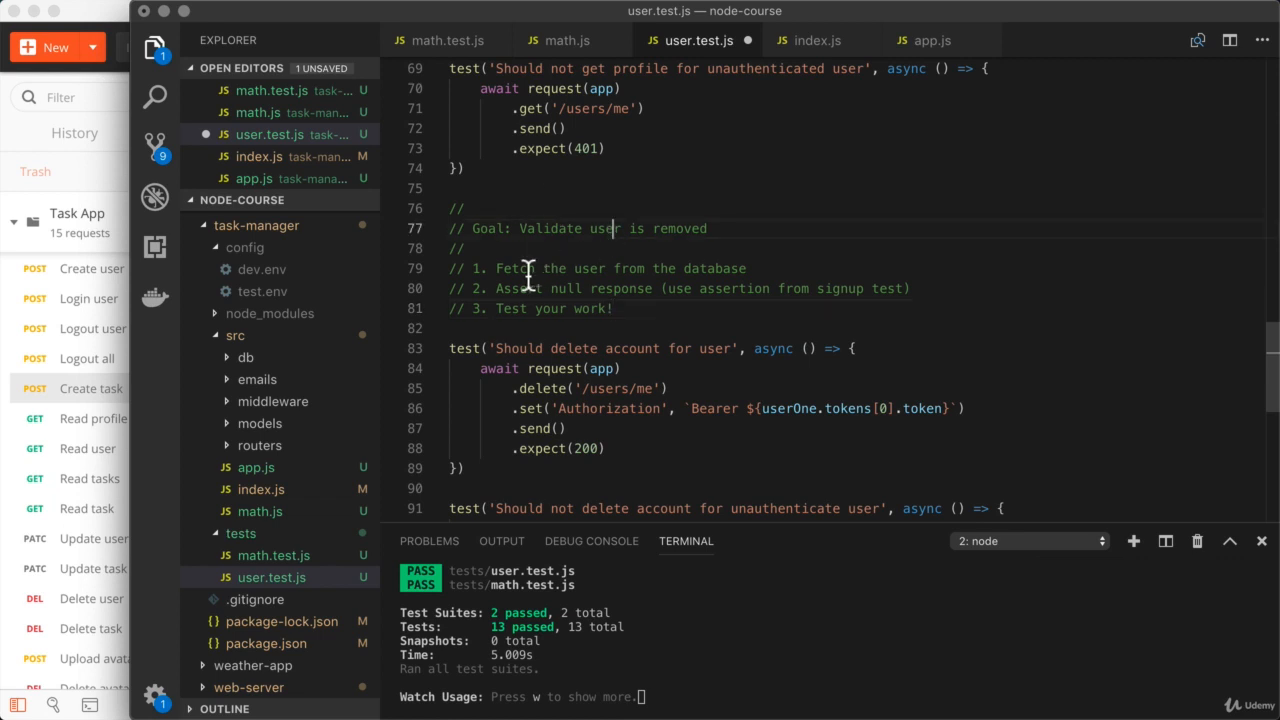
{"action": "left_click_drag", "start_coordinate": [472, 268], "coordinate": [744, 268]}
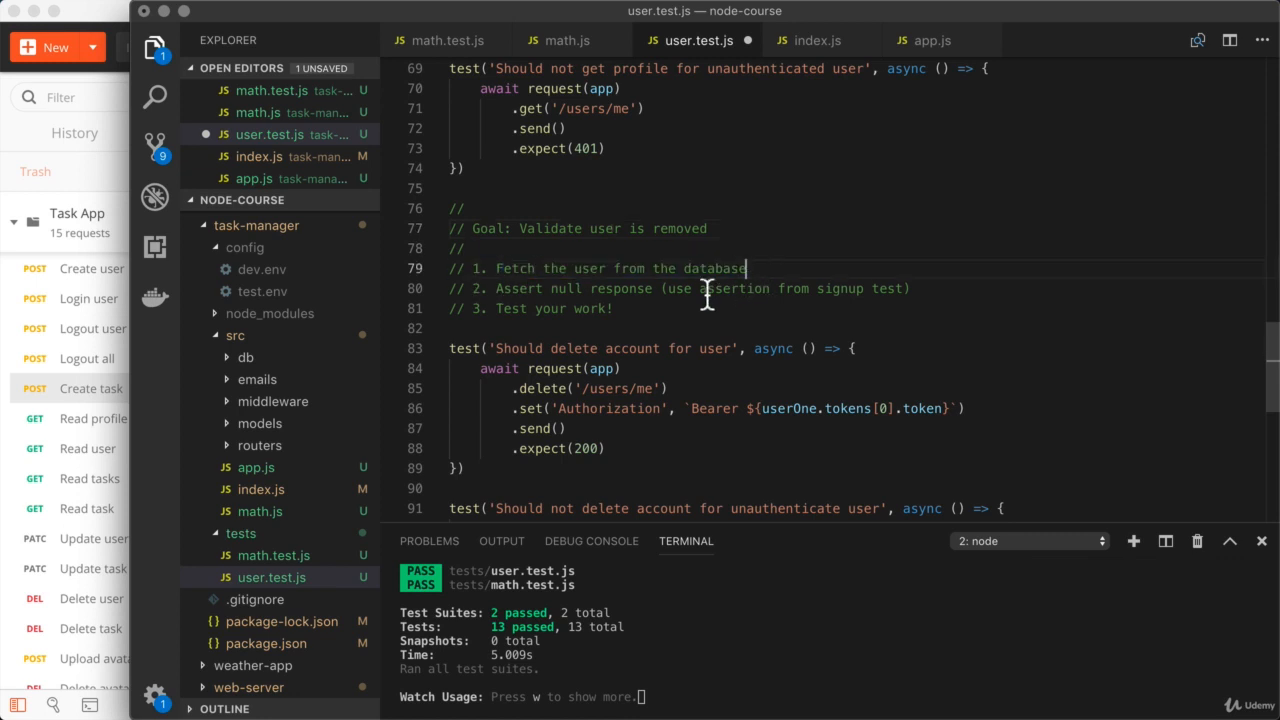
{"action": "left_click_drag", "start_coordinate": [492, 288], "coordinate": [652, 288]}
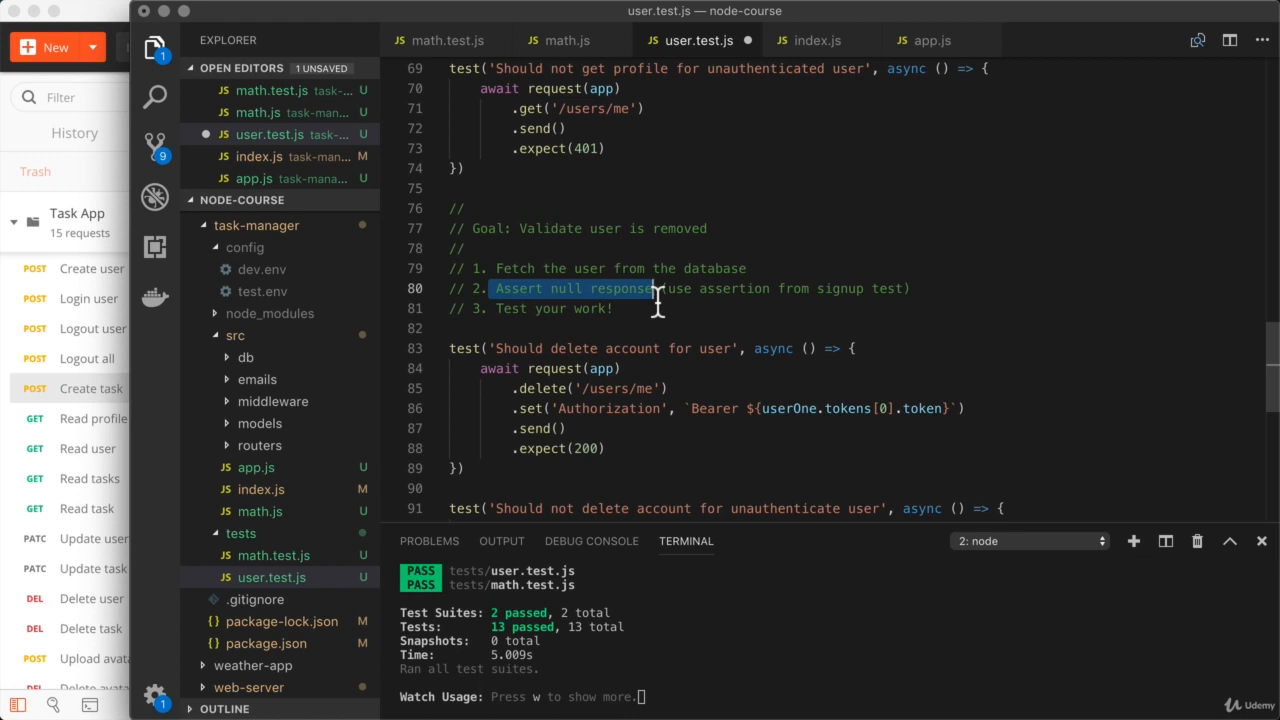
{"action": "mouse_move", "coordinate": [658, 298]}
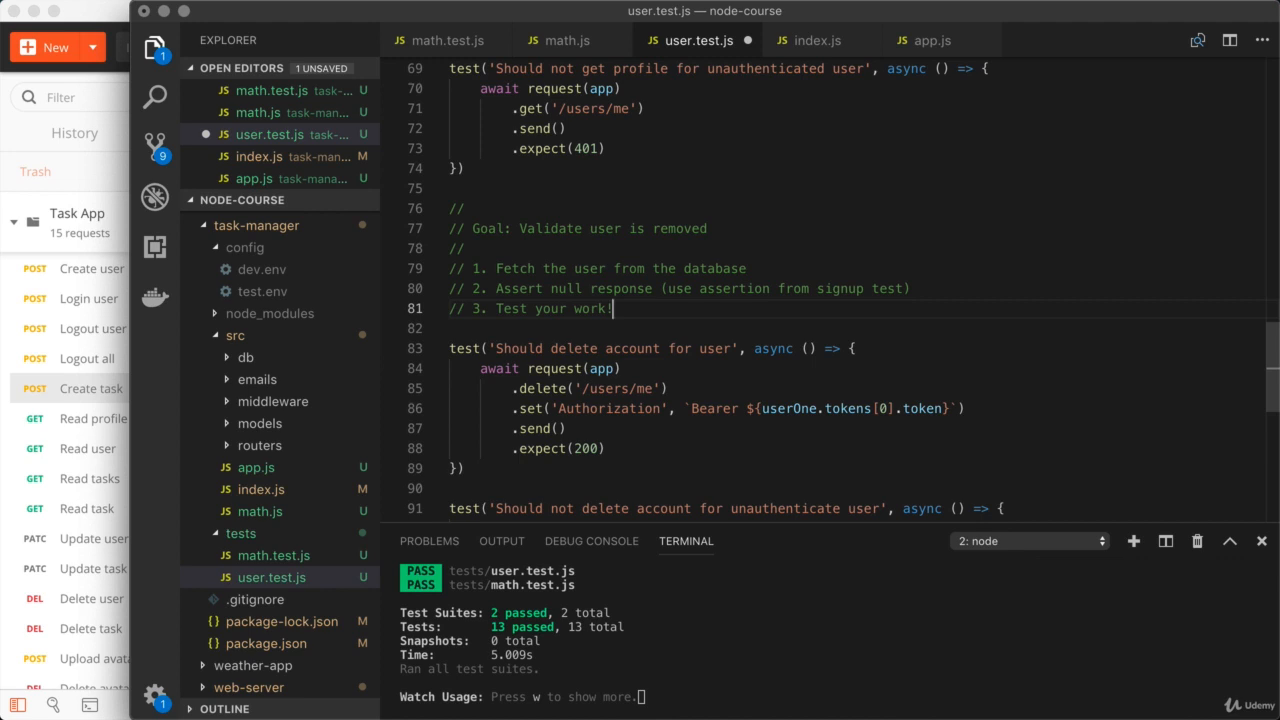
Add const user = await User.findById(userOneId) after .expect(200) in the delete test
{"action": "scroll", "scroll_direction": "down", "scroll_amount": 3}
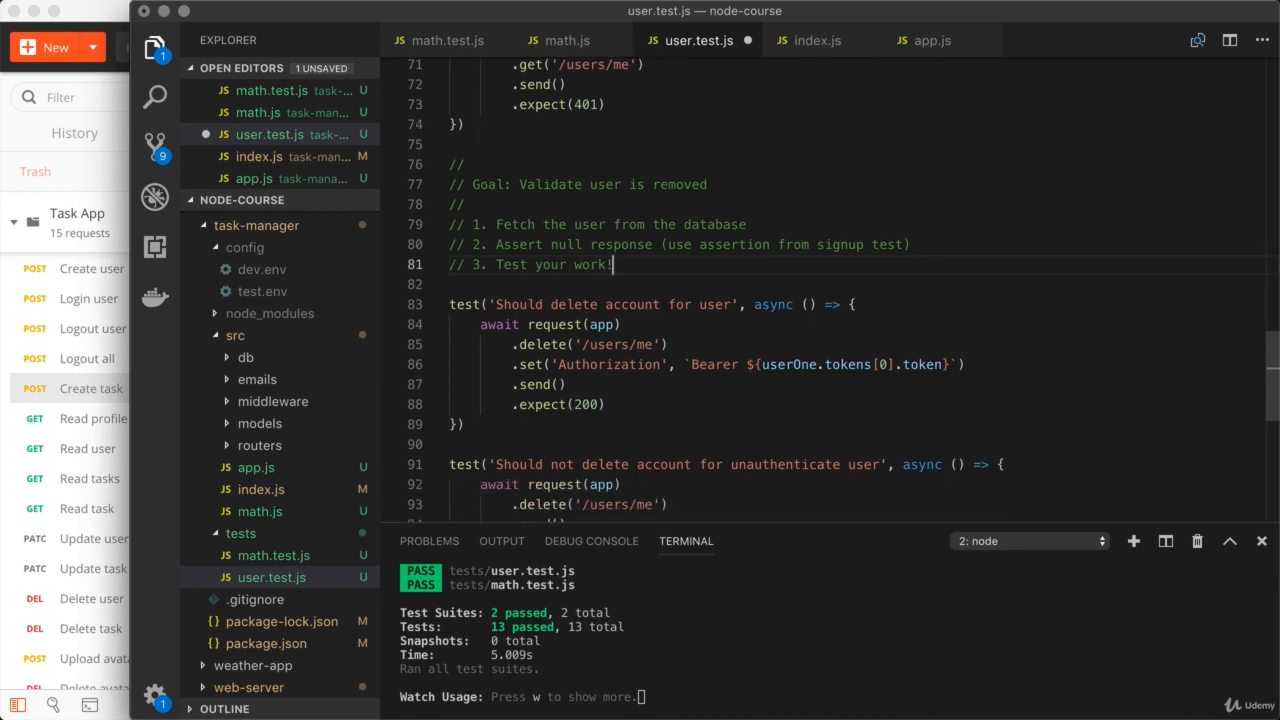
{"action": "mouse_move", "coordinate": [848, 336]}
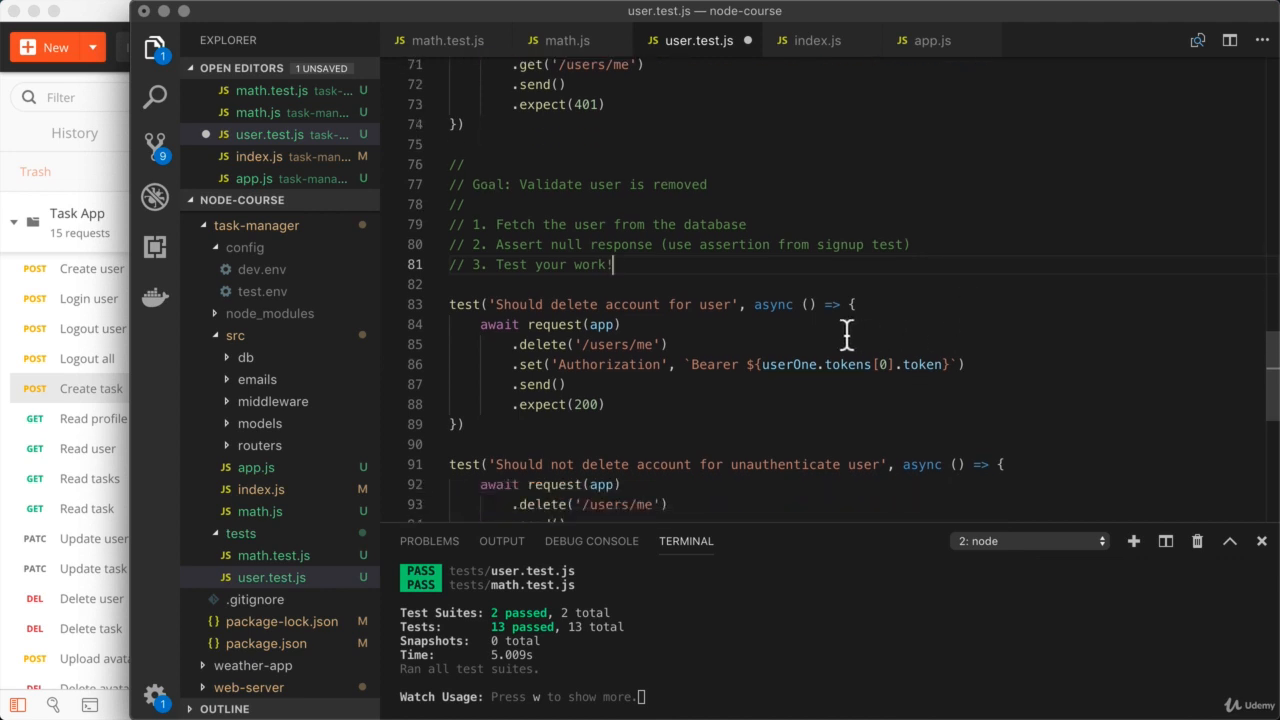
{"action": "mouse_move", "coordinate": [668, 420]}
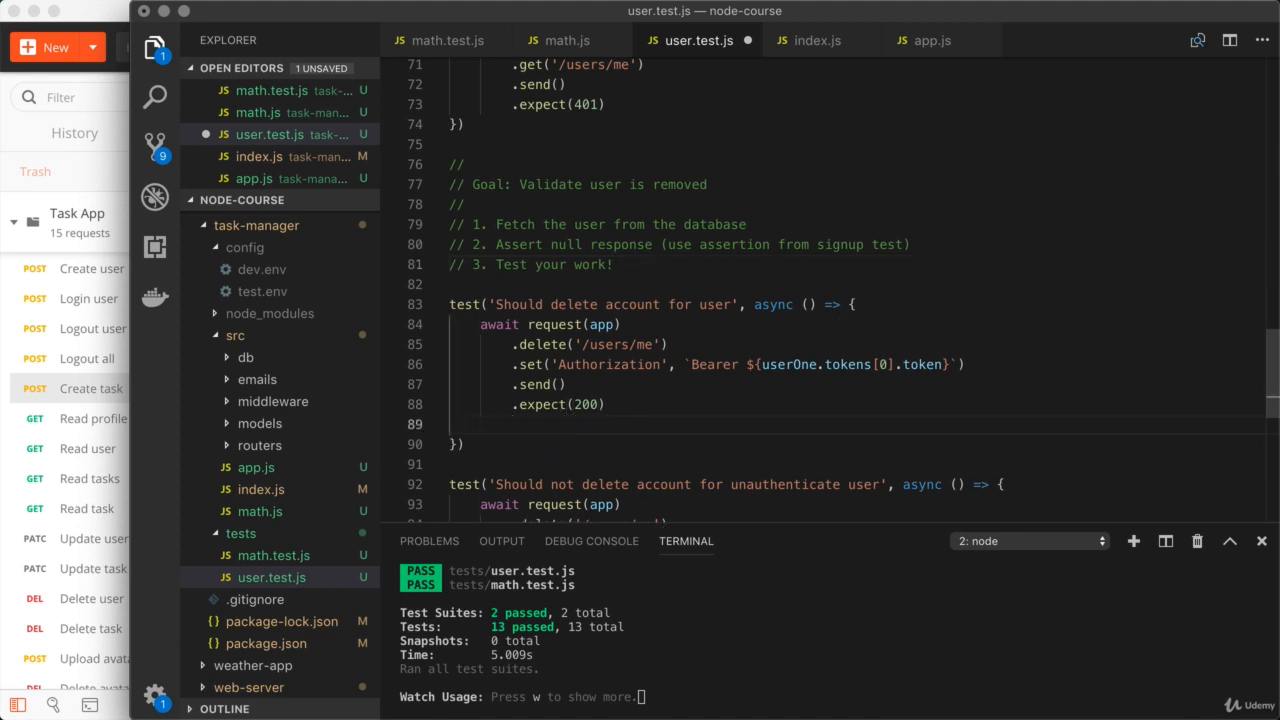
{"action": "type", "text": "c"}
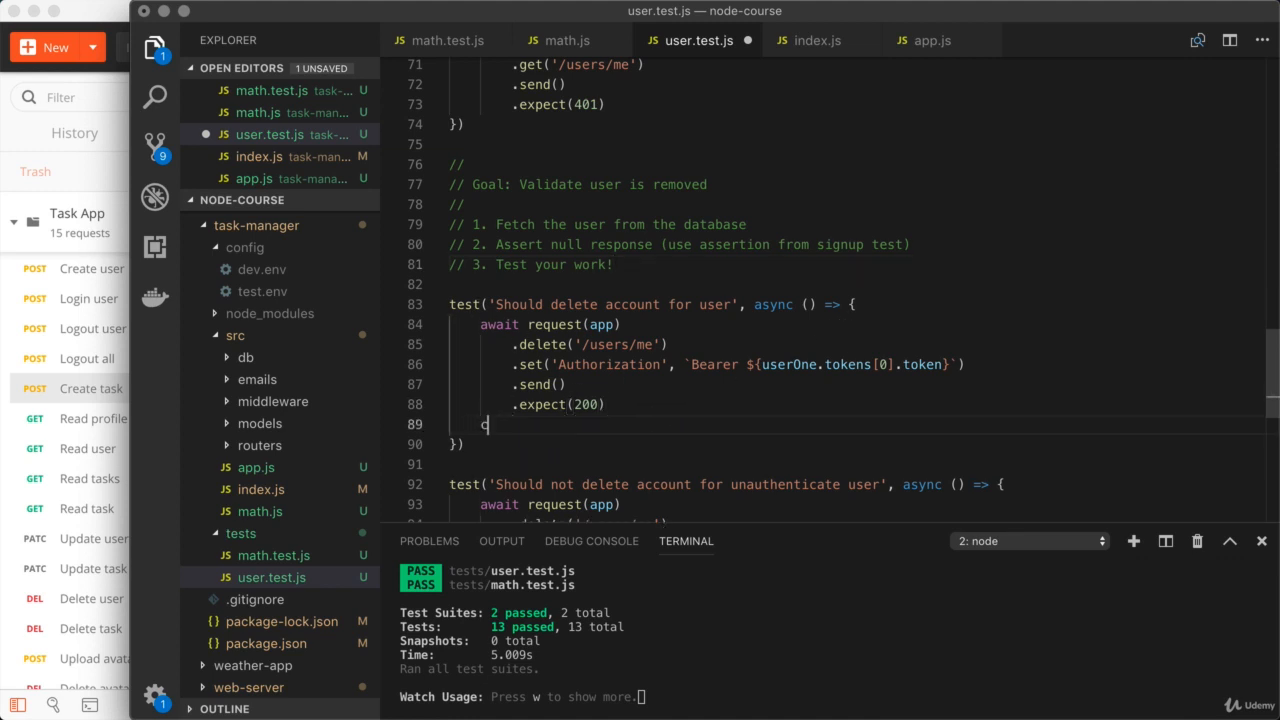
{"action": "type", "text": "const user ="}
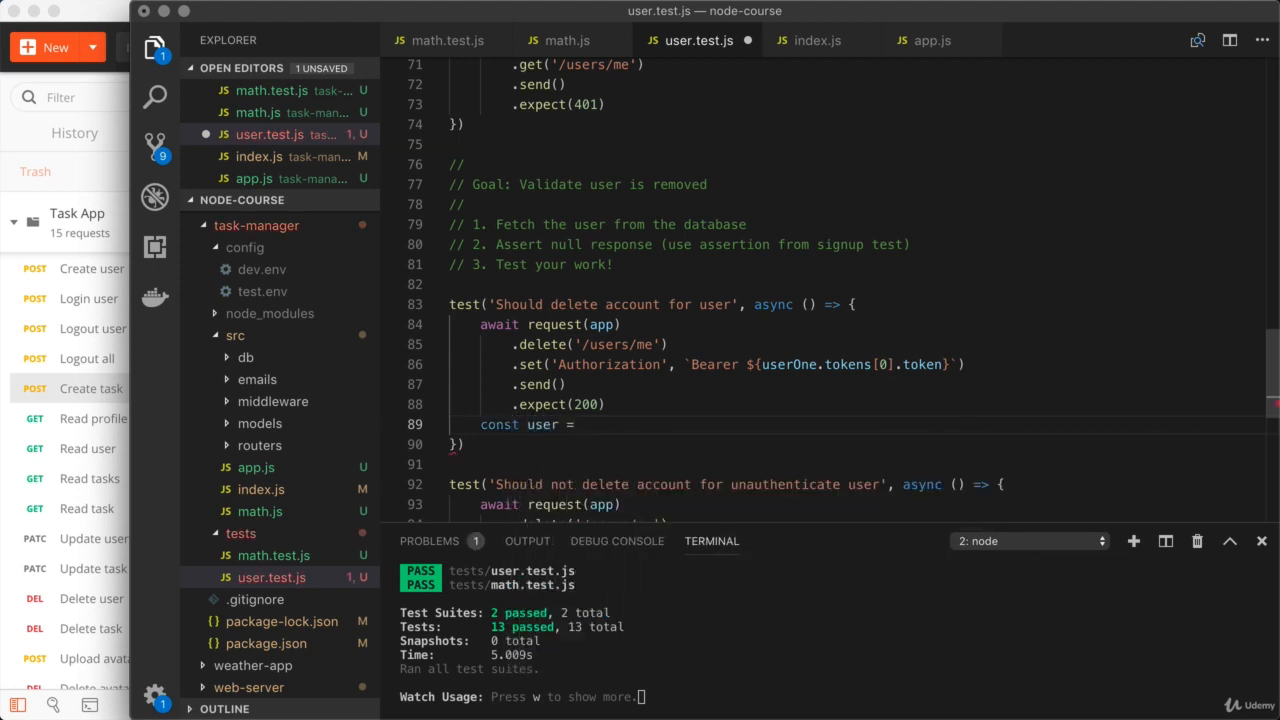
{"action": "type", "text": "await"}
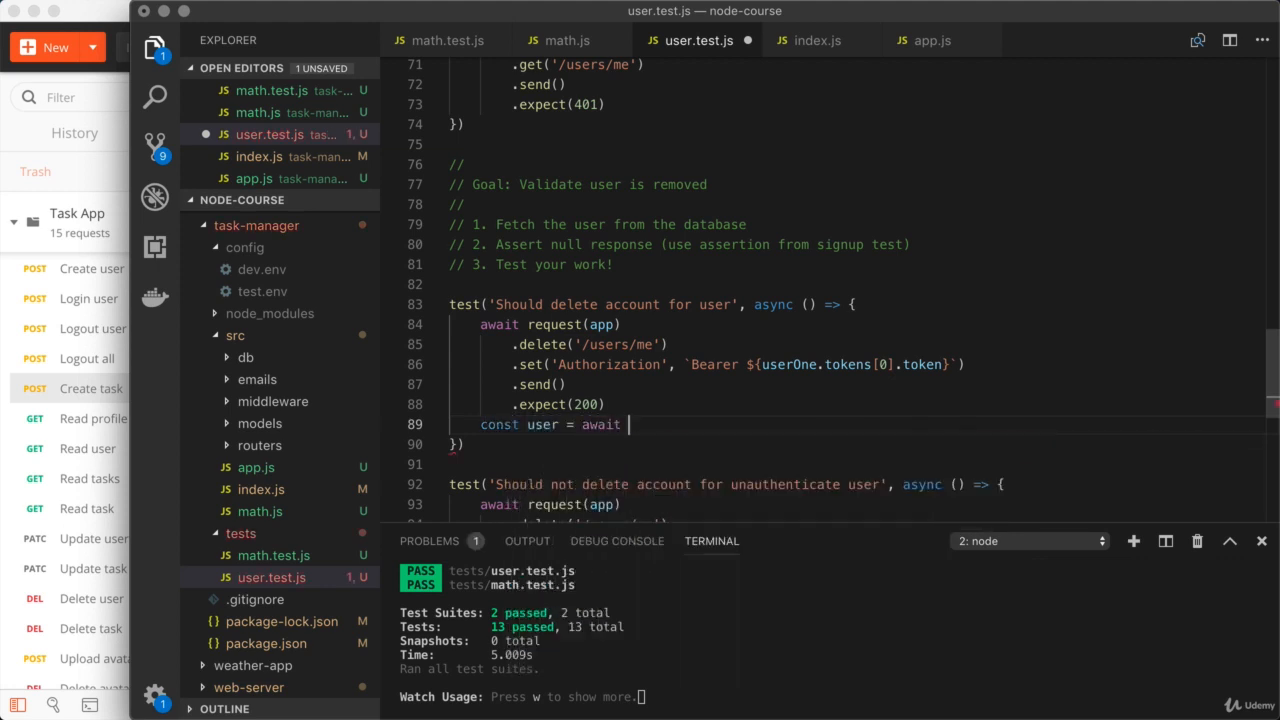
{"action": "type", "text": "User.findById("}
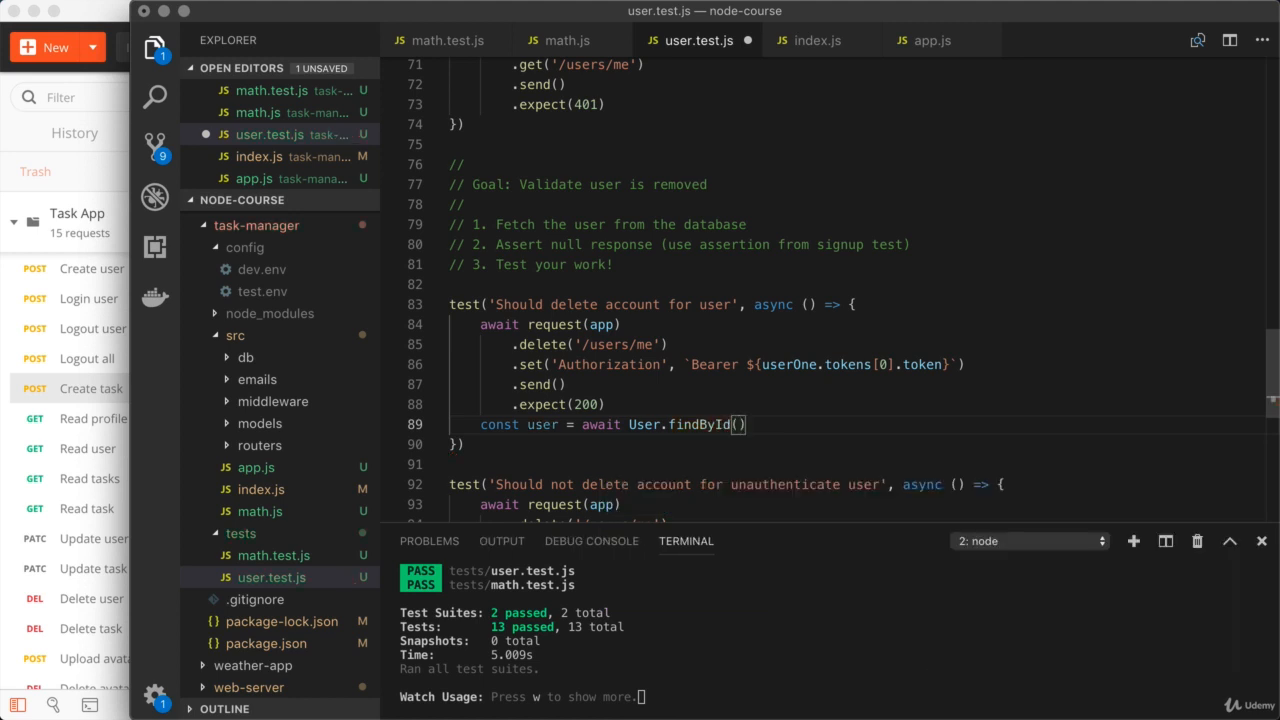
{"action": "type", "text": "userOneId"}
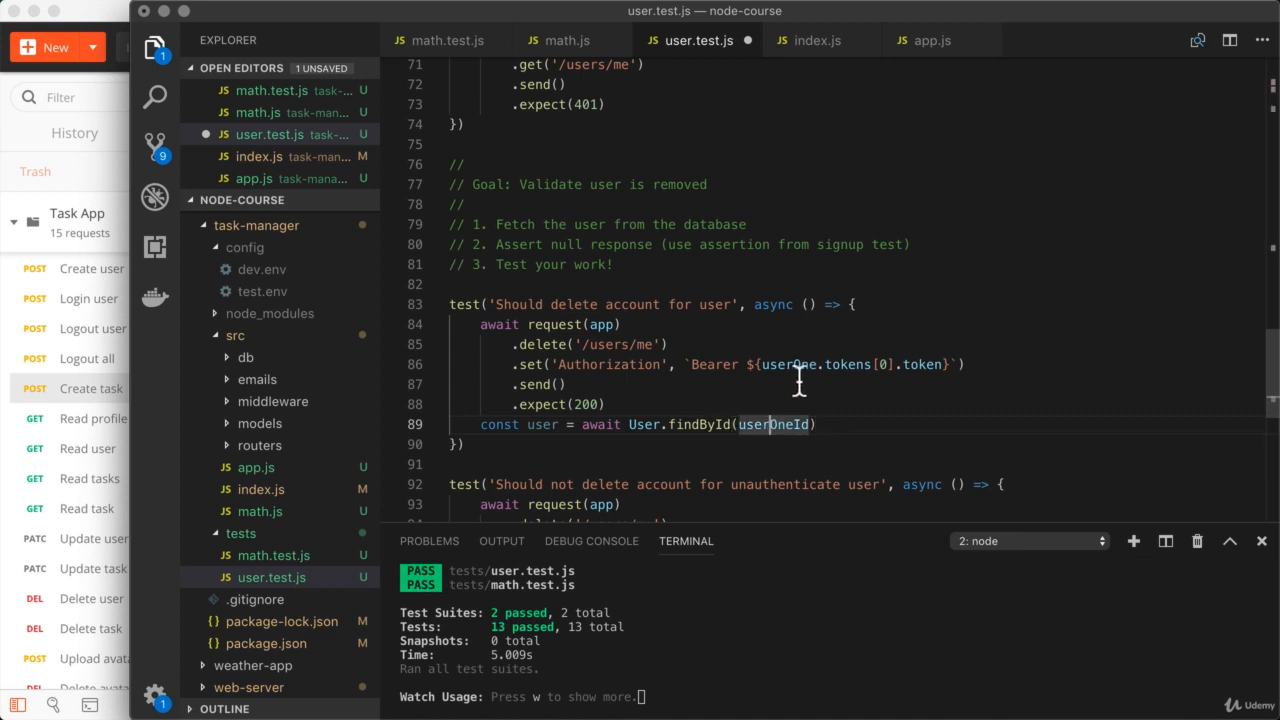
{"action": "left_click_drag", "start_coordinate": [764, 364], "coordinate": [948, 364]}
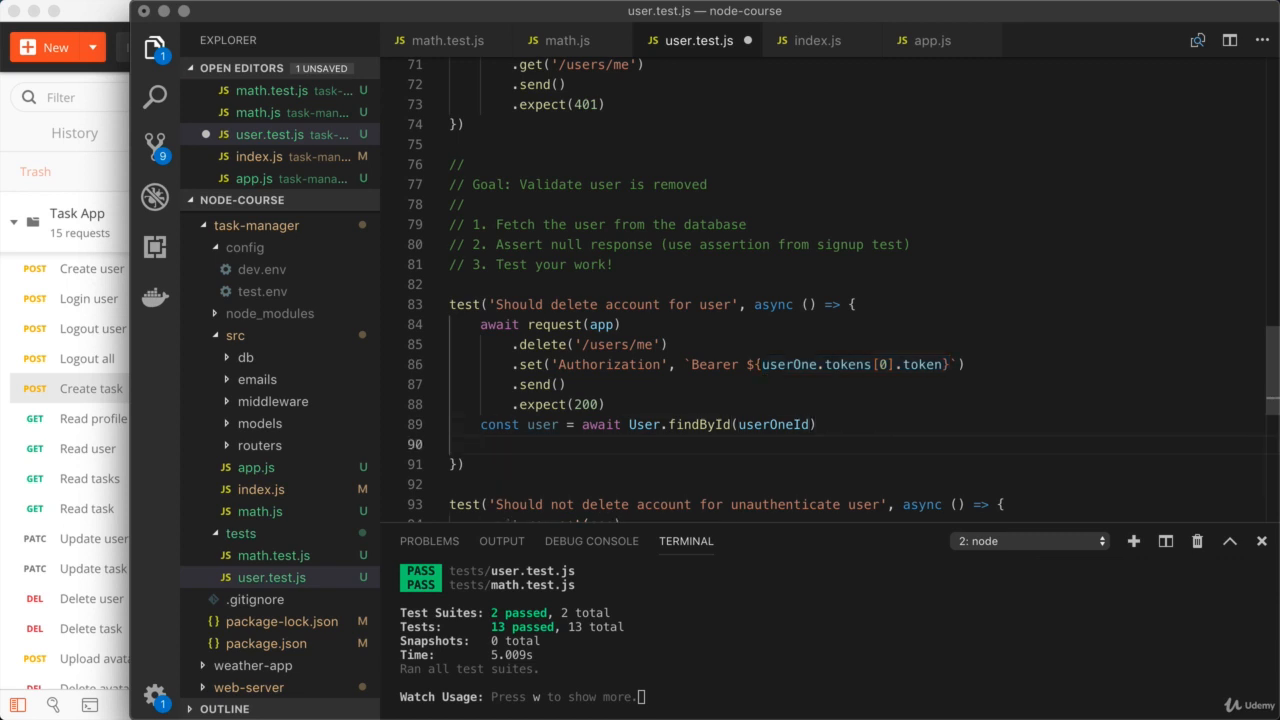
Begin the expect(user).to… assertion on the fetched user
{"action": "type", "text": "exp"}
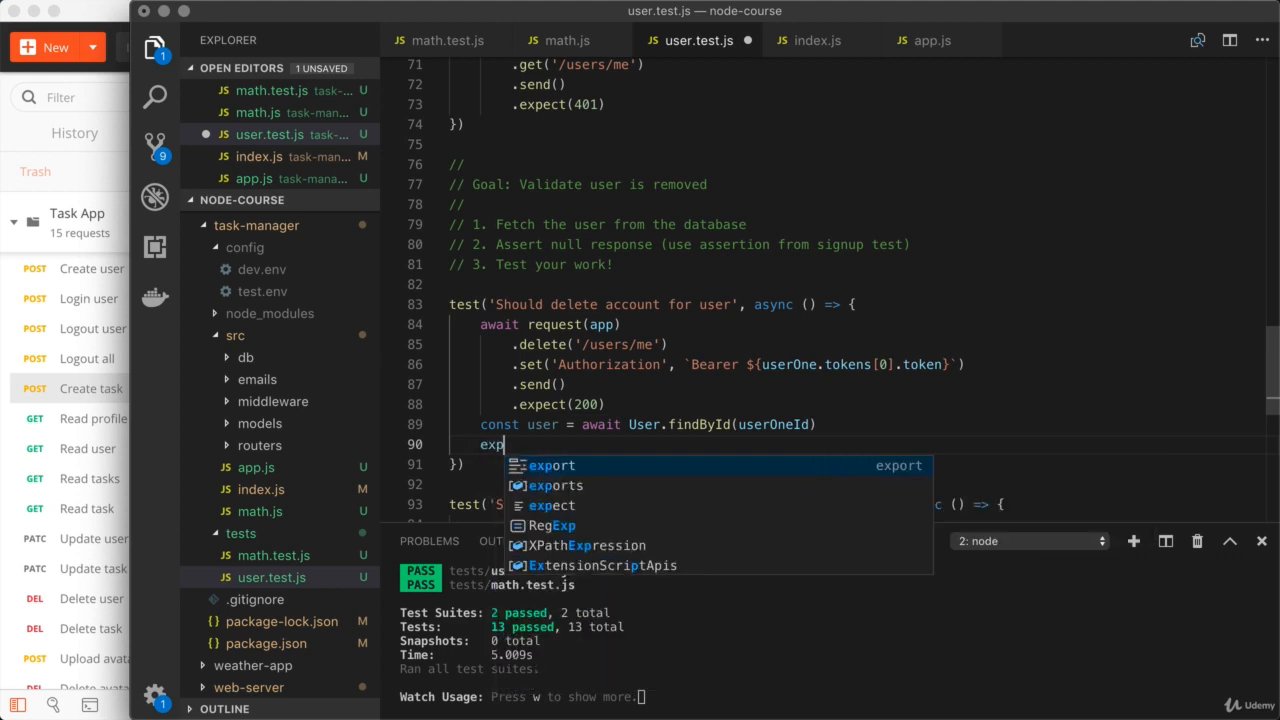
{"action": "type", "text": "ect(use"}
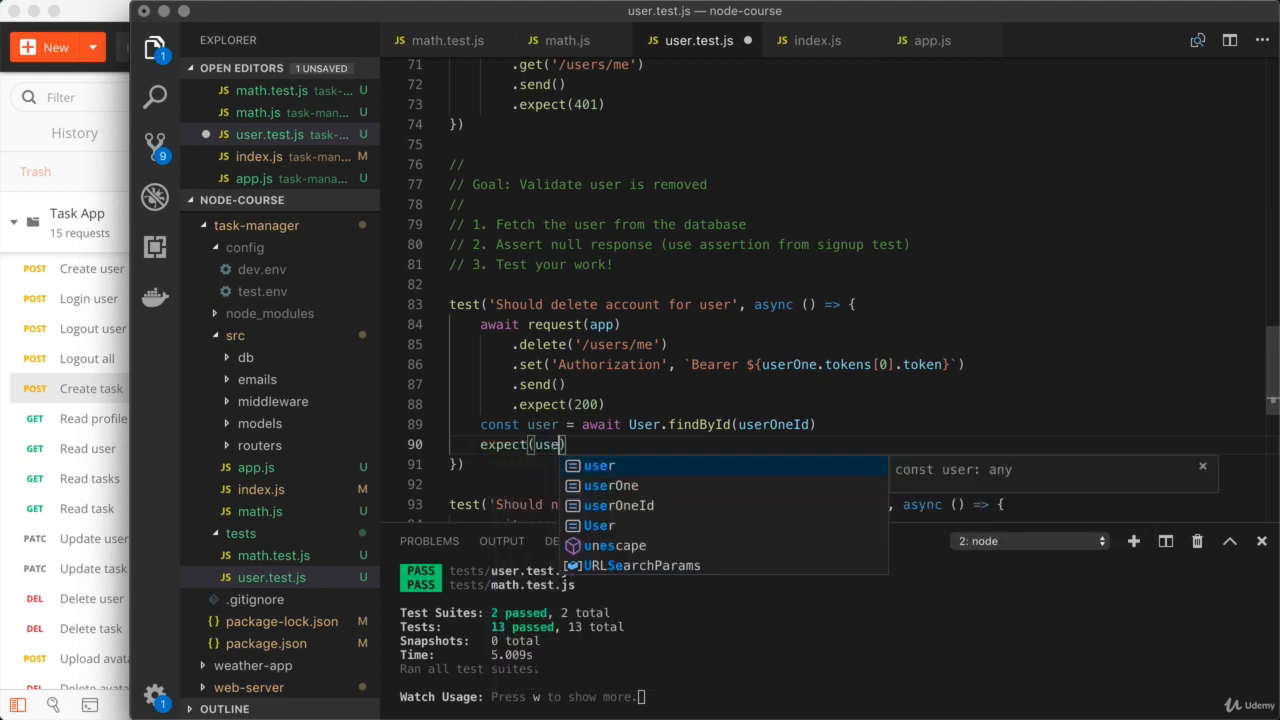
{"action": "type", "text": ").to"}
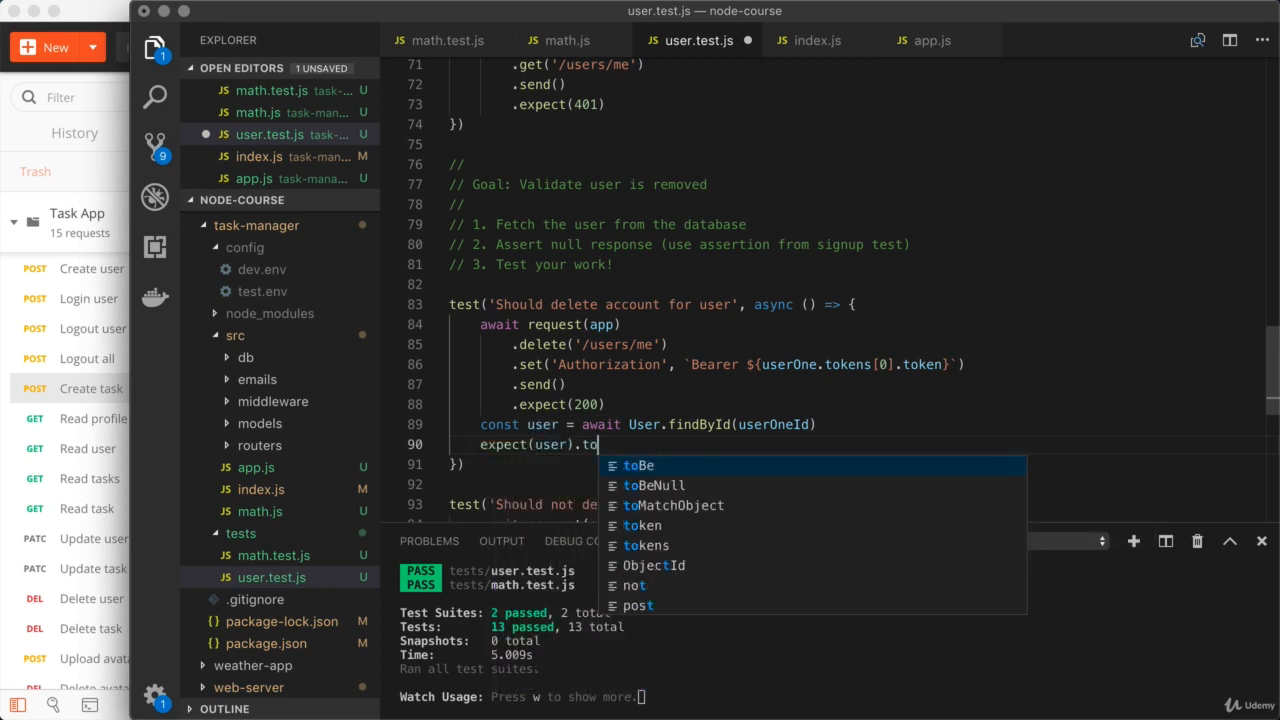